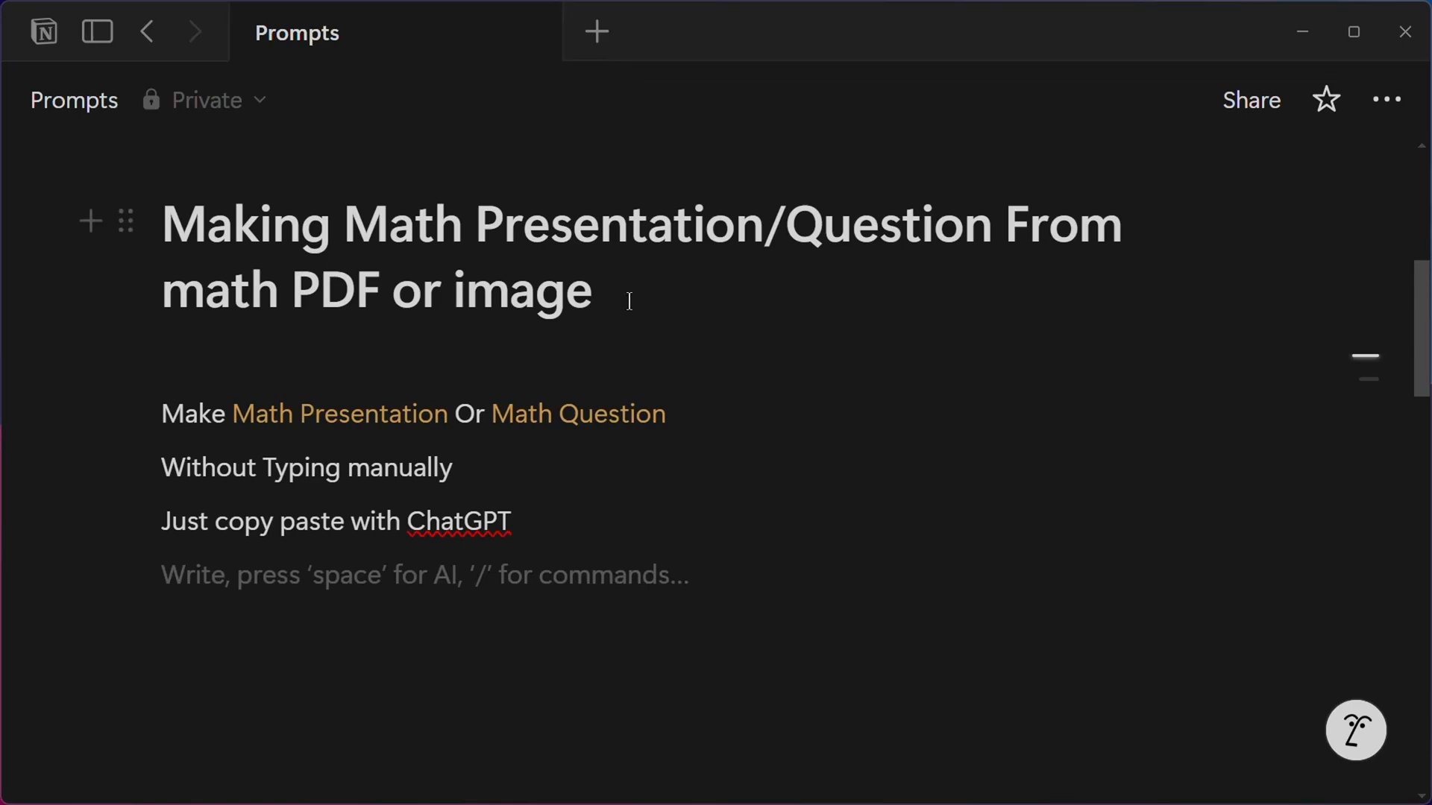
{"action": "mouse_move", "coordinate": [242, 467]}
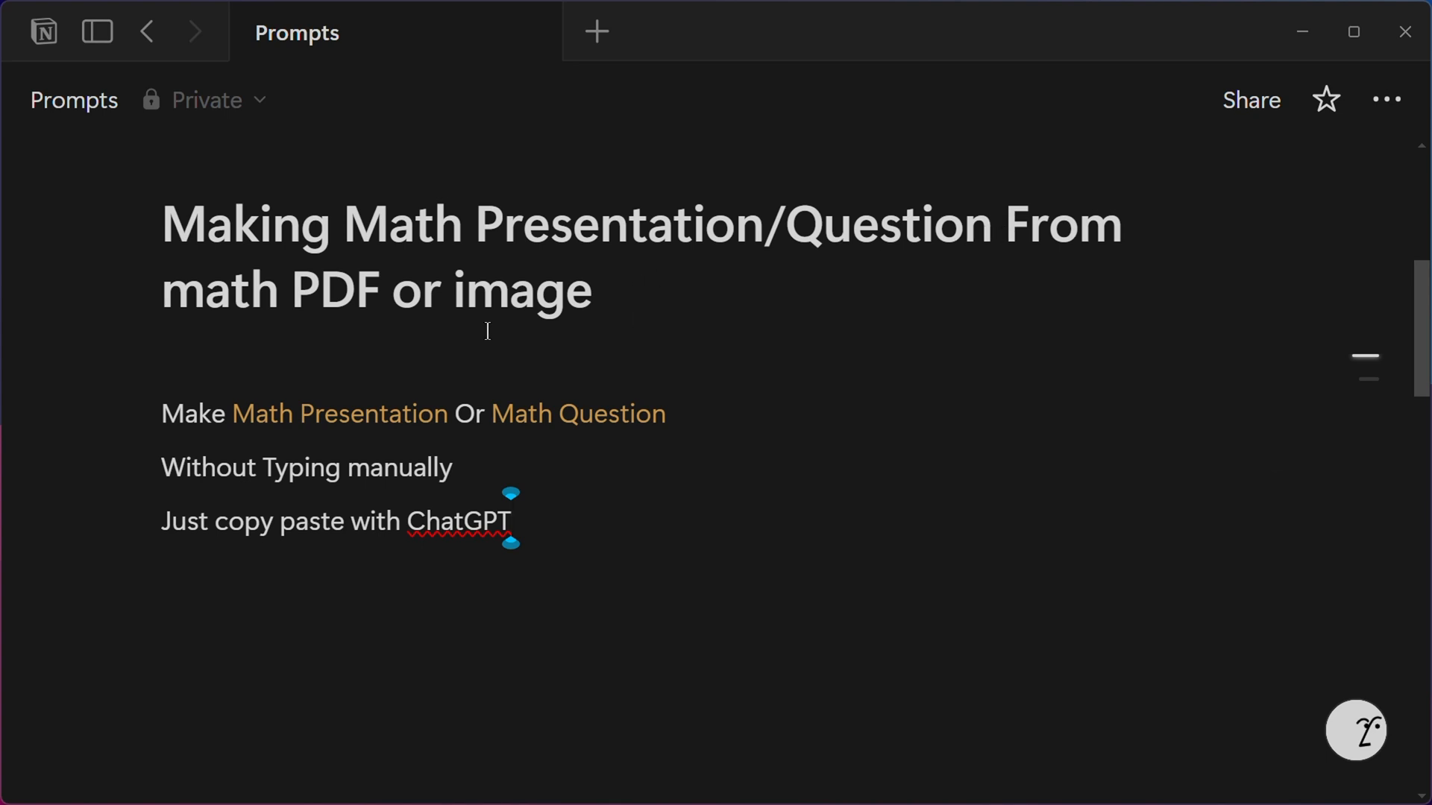
{"action": "mouse_move", "coordinate": [461, 474]}
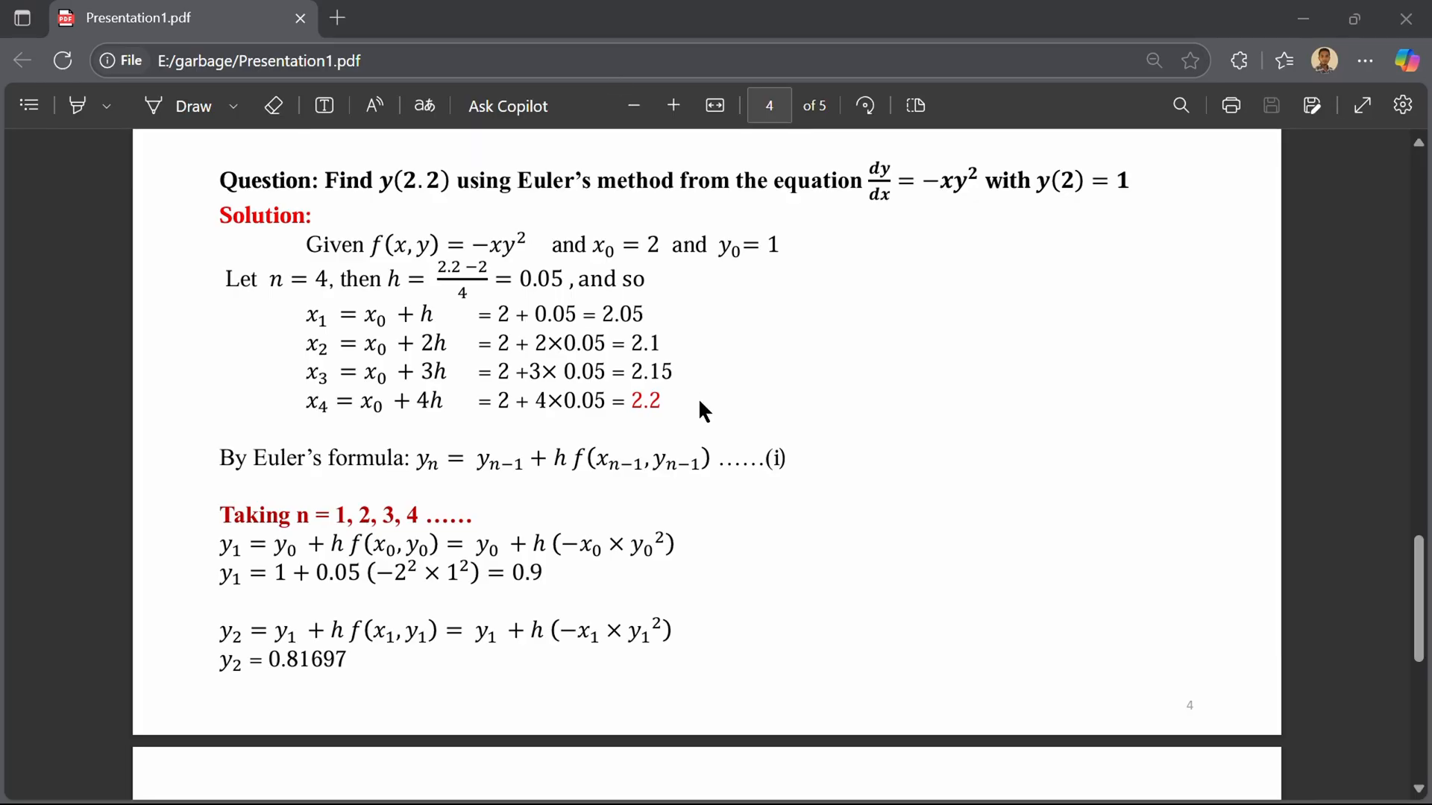
Step: Review the ChatGPT page and place the cursor in the new message box
{"action": "scroll", "scroll_direction": "up", "scroll_amount": 3}
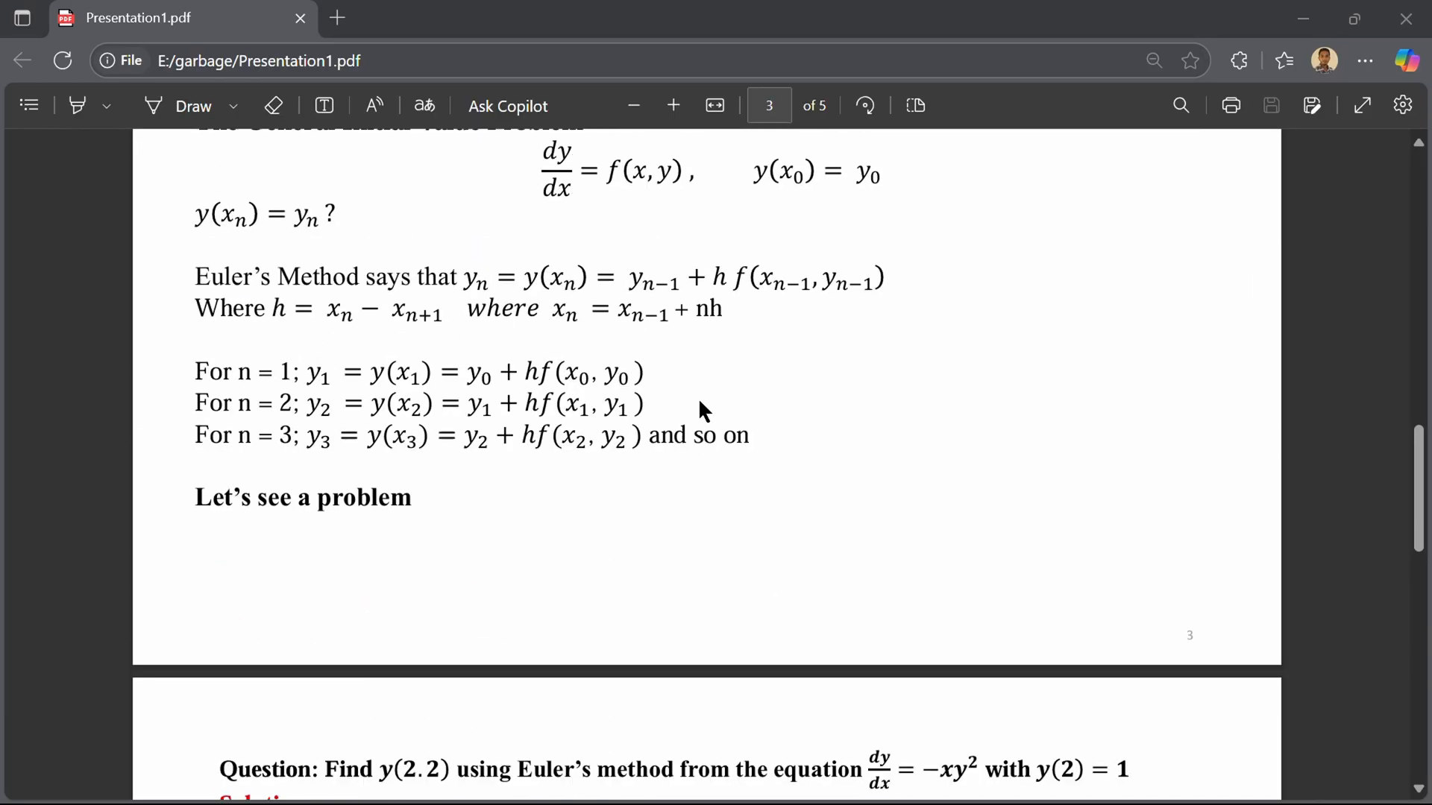
{"action": "scroll", "scroll_direction": "down", "scroll_amount": 3}
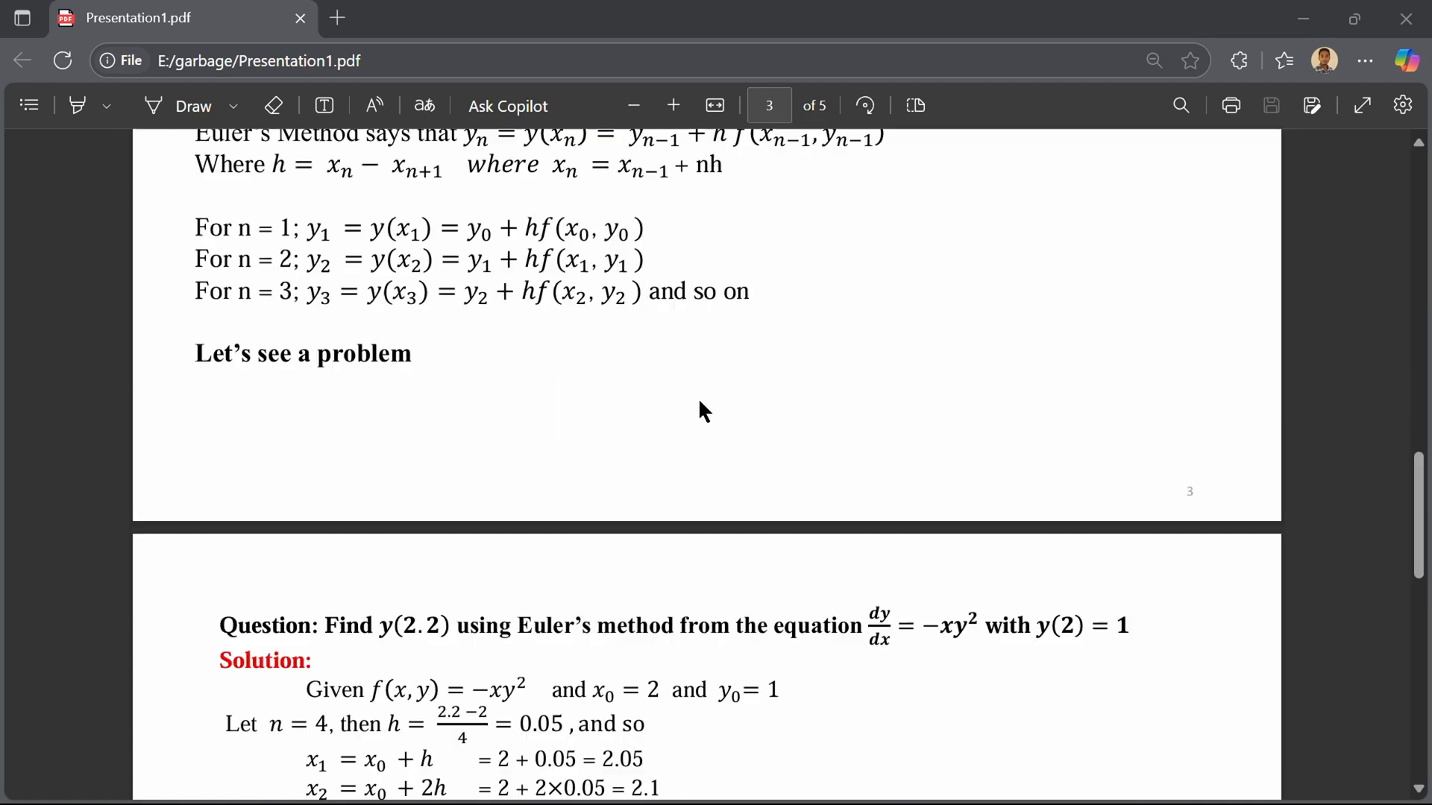
{"action": "scroll", "scroll_direction": "down", "scroll_amount": 3}
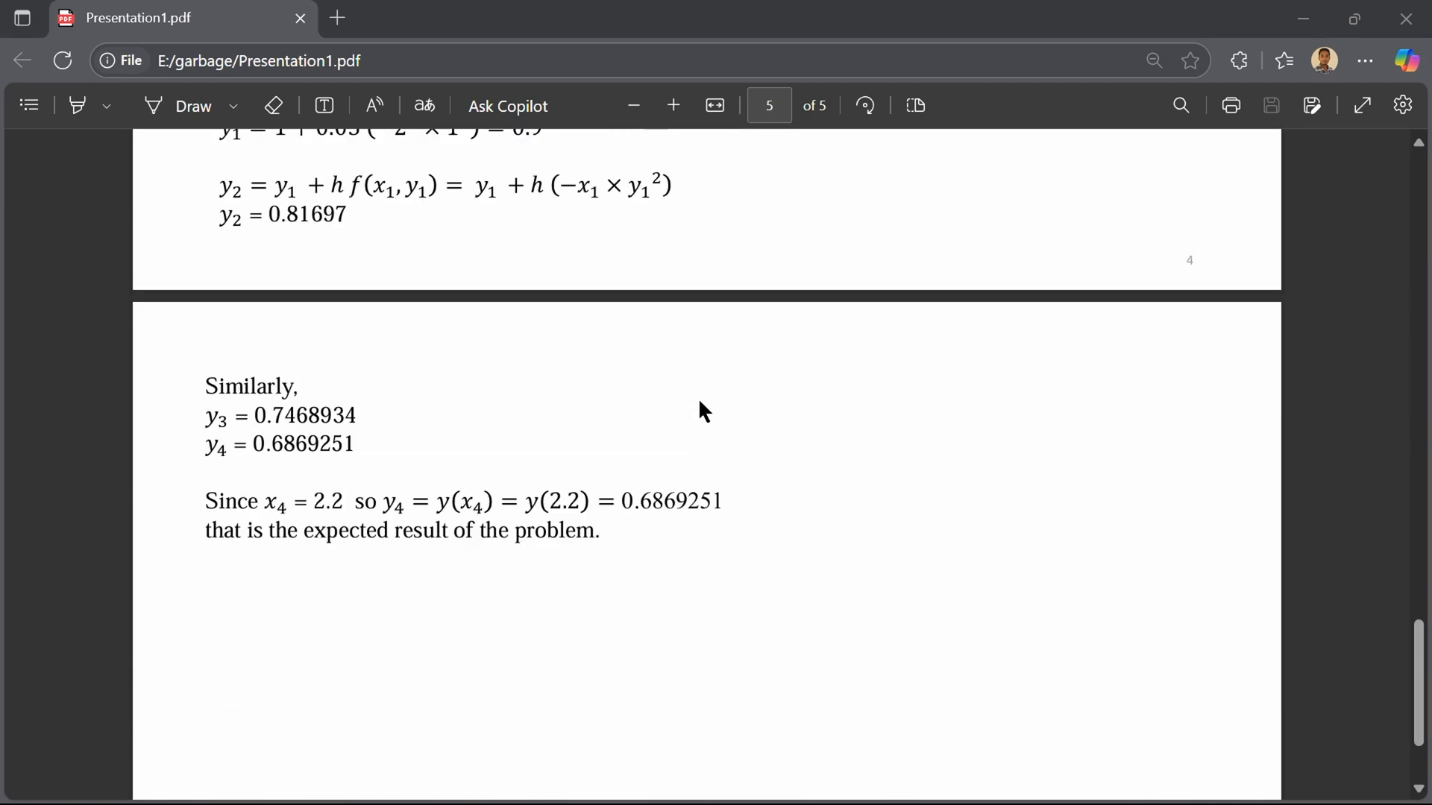
{"action": "scroll", "scroll_direction": "up", "scroll_amount": 3}
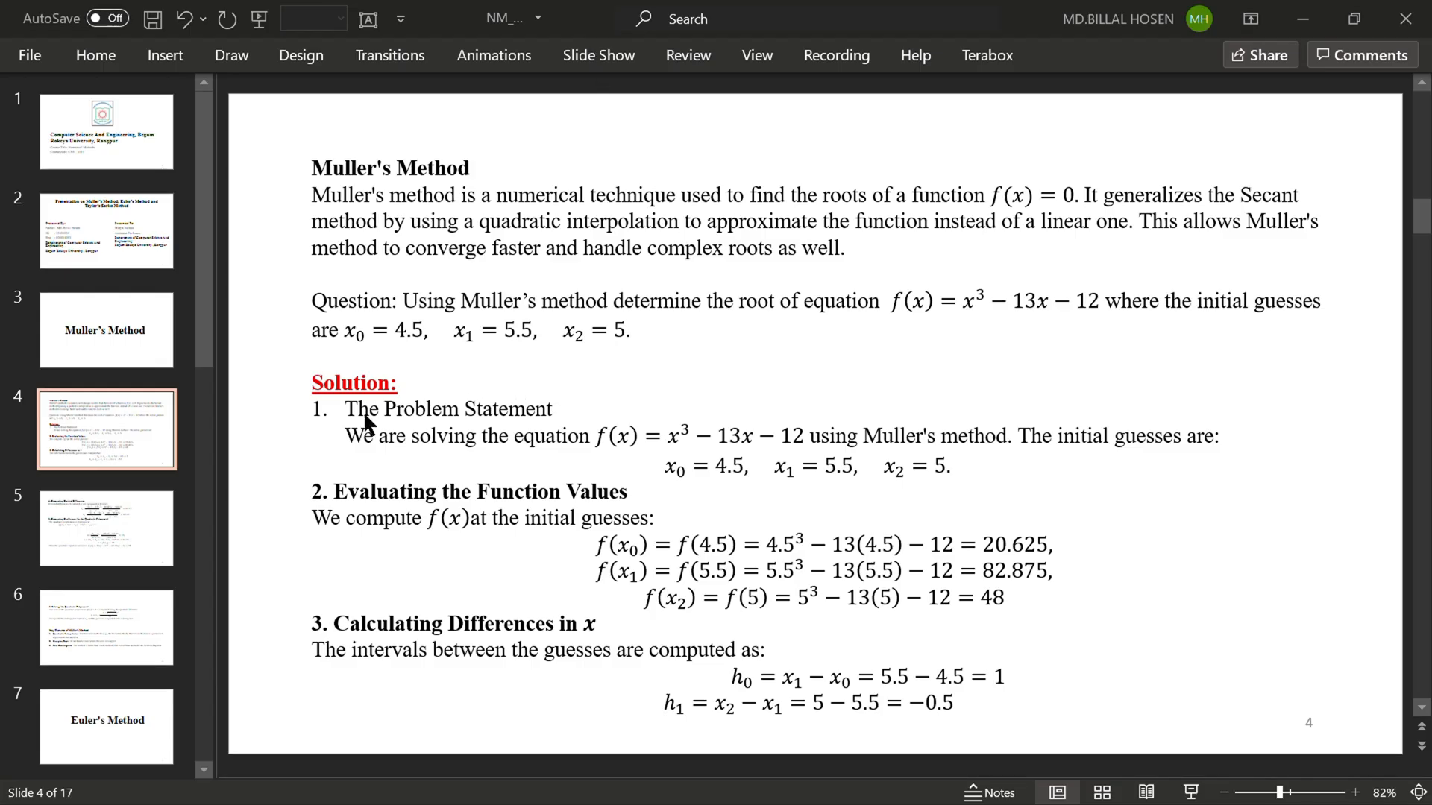
{"action": "mouse_move", "coordinate": [132, 543]}
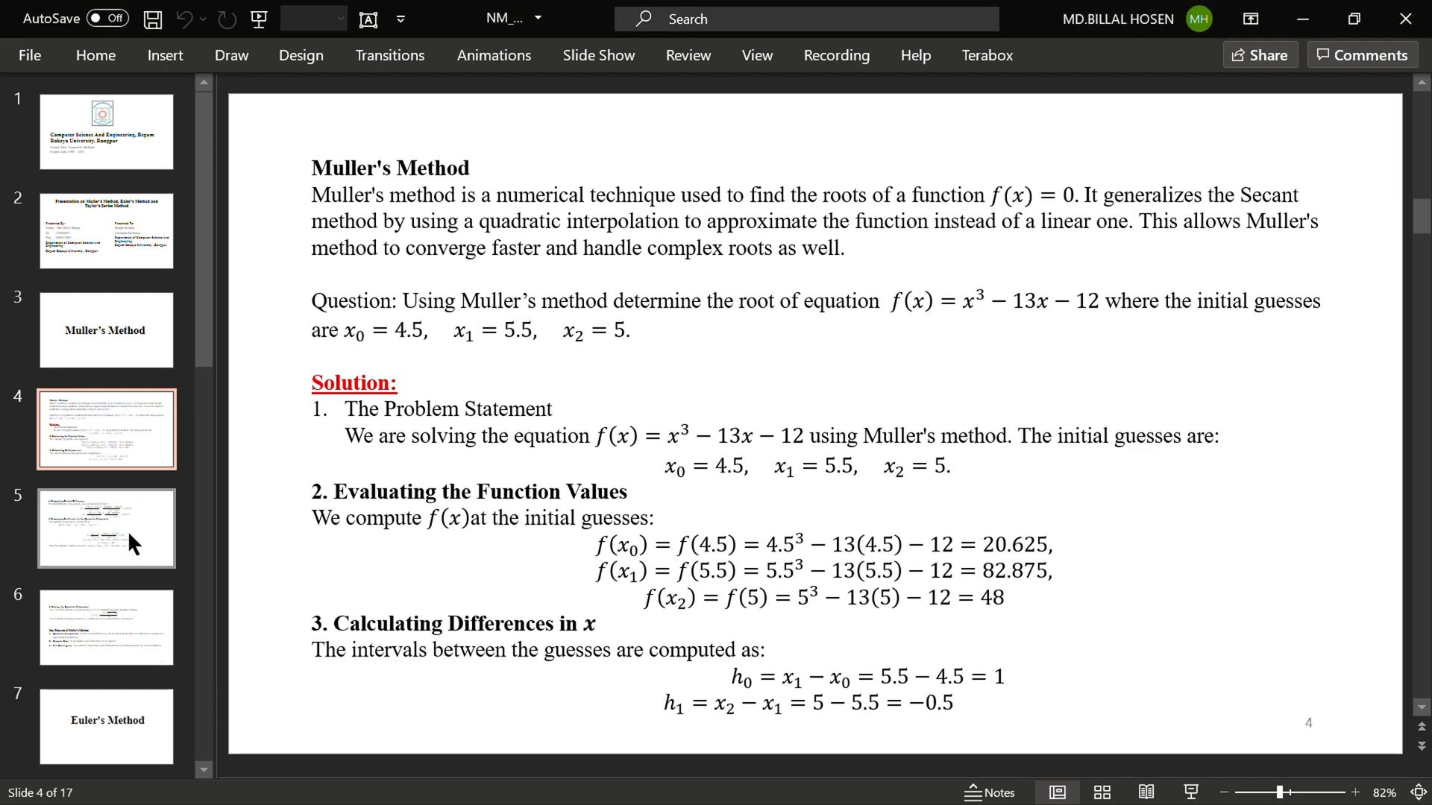
{"action": "left_click", "coordinate": [106, 628]}
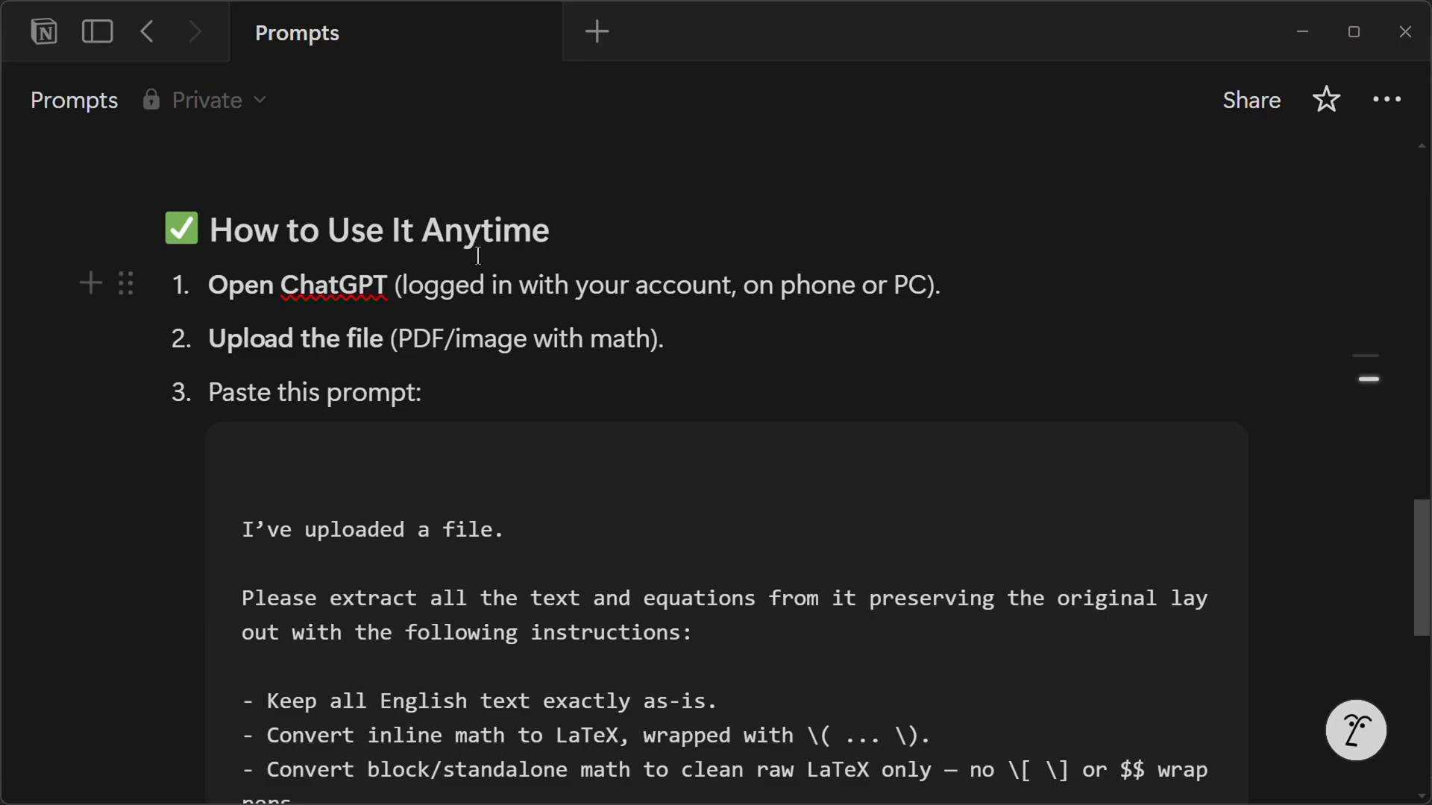
{"action": "mouse_move", "coordinate": [461, 400]}
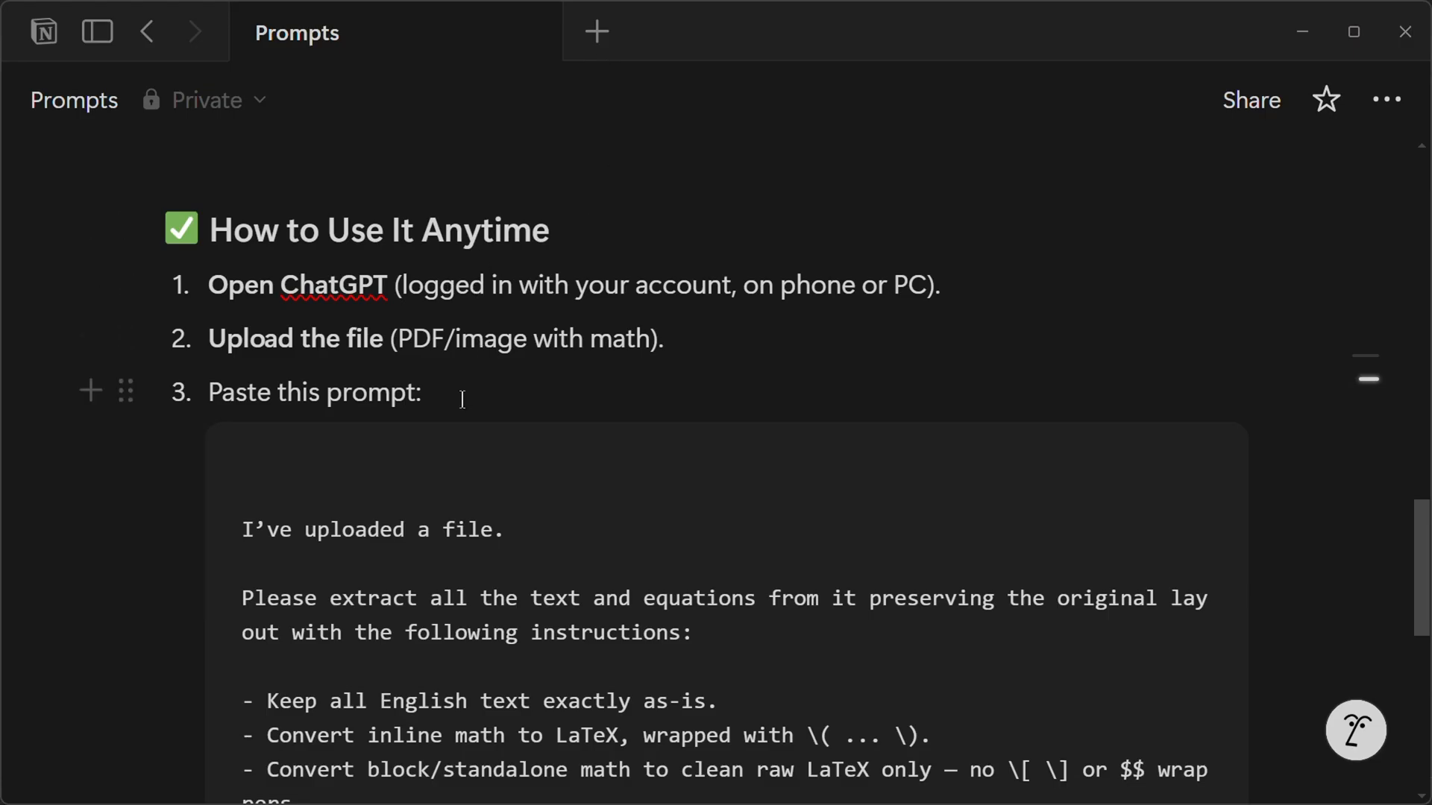
{"action": "mouse_move", "coordinate": [555, 306]}
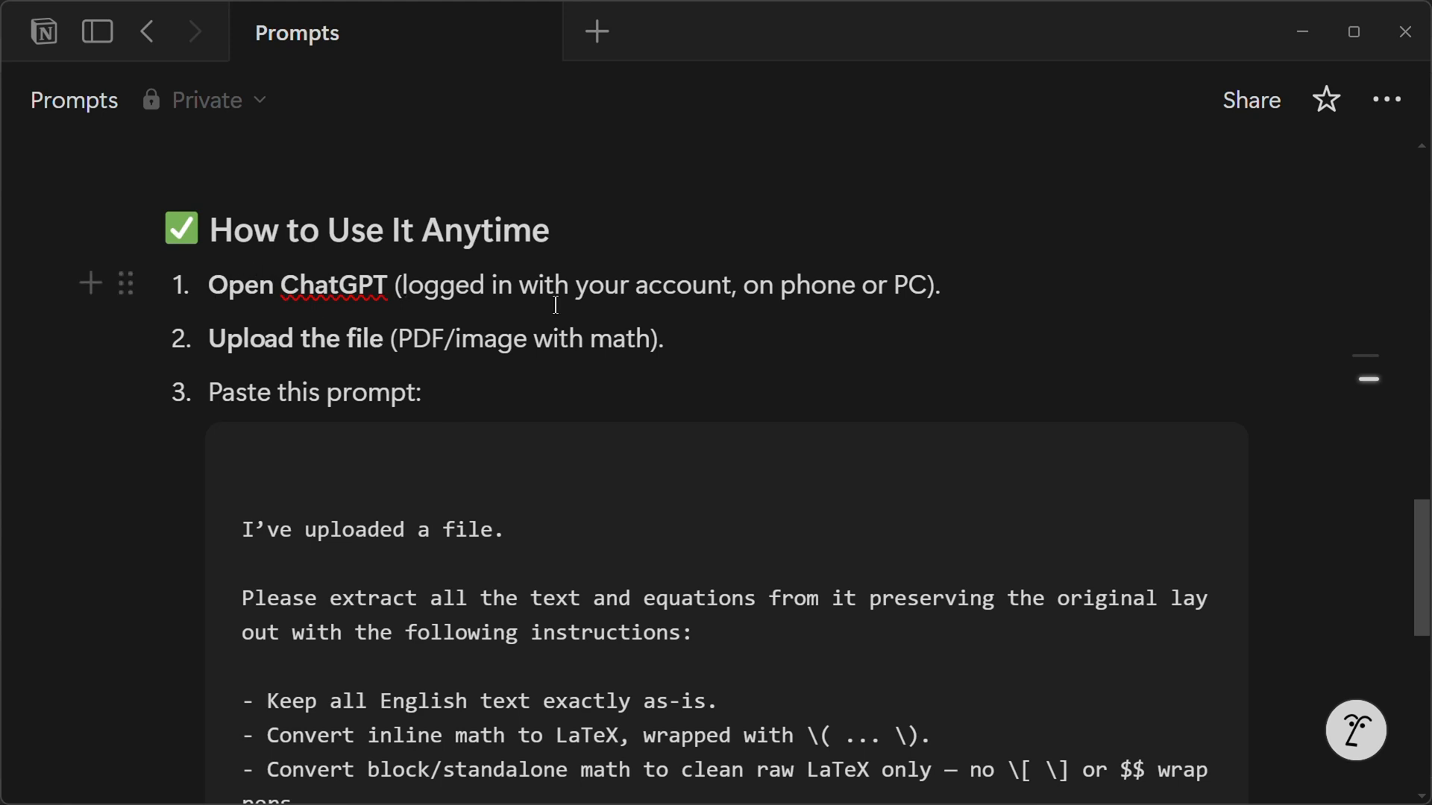
{"action": "mouse_move", "coordinate": [610, 356]}
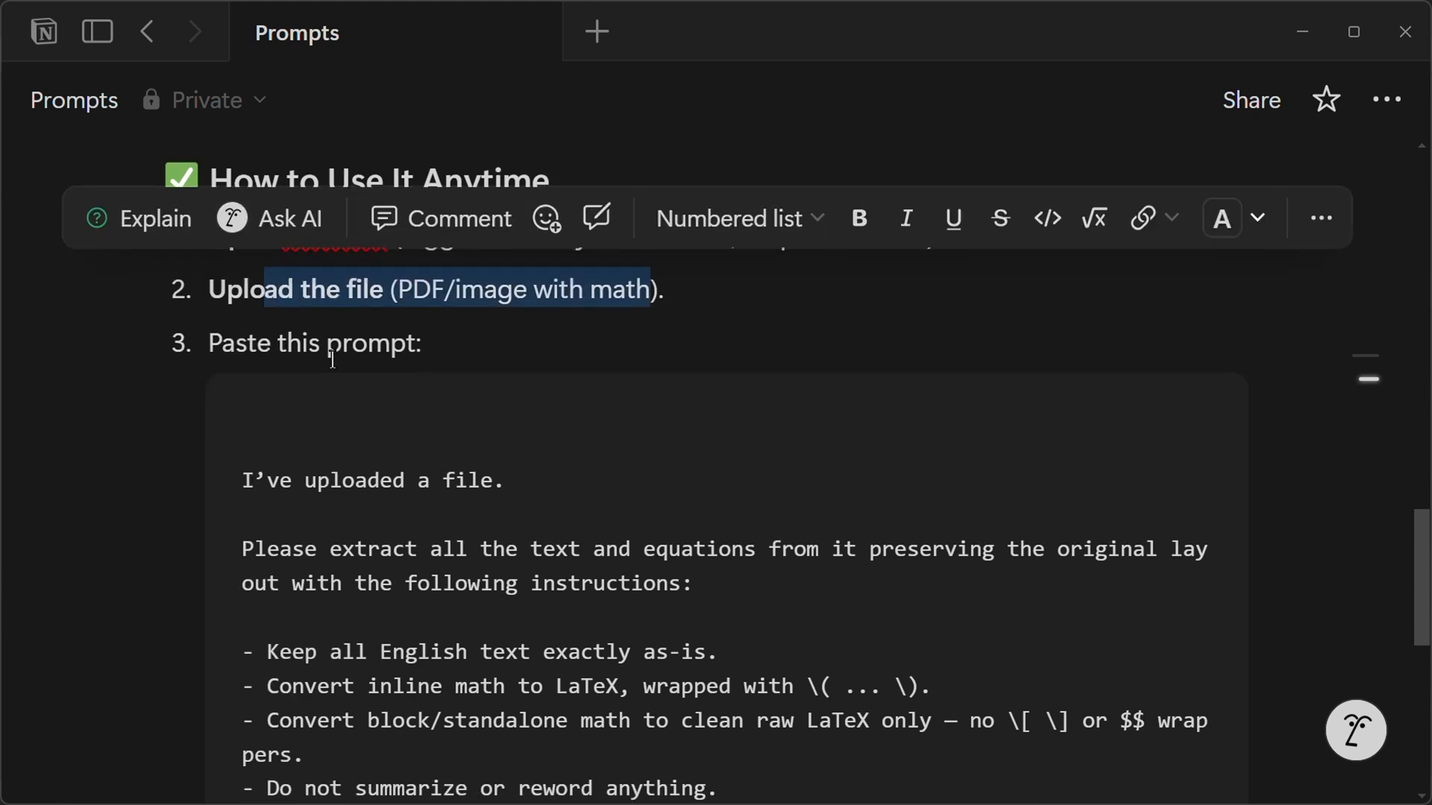
{"action": "scroll", "scroll_direction": "down", "scroll_amount": 3}
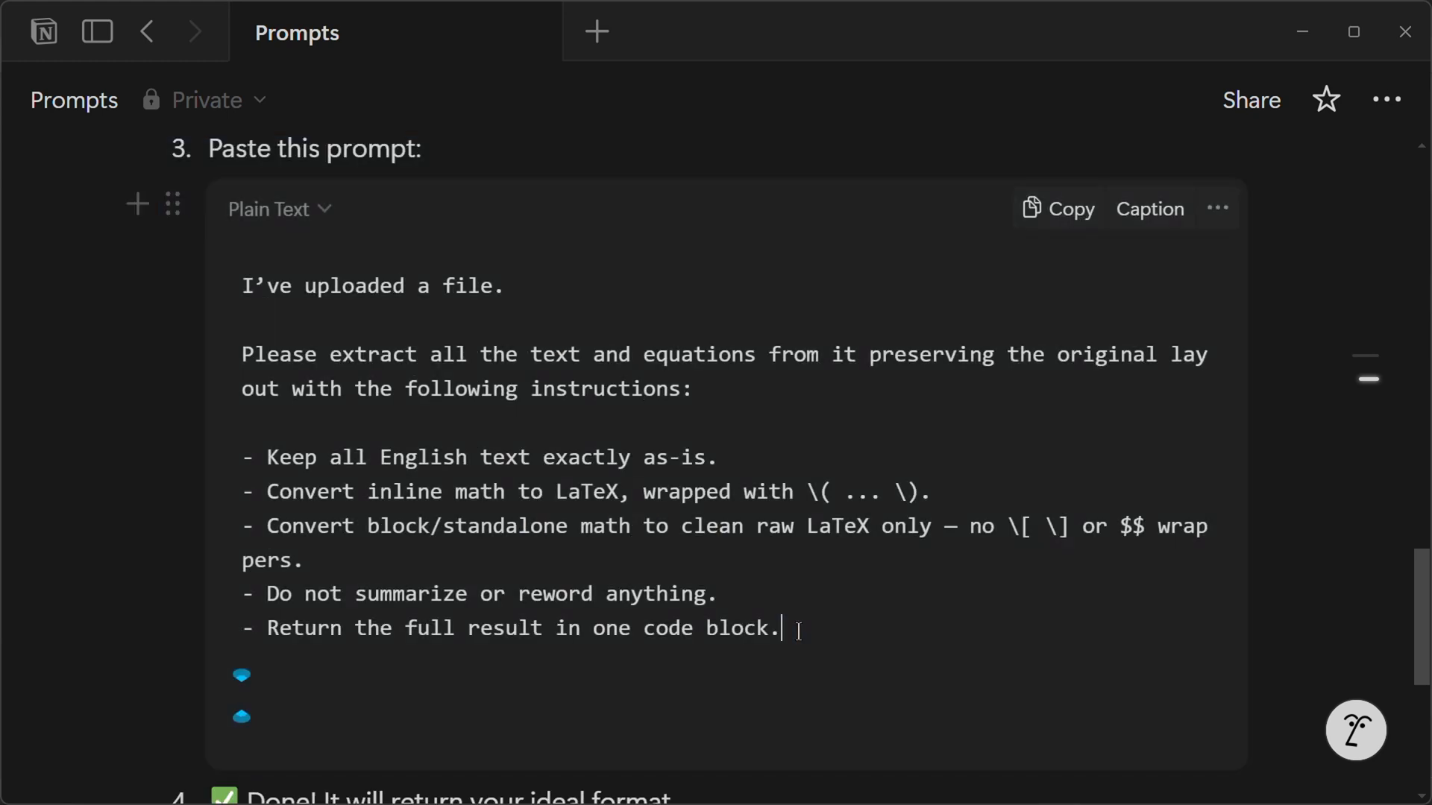
{"action": "scroll", "scroll_direction": "up", "scroll_amount": 3}
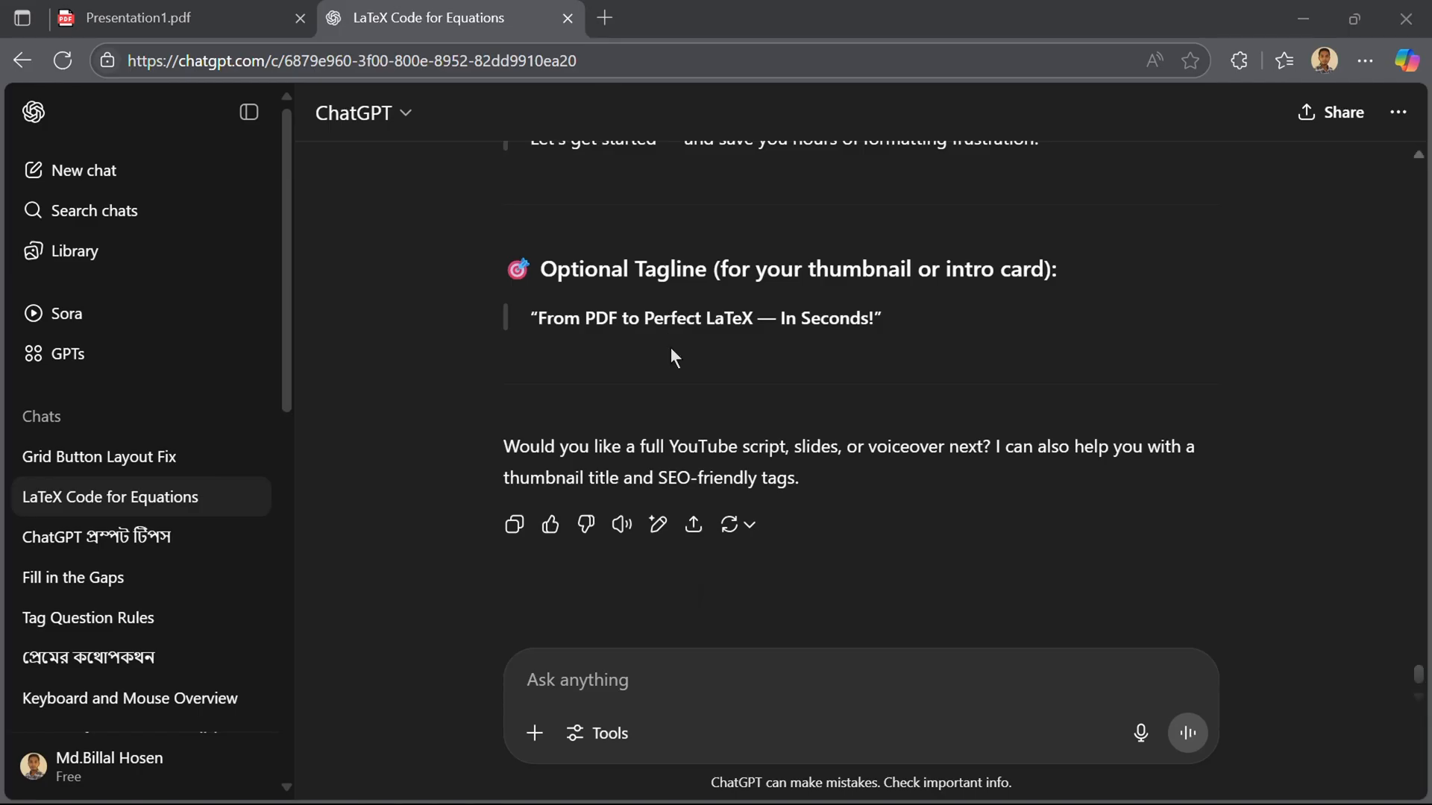
Step: Attach Presentation1.pdf to the message via Add photos & files
{"action": "left_click", "coordinate": [534, 732]}
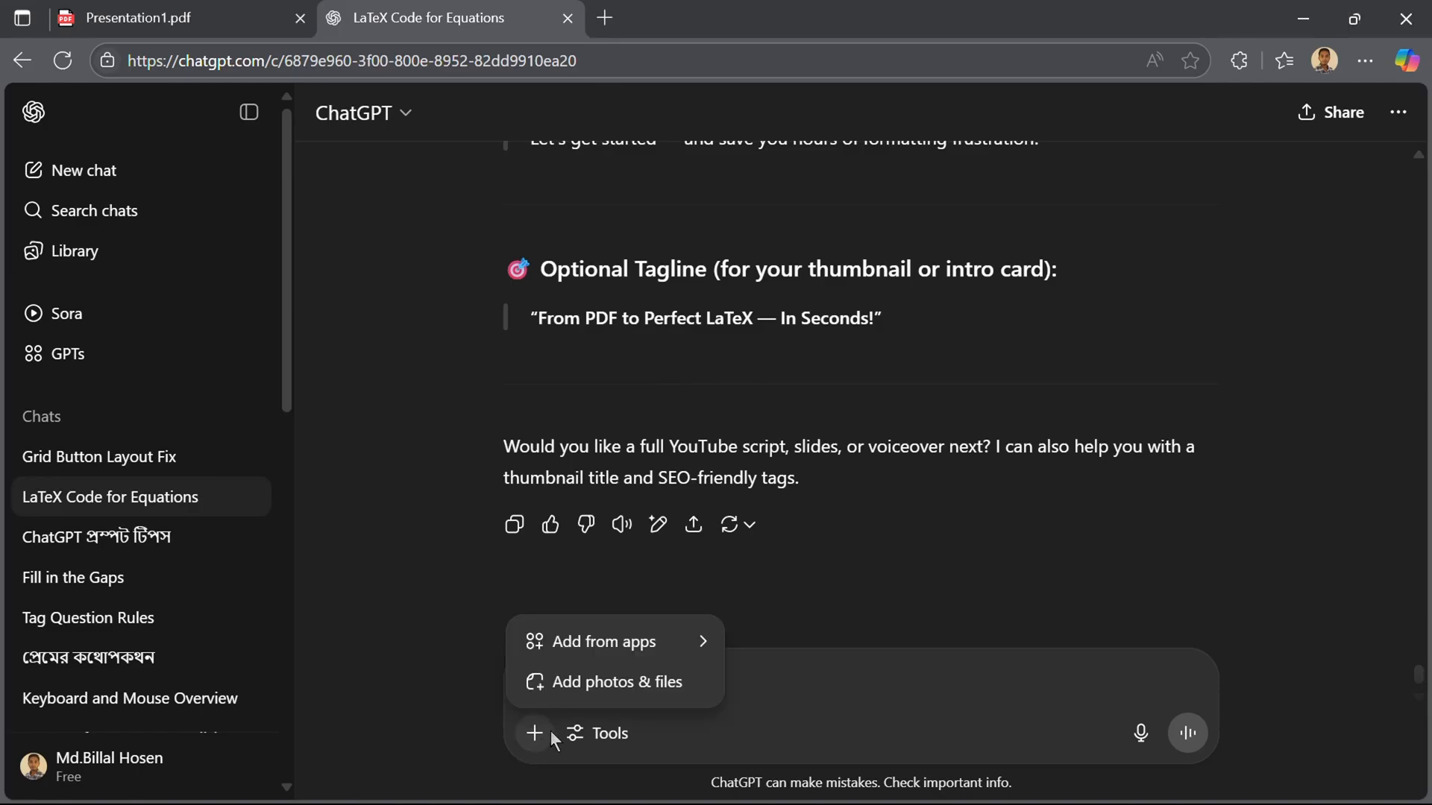
{"action": "mouse_move", "coordinate": [608, 682]}
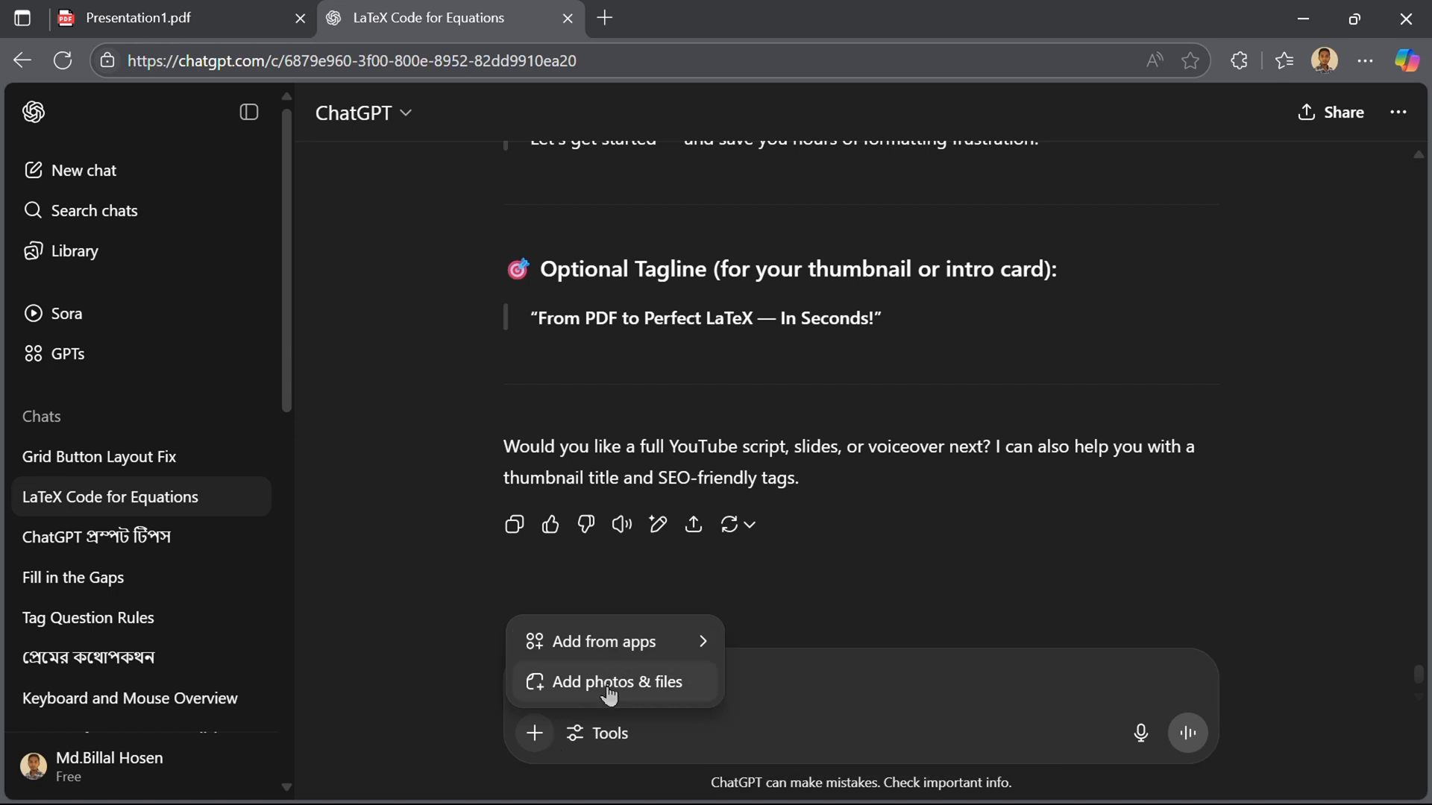
{"action": "left_click", "coordinate": [616, 681]}
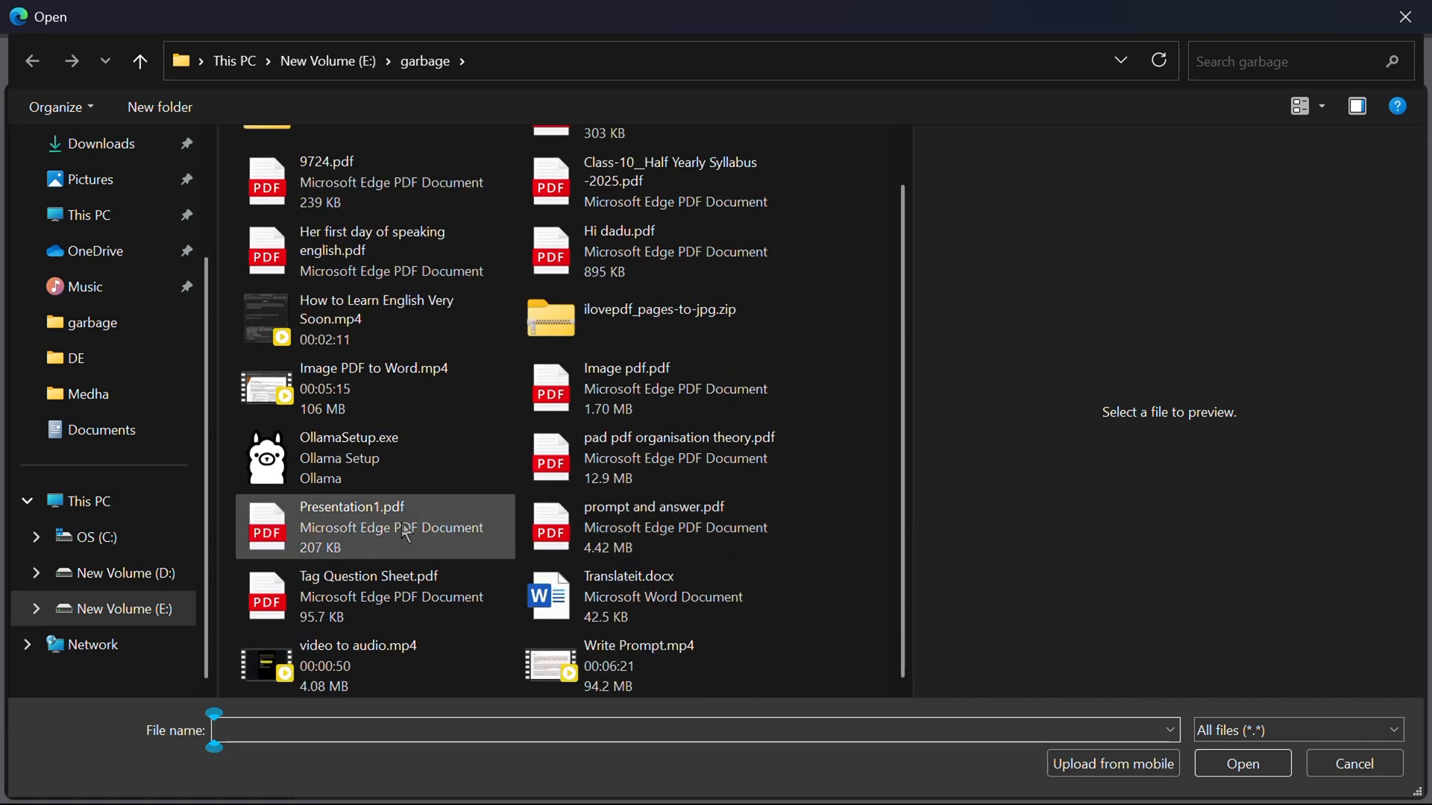
{"action": "left_click", "coordinate": [352, 526]}
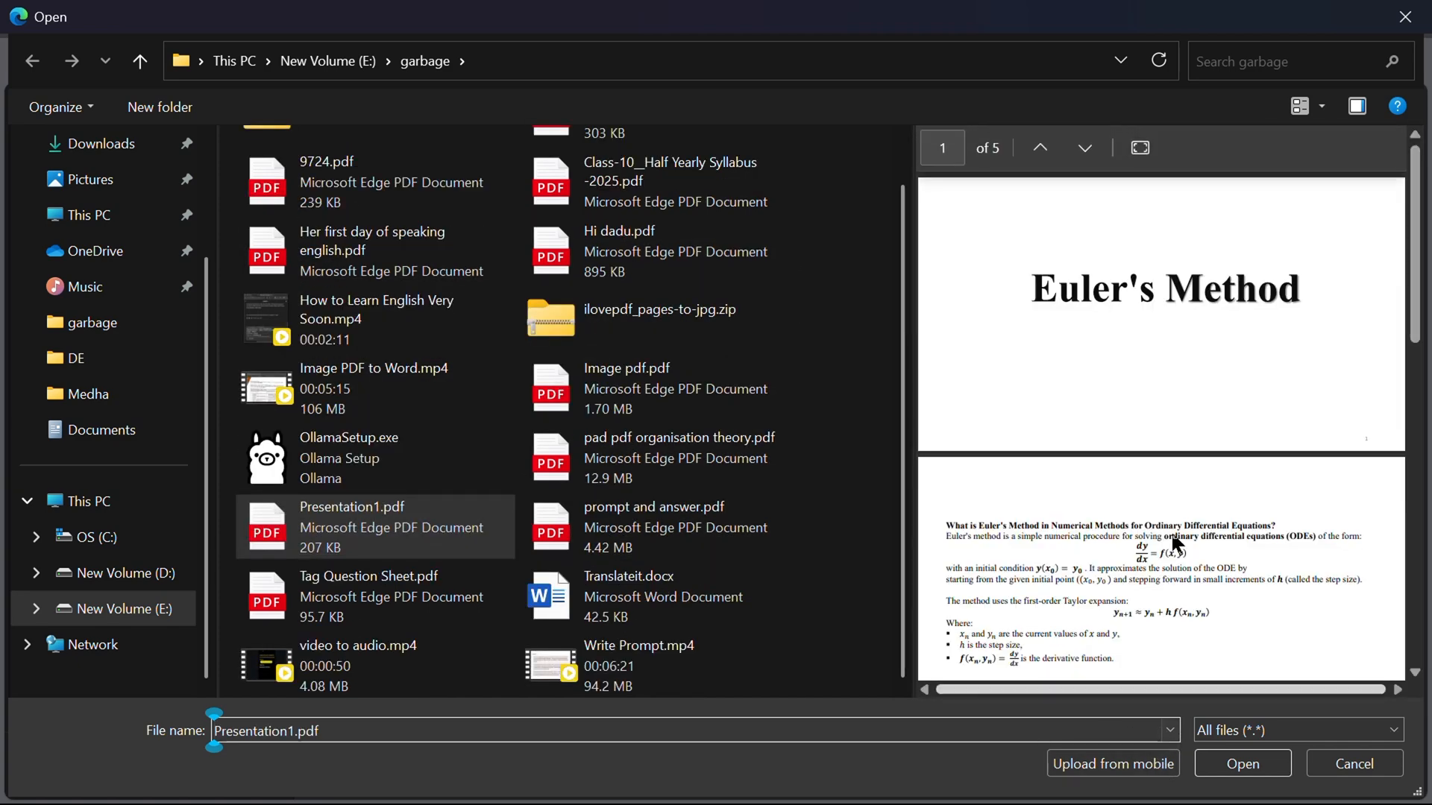
{"action": "mouse_move", "coordinate": [1113, 764]}
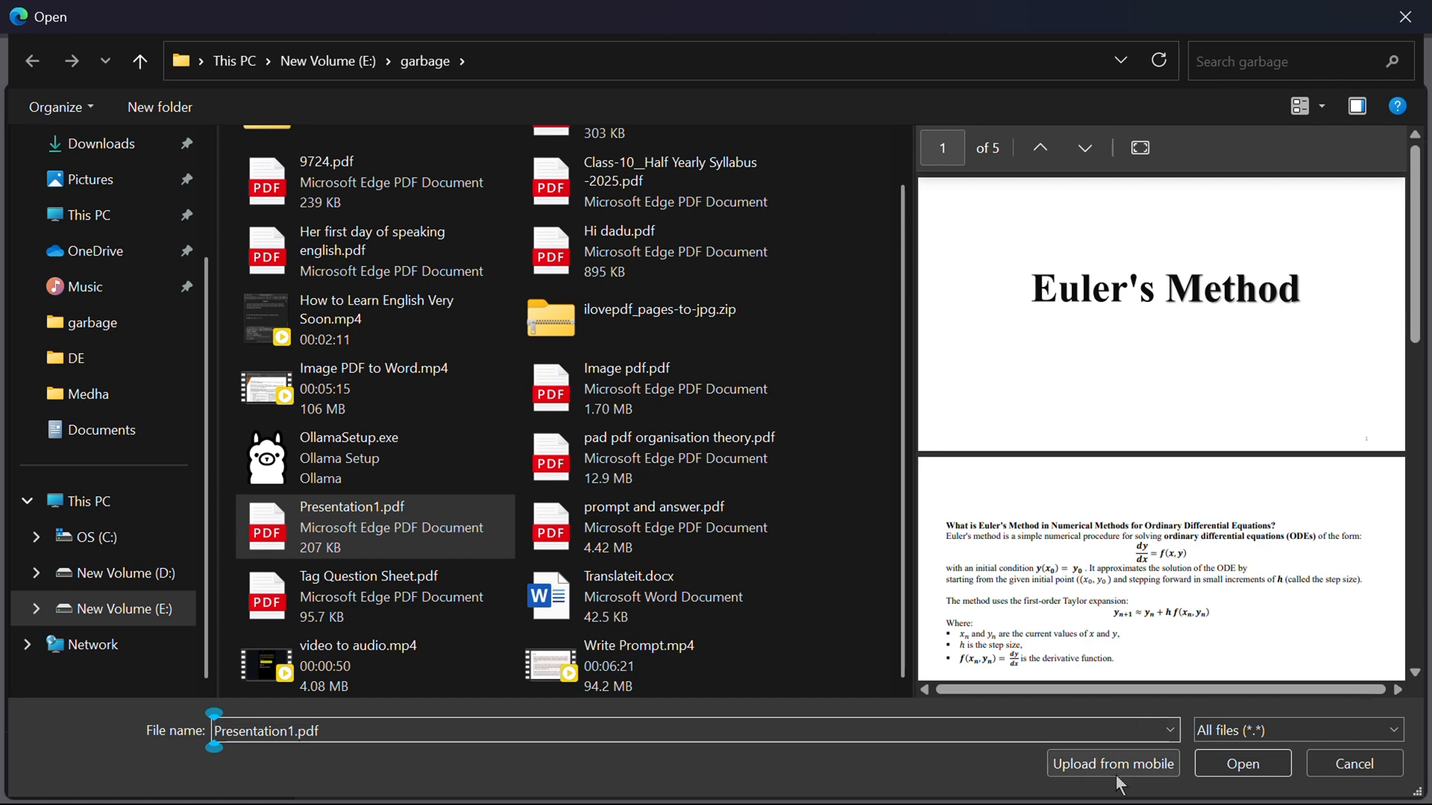
{"action": "left_click", "coordinate": [1243, 764]}
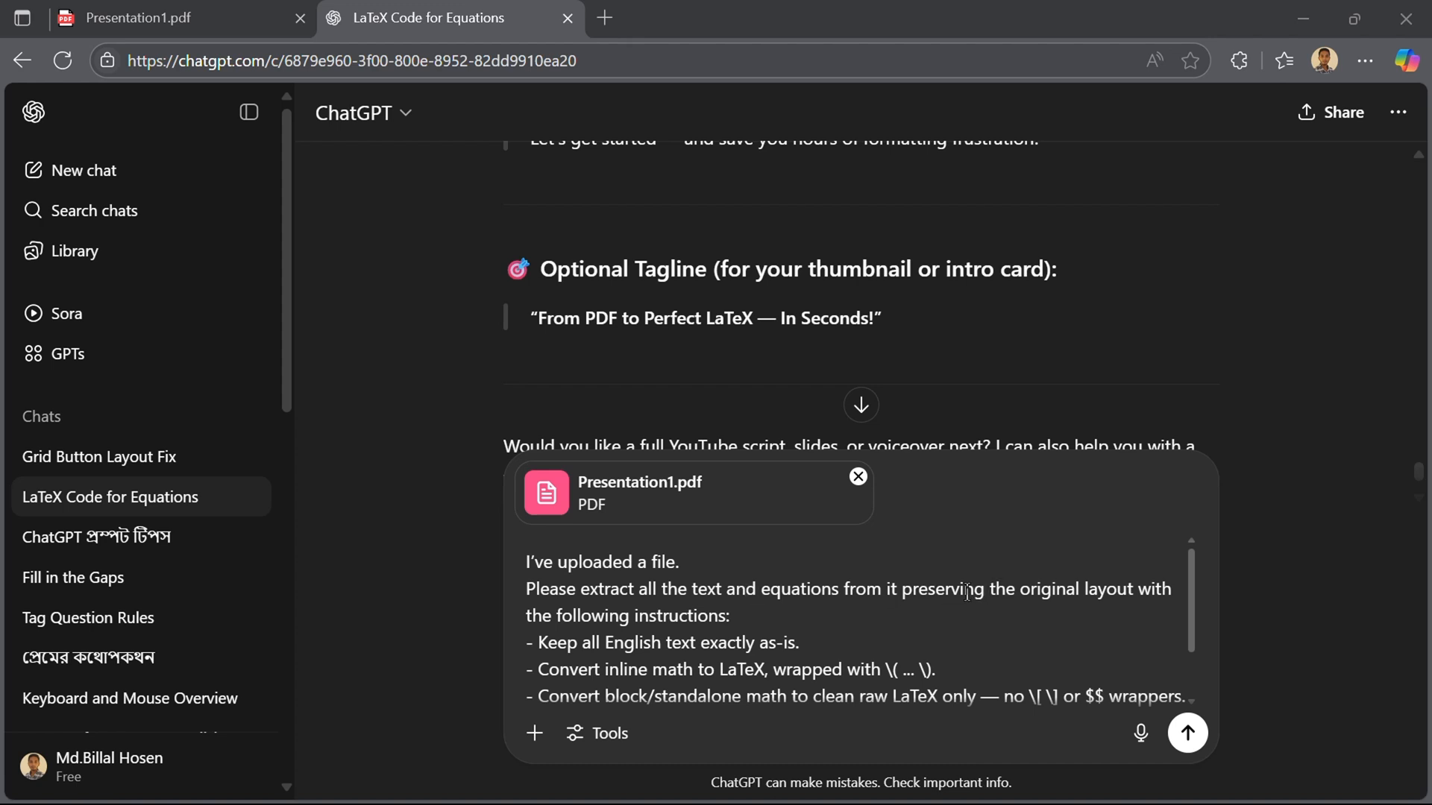
Step: Finish editing the LaTeX extraction prompt under the attached PDF and send it
{"action": "scroll", "scroll_direction": "down", "scroll_amount": 3}
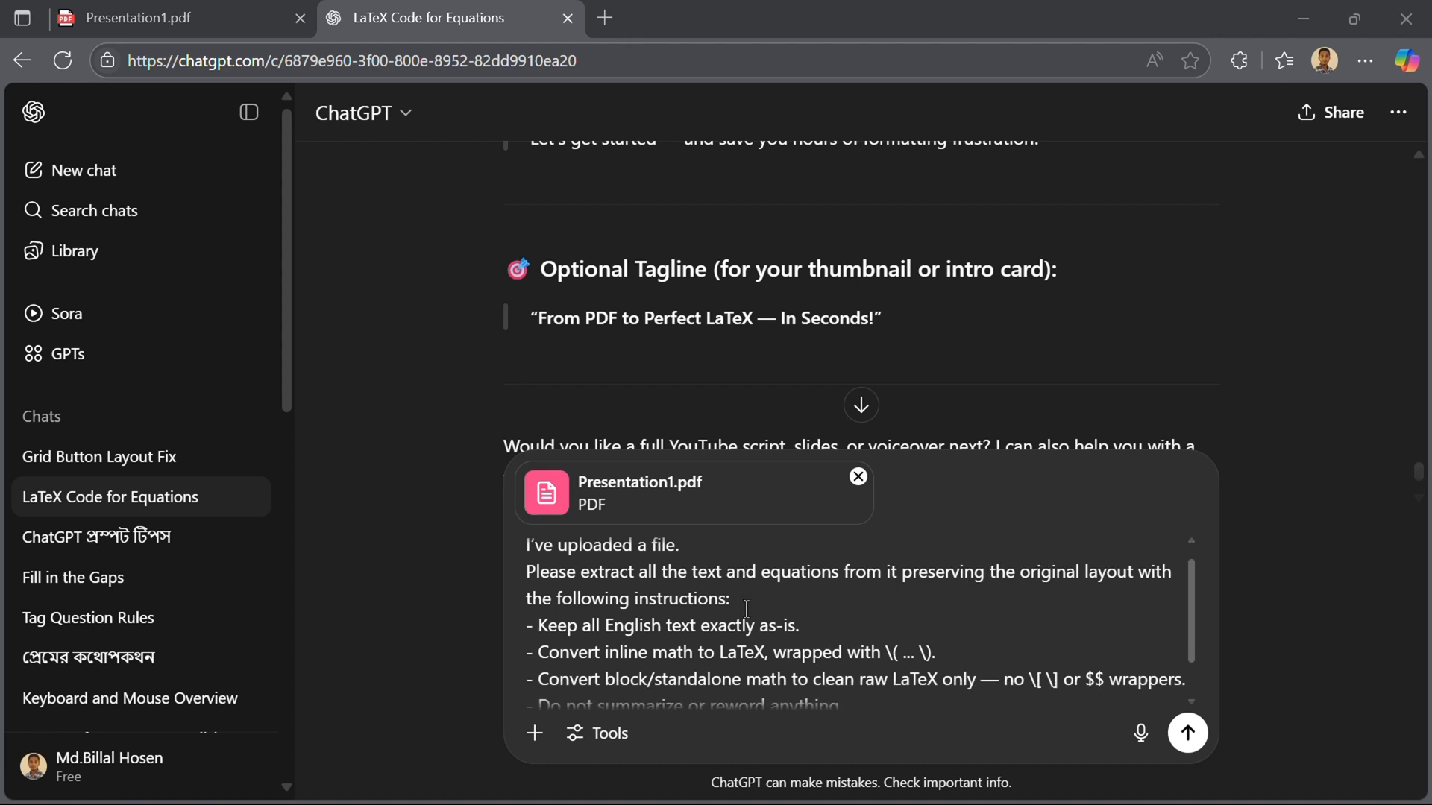
{"action": "scroll", "scroll_direction": "down", "scroll_amount": 3}
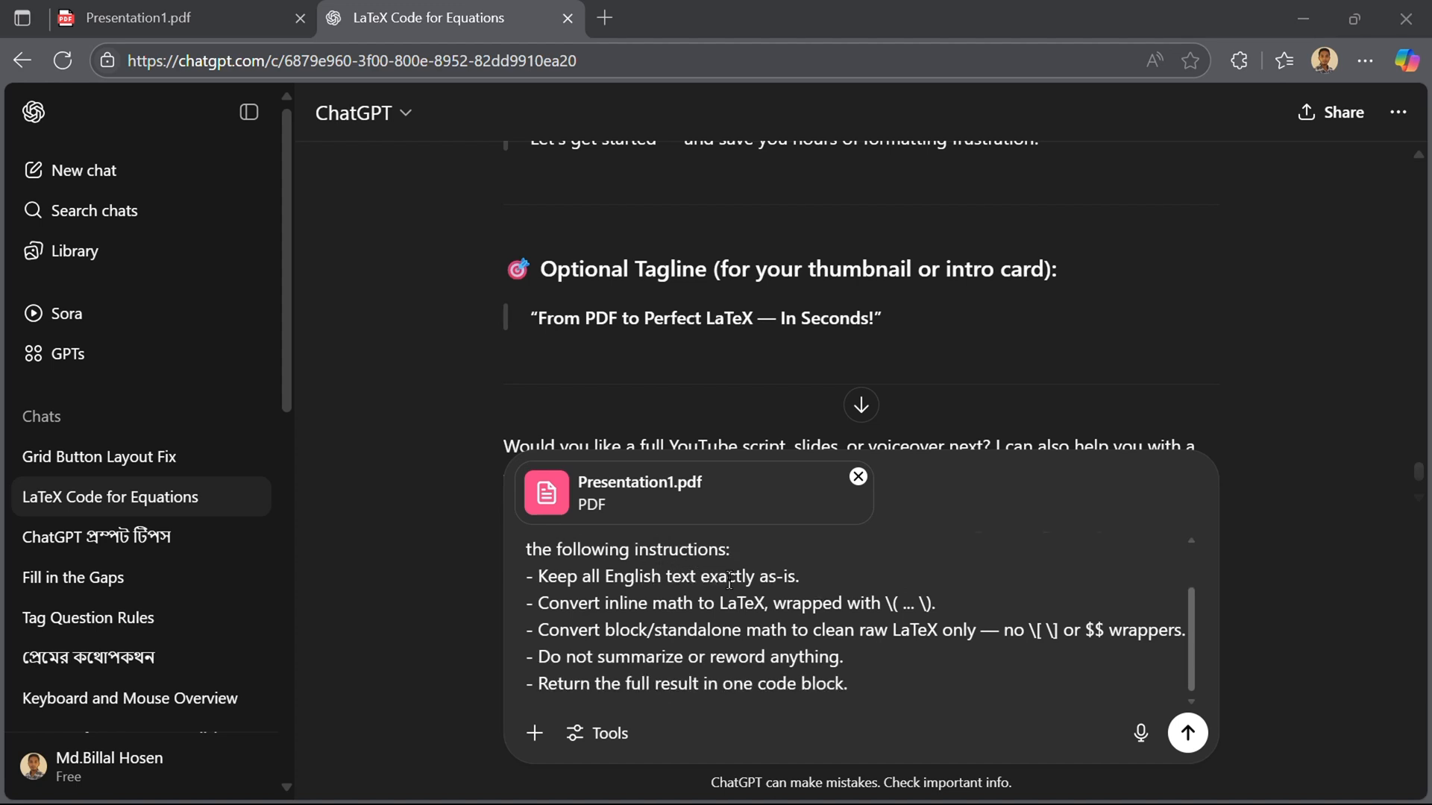
{"action": "double_click", "coordinate": [668, 576]}
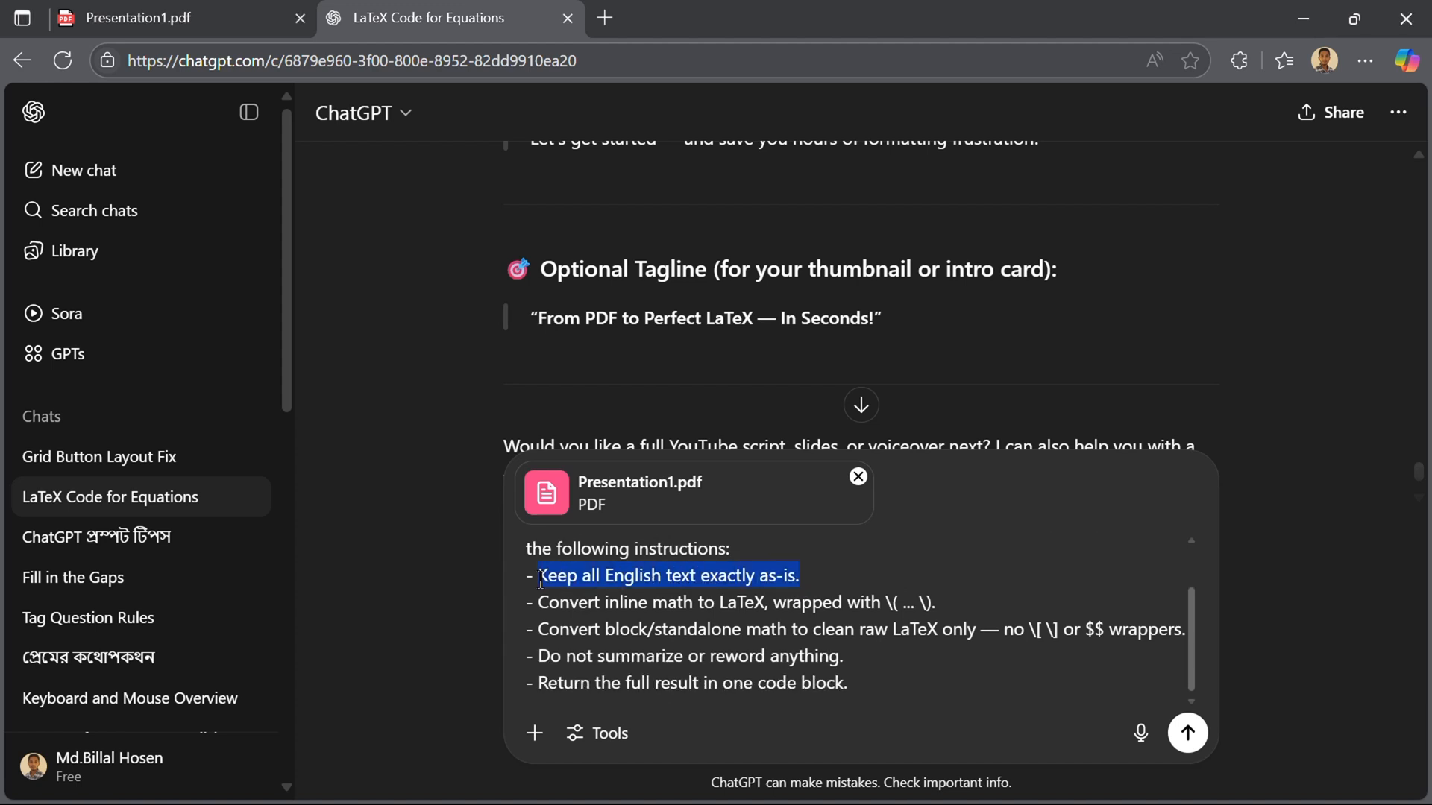
{"action": "mouse_move", "coordinate": [694, 606]}
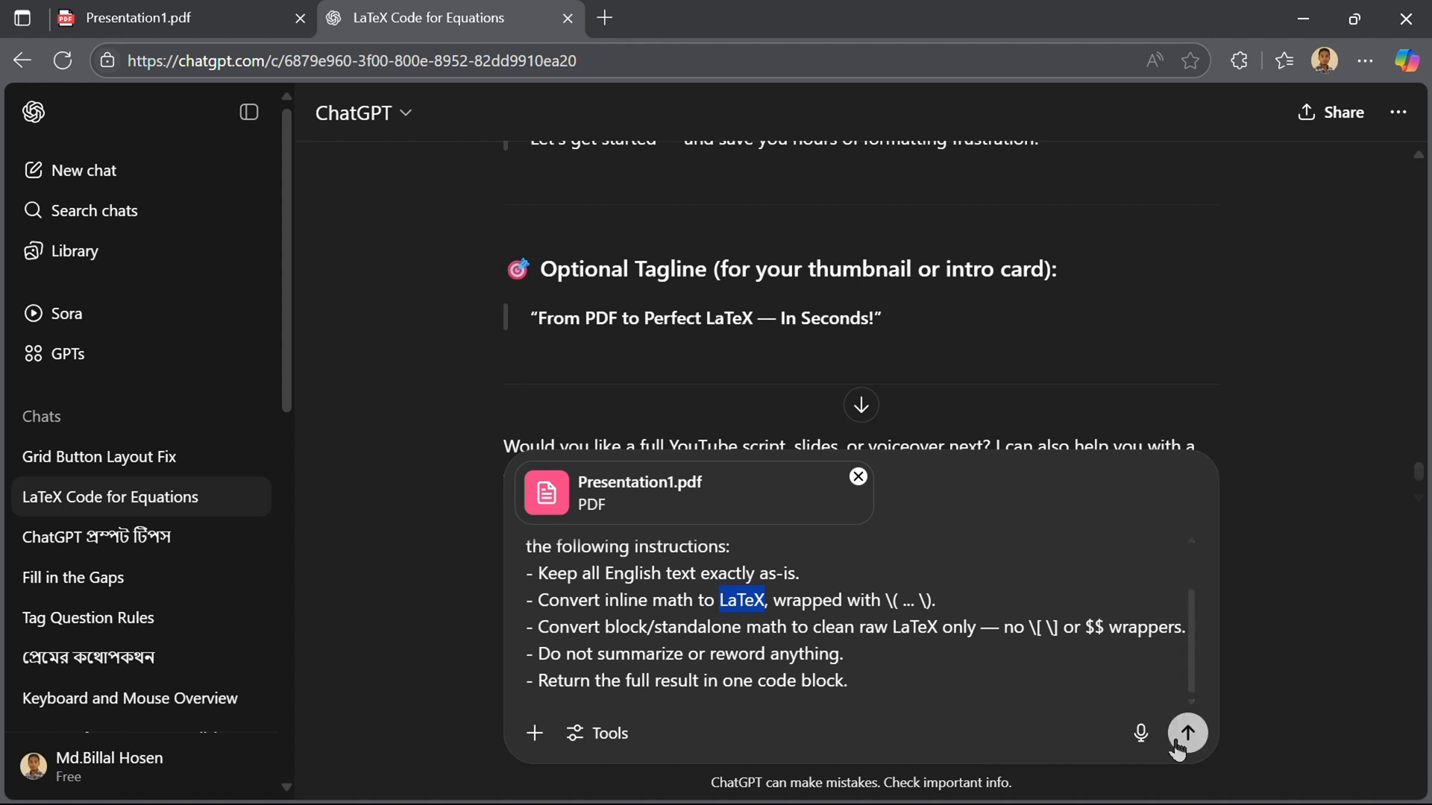
{"action": "left_click", "coordinate": [1188, 733]}
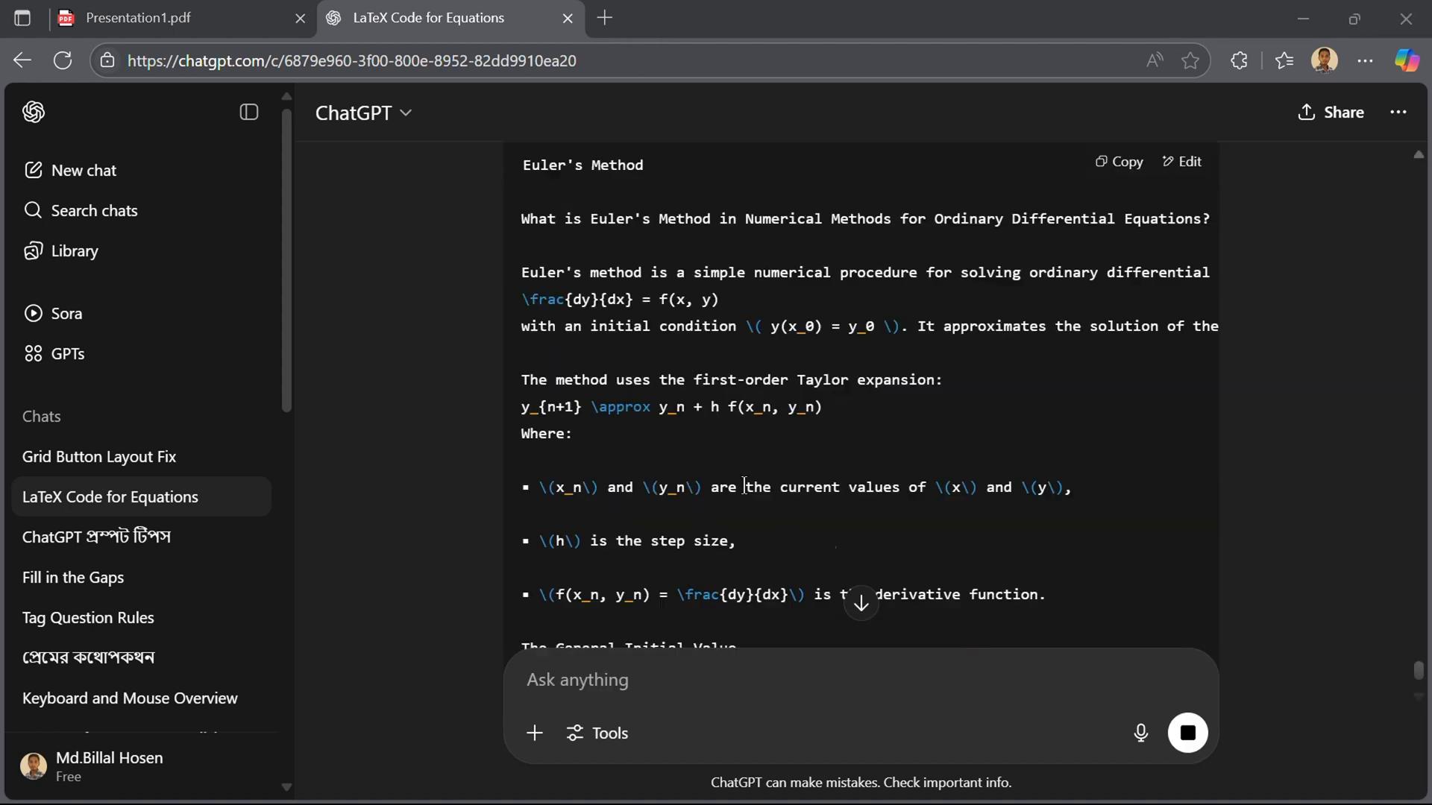
Step: Copy ChatGPT's whole generated LaTeX code block of the Euler's Method content
{"action": "scroll", "scroll_direction": "down", "scroll_amount": 3}
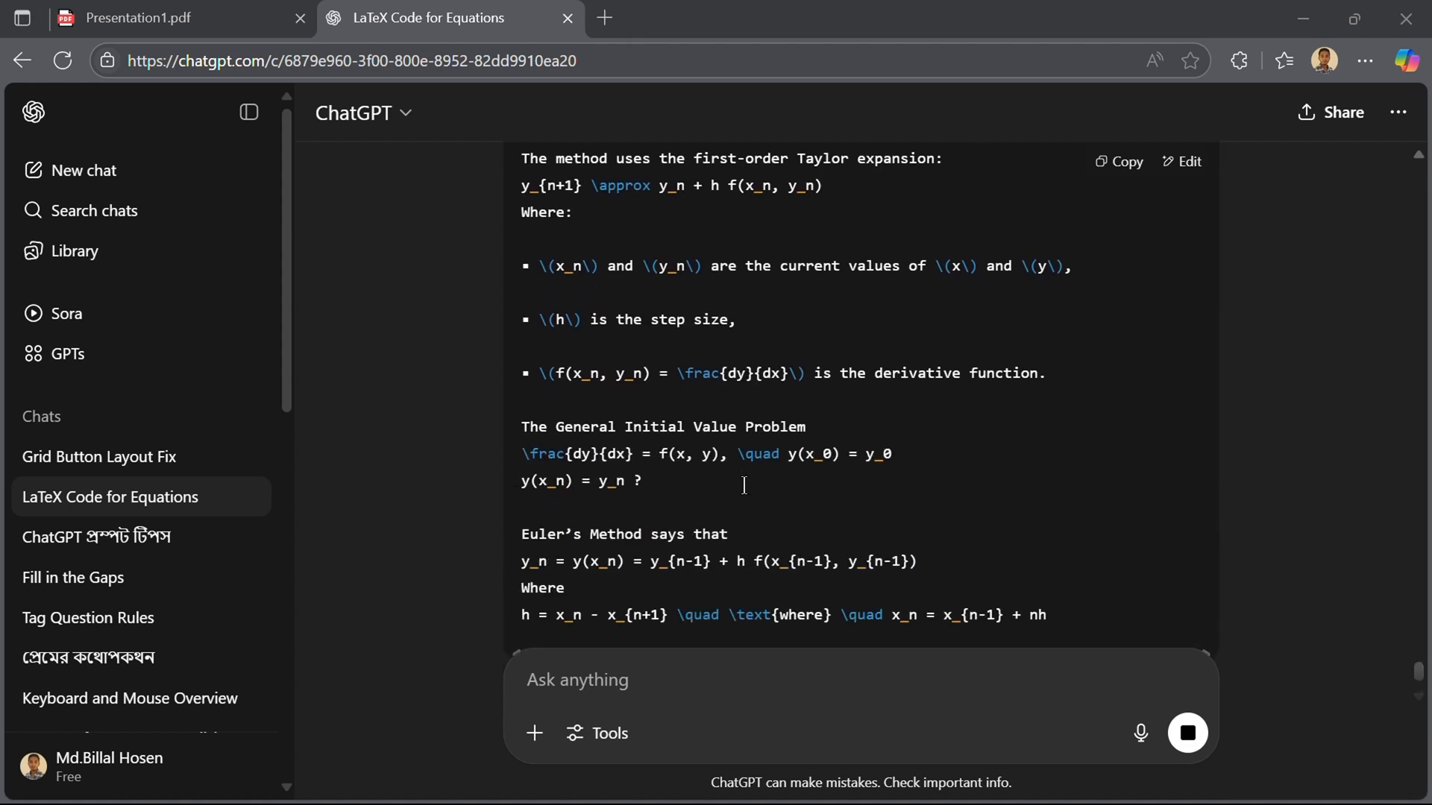
{"action": "scroll", "scroll_direction": "down", "scroll_amount": 3}
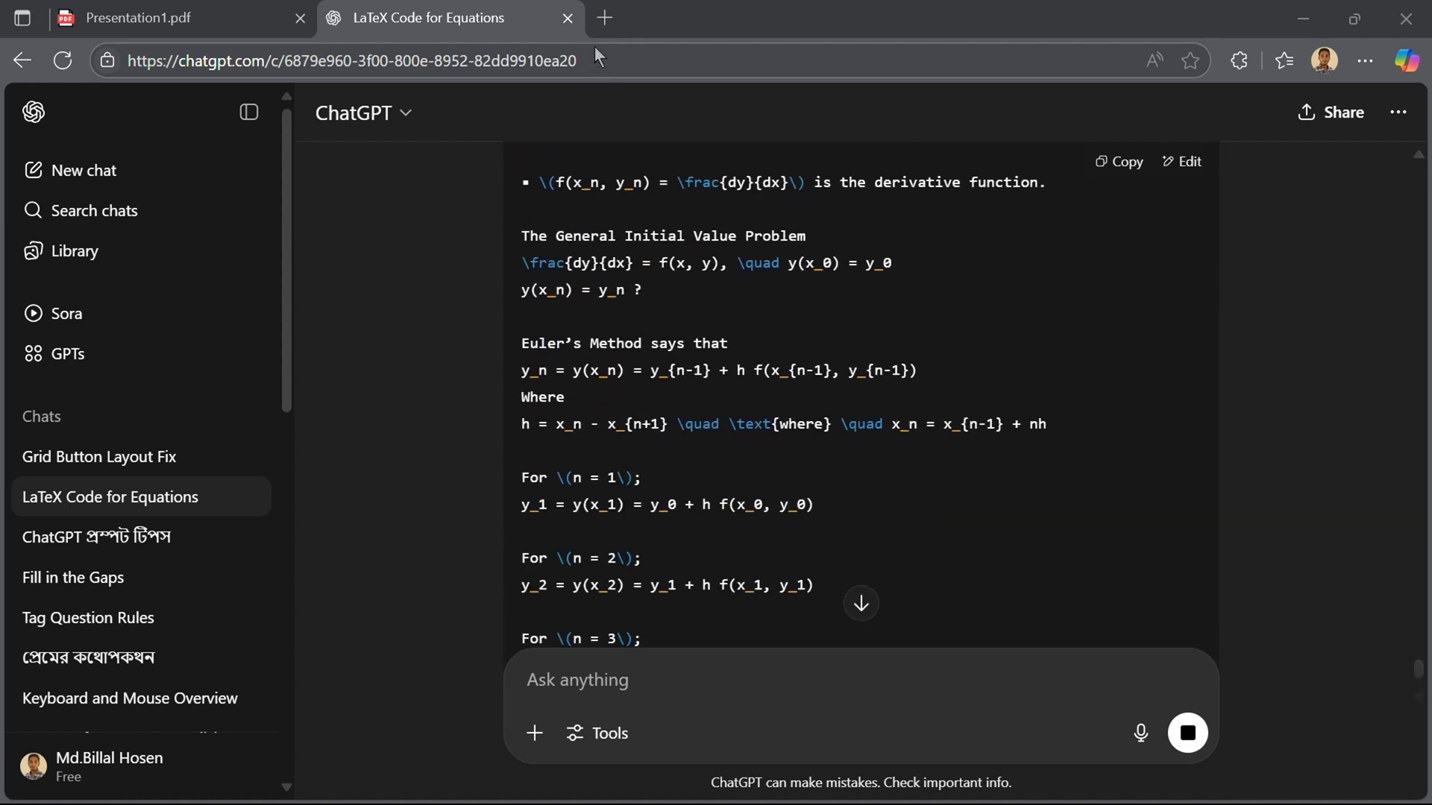
{"action": "scroll", "scroll_direction": "up", "scroll_amount": 3}
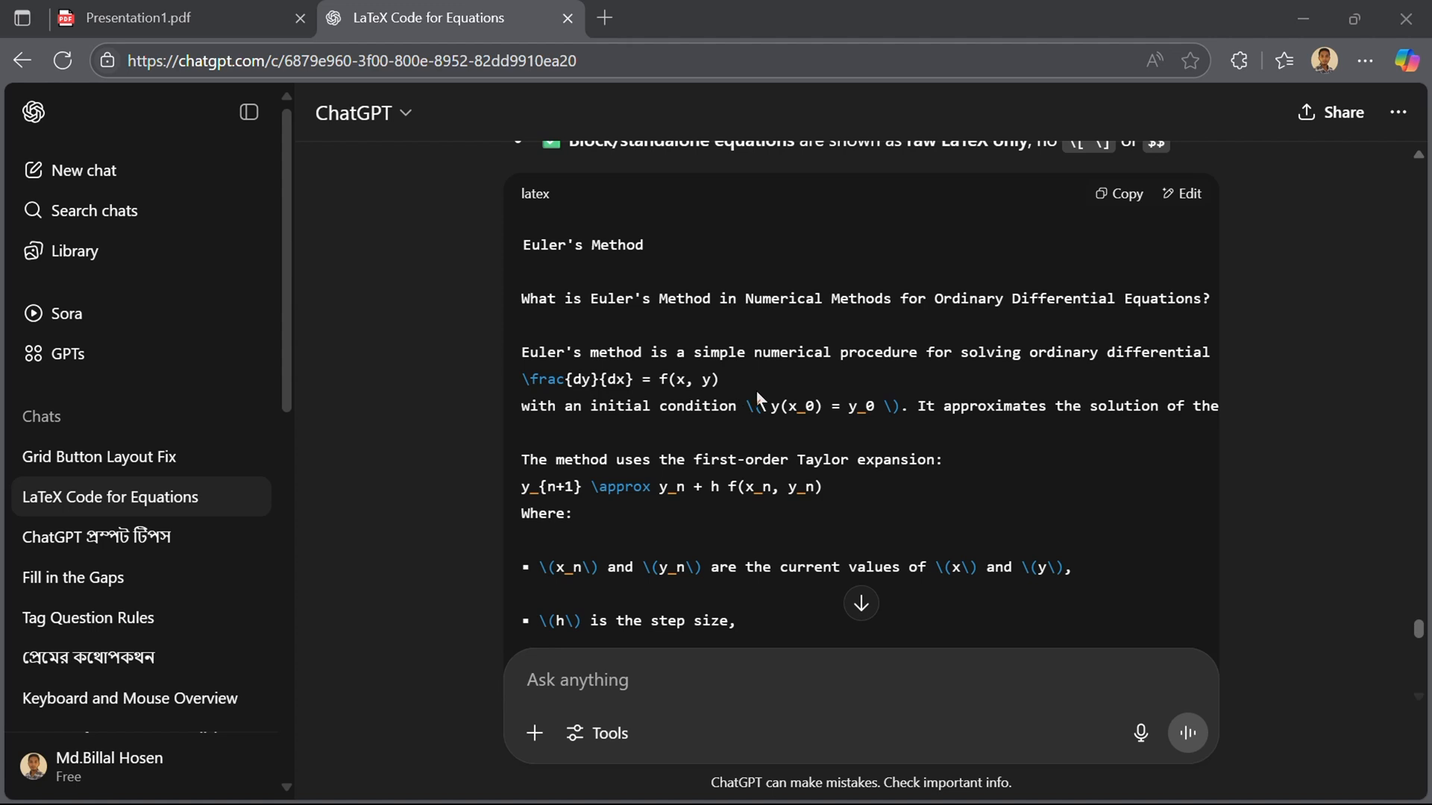
{"action": "left_click", "coordinate": [1119, 193]}
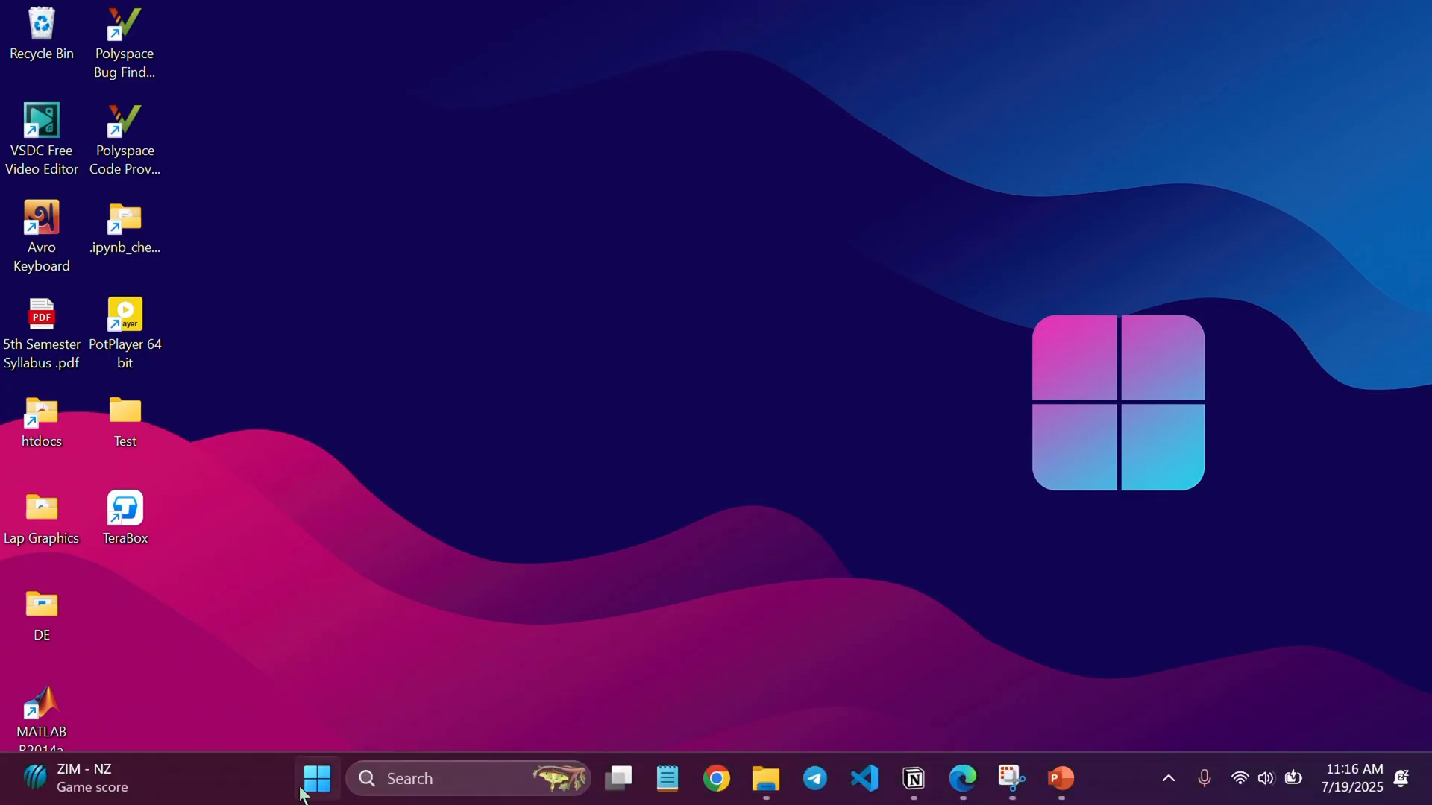
Step: Launch Word from the Start menu and create a new blank document
{"action": "left_click", "coordinate": [317, 778]}
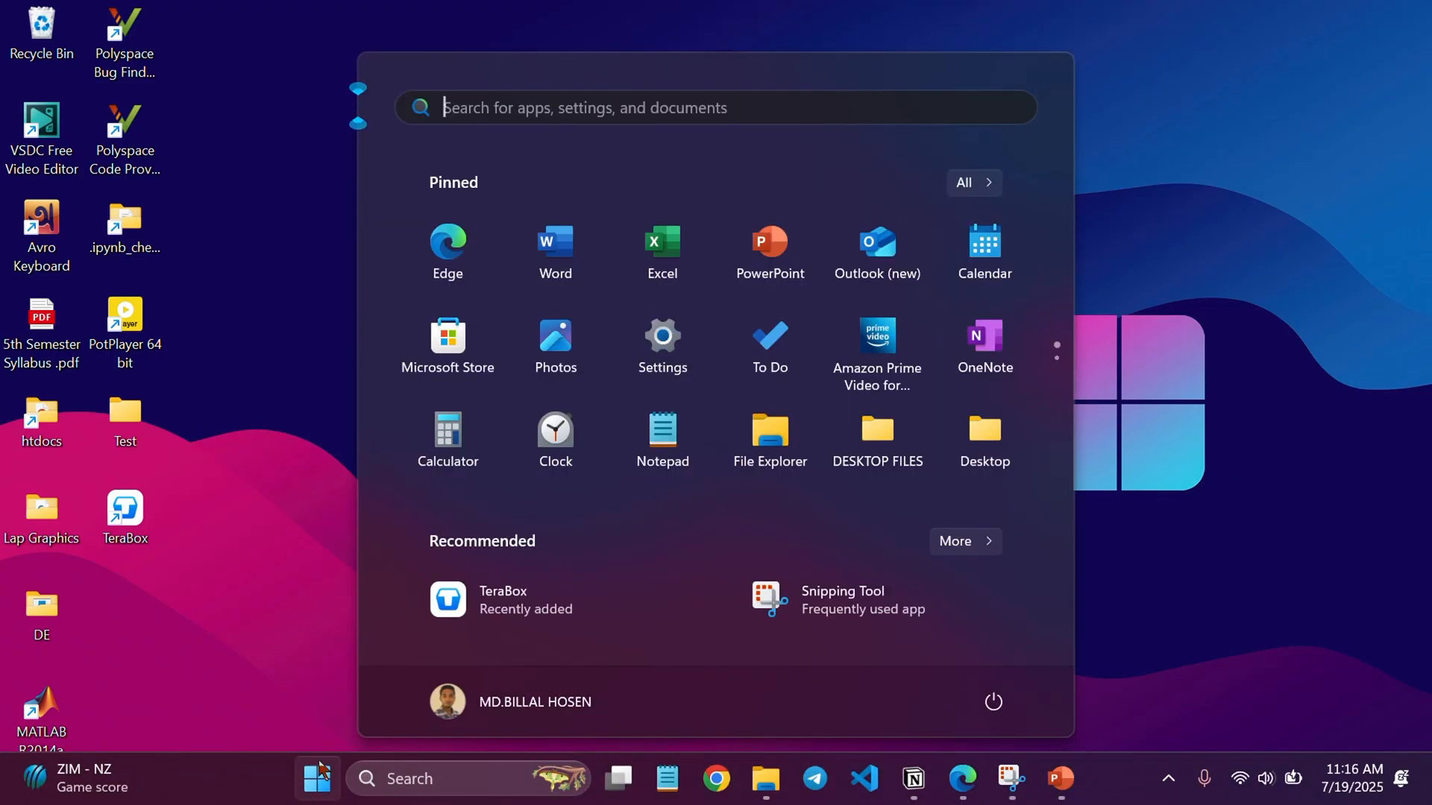
{"action": "left_click", "coordinate": [555, 245]}
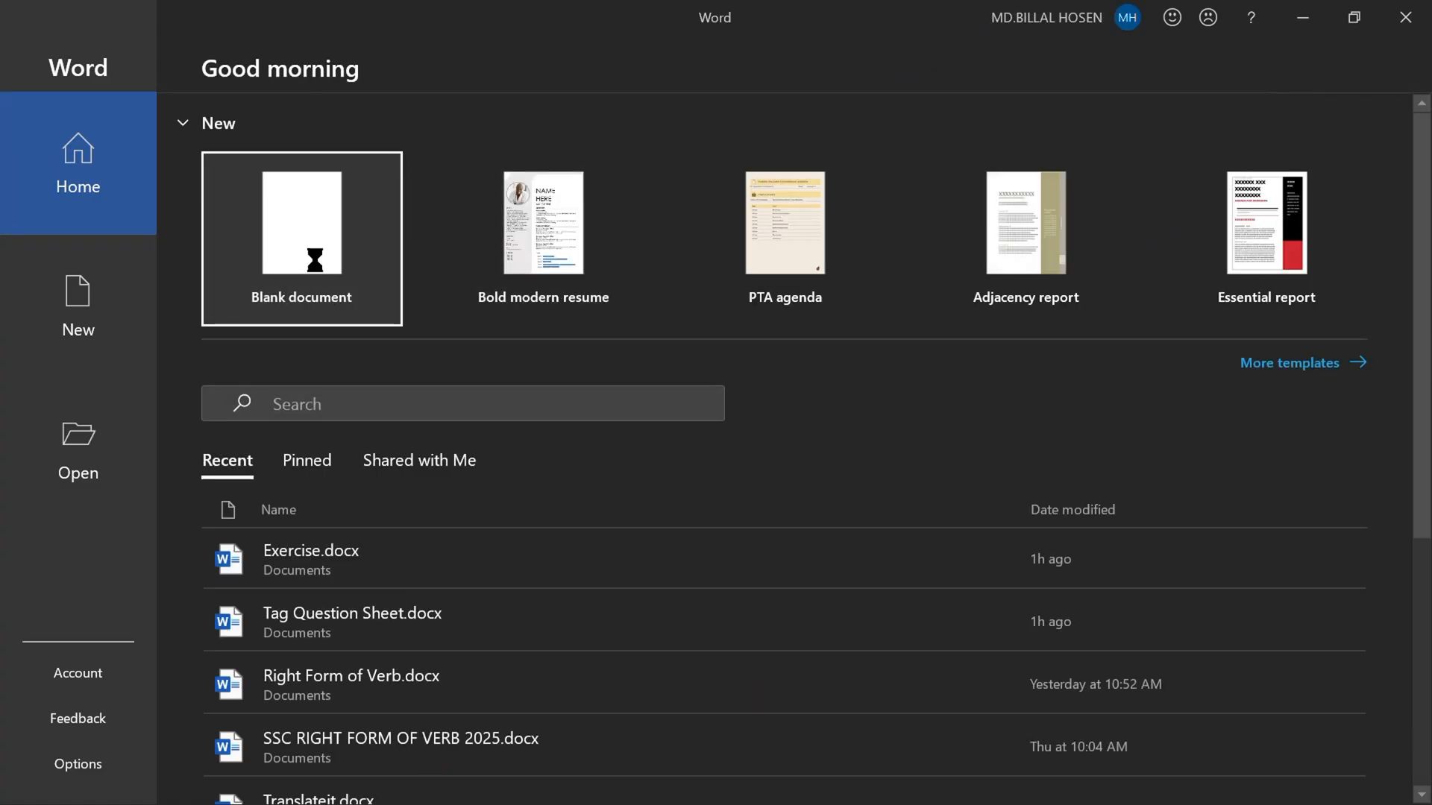
{"action": "left_click", "coordinate": [301, 223]}
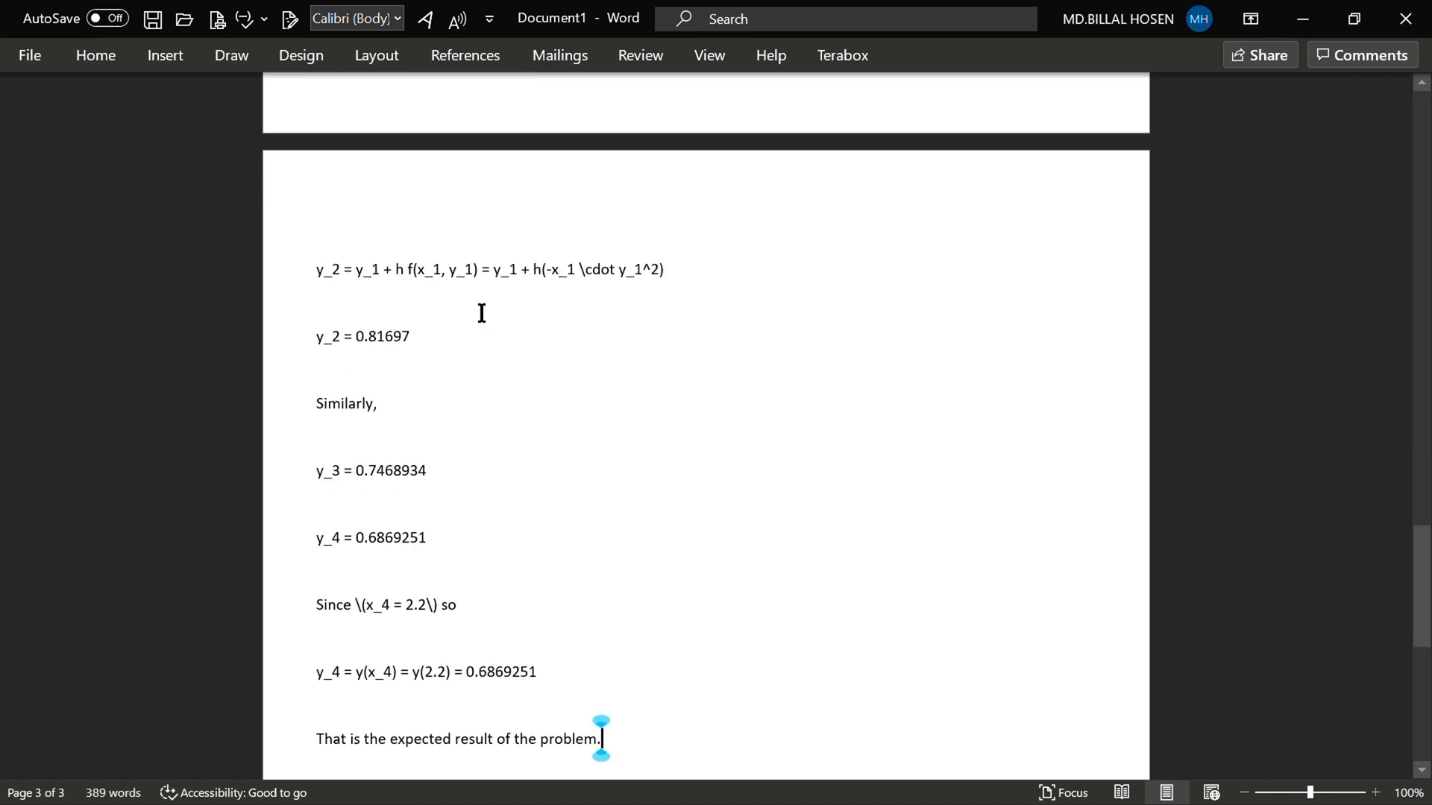
Step: Paste the LaTeX text, scroll to the top and remove stray text after the first formula
{"action": "scroll", "scroll_direction": "up", "scroll_amount": 3}
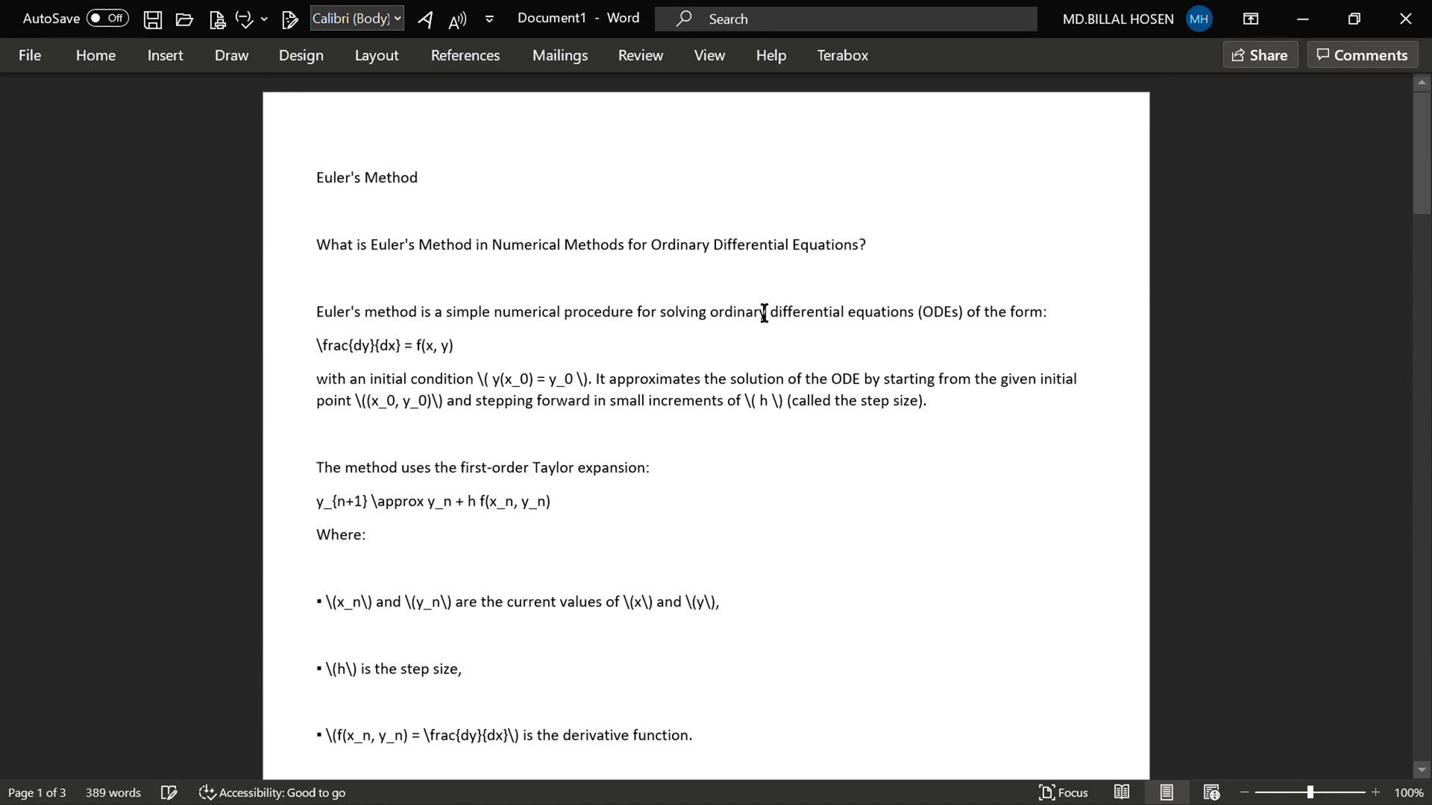
{"action": "scroll", "scroll_direction": "down", "scroll_amount": 3}
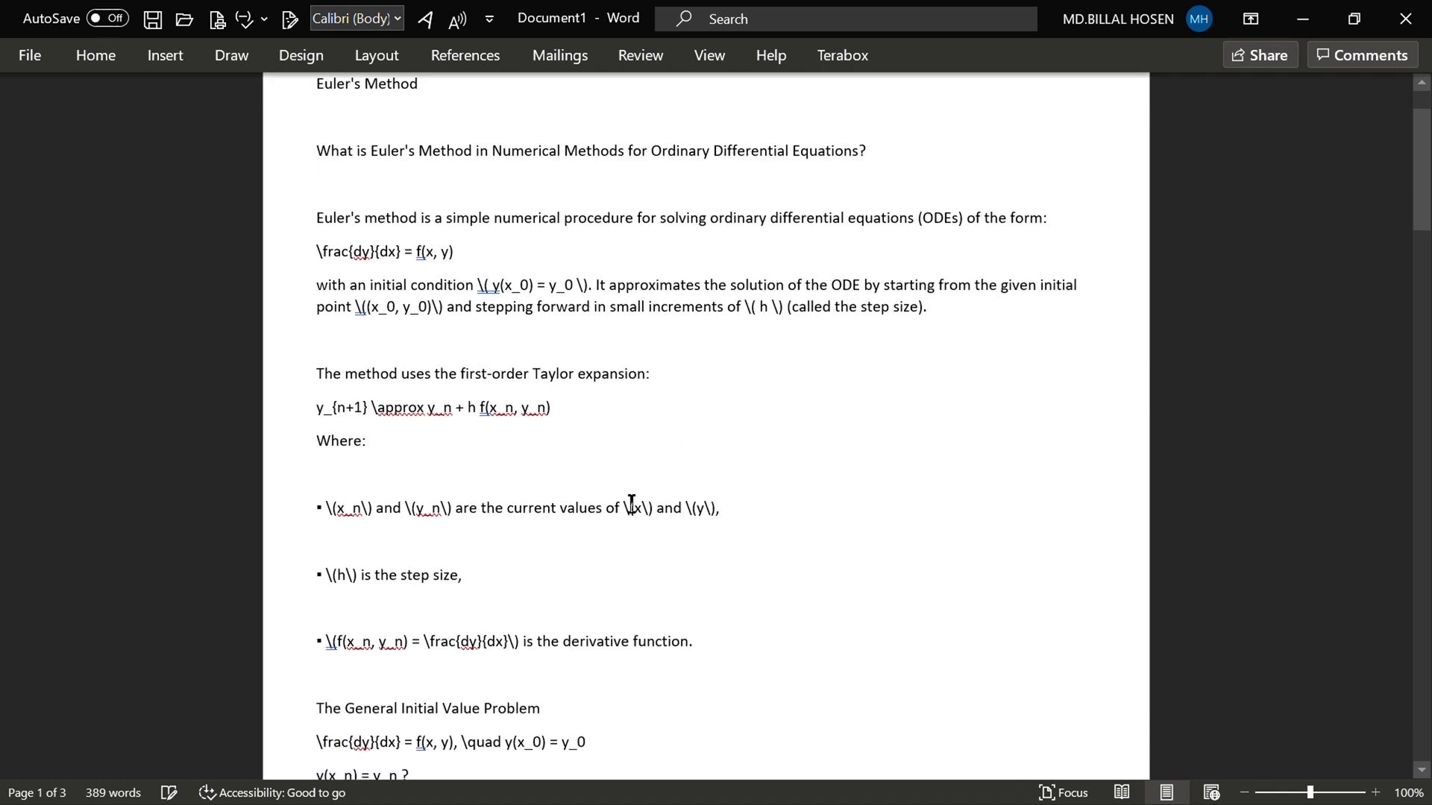
{"action": "scroll", "scroll_direction": "up", "scroll_amount": 3}
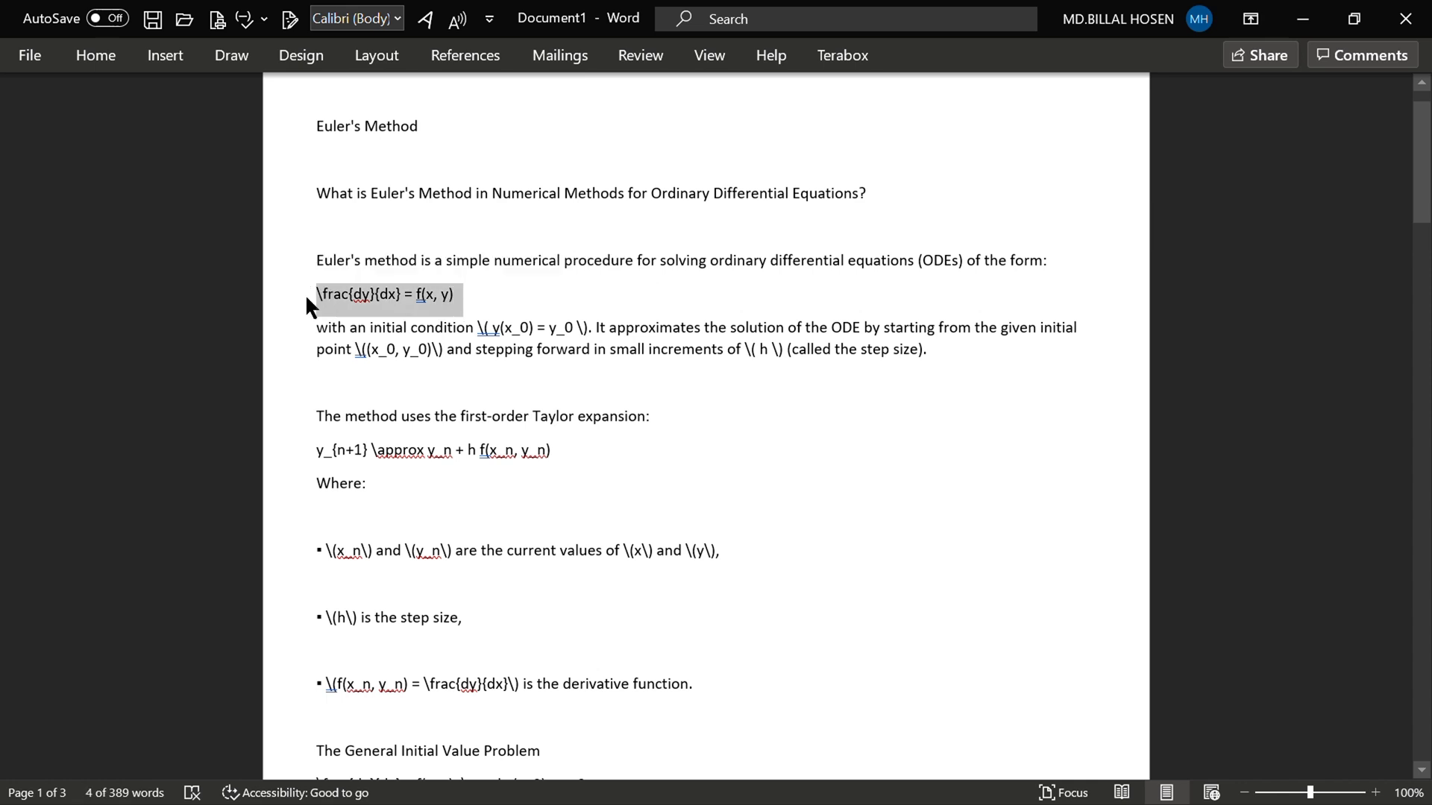
{"action": "key", "text": "alt+="}
{"action": "type", "text": "   alt + ="}
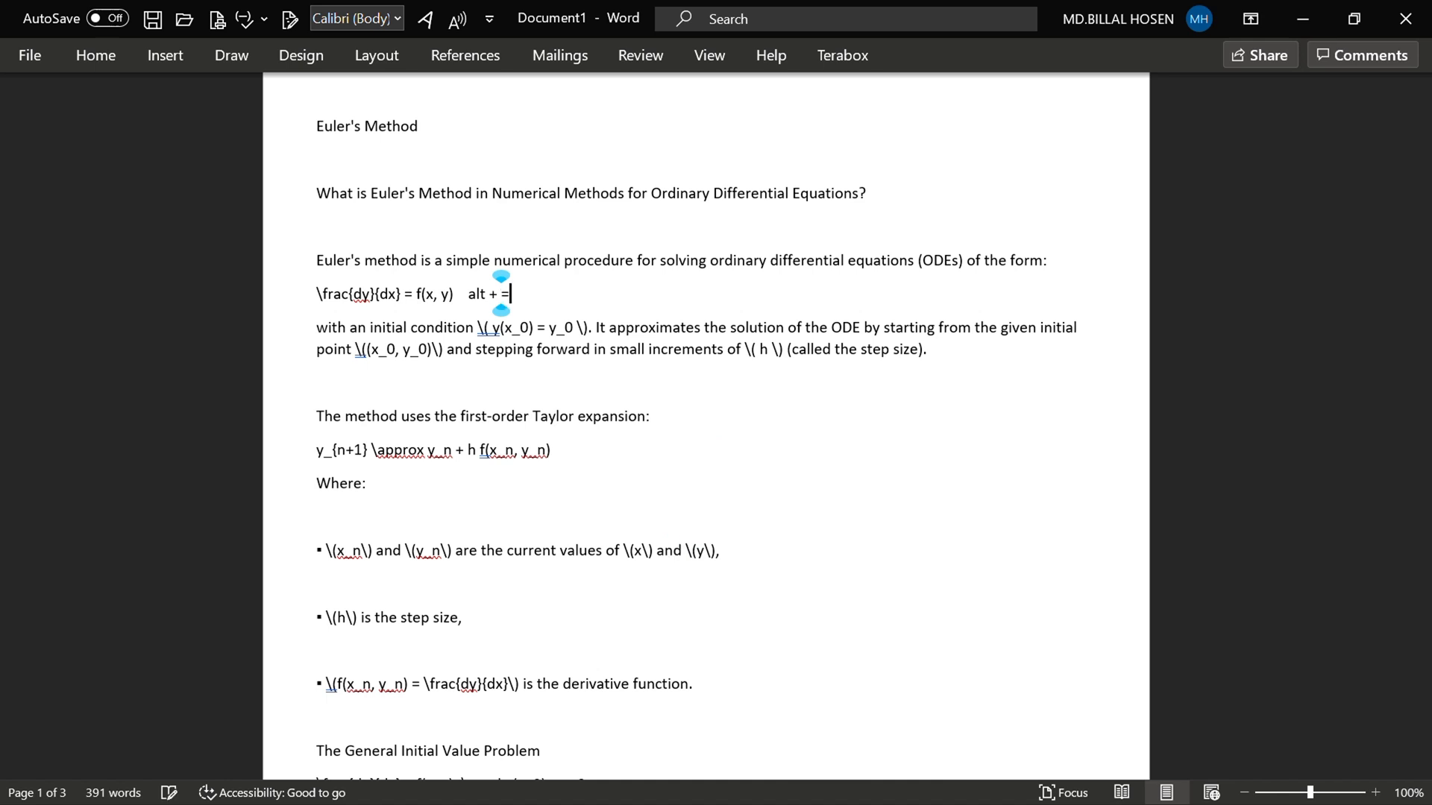
{"action": "key", "text": "backspace"}
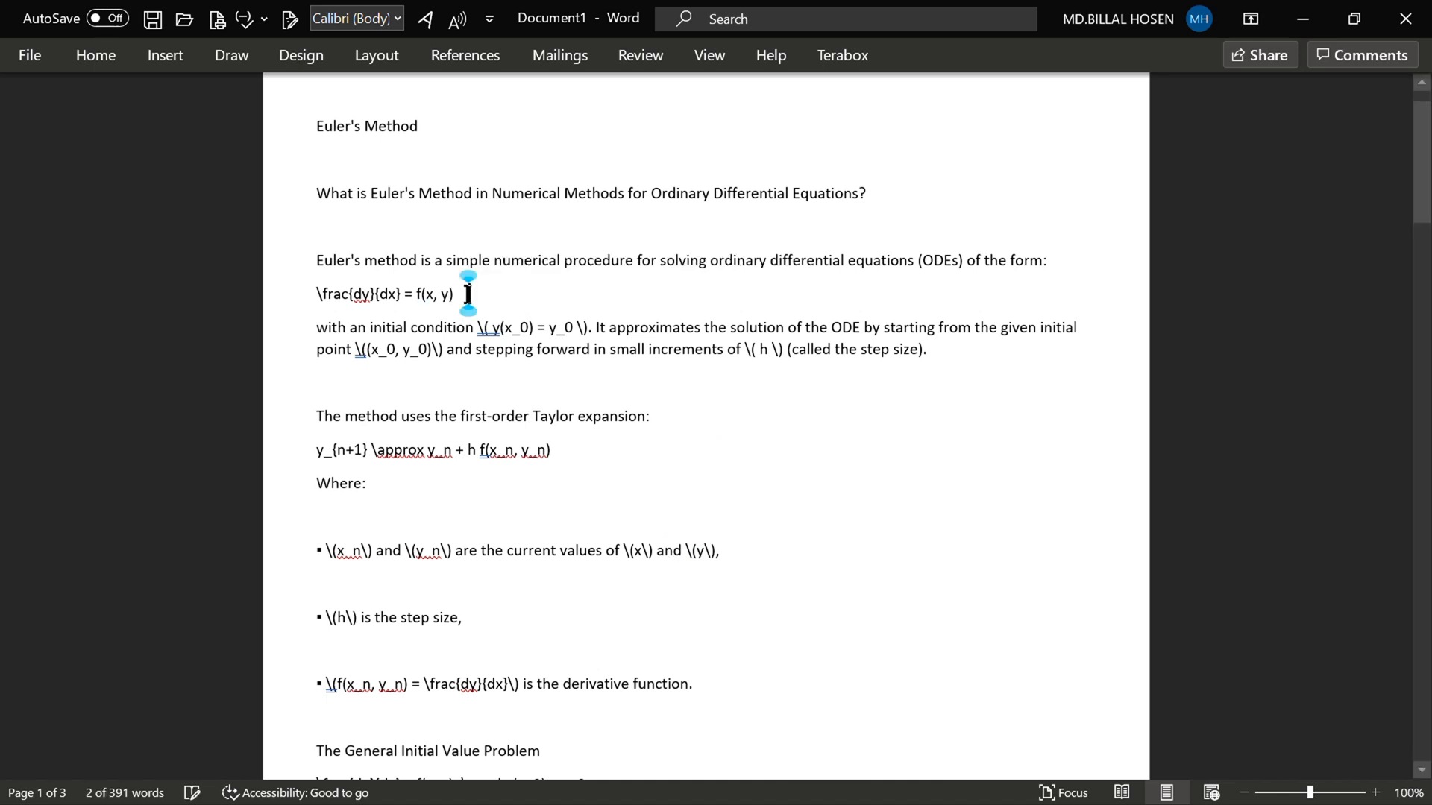
Step: Make the dy/dx formula line an equation object set to LaTeX input mode
{"action": "triple_click", "coordinate": [392, 293]}
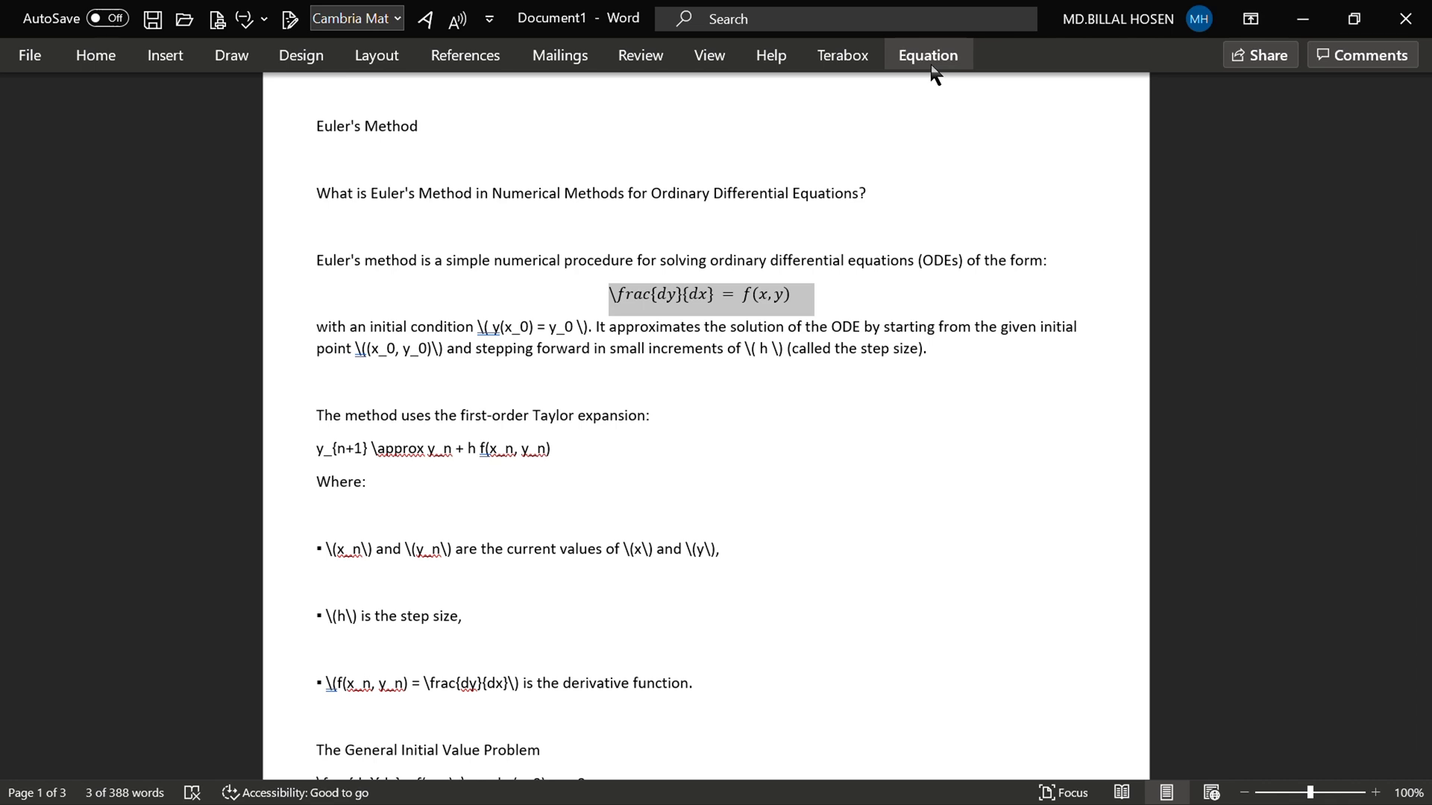
{"action": "left_click", "coordinate": [928, 55]}
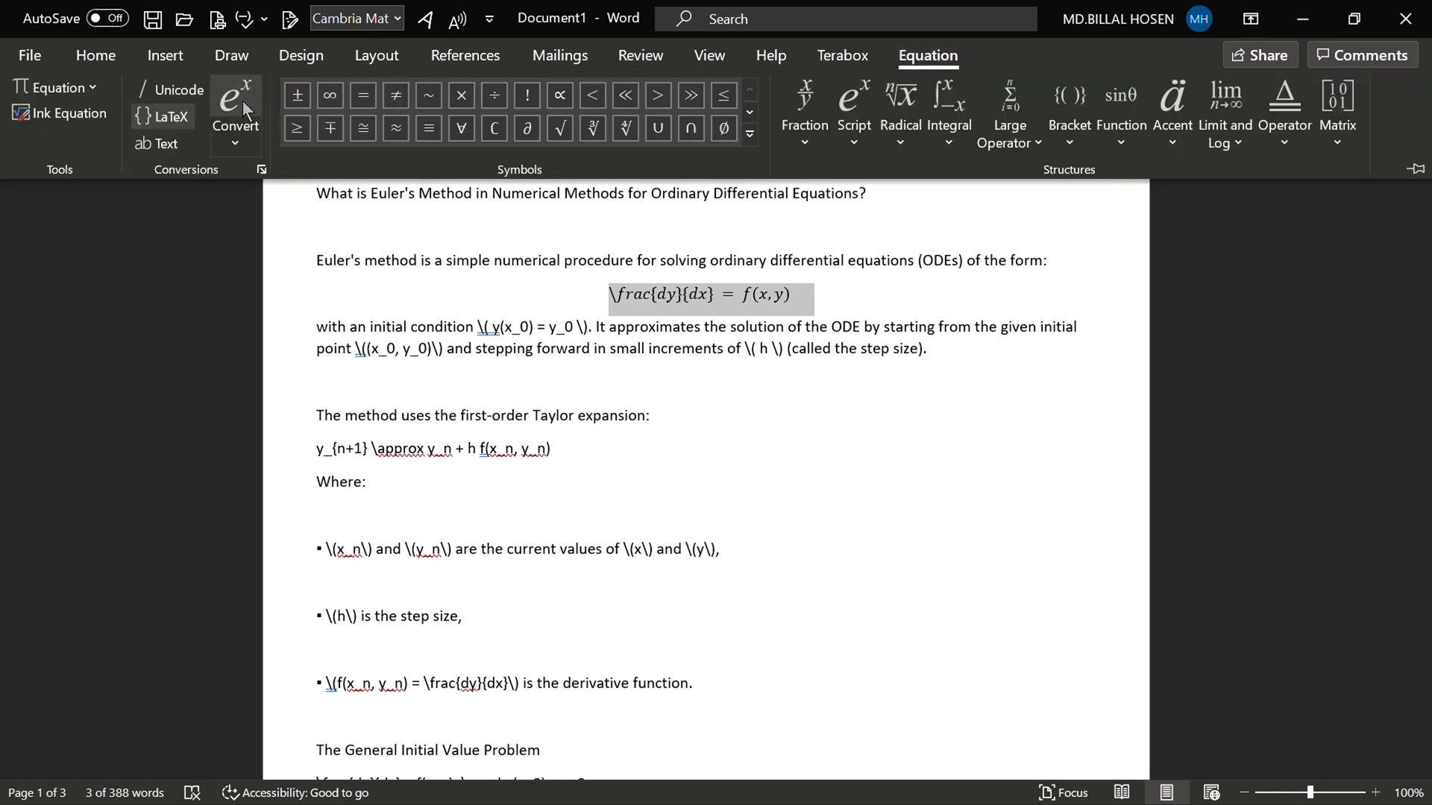
{"action": "mouse_move", "coordinate": [168, 116]}
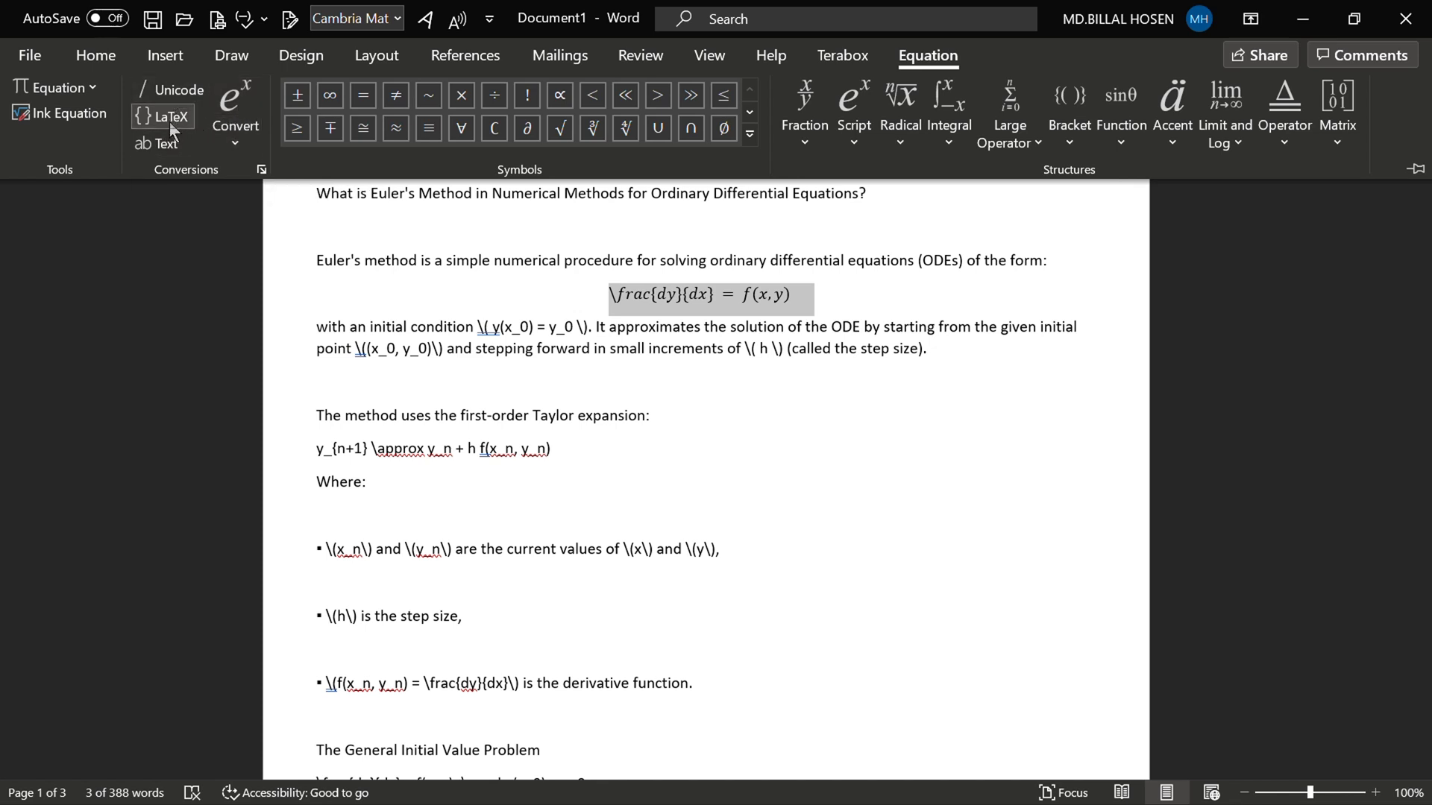
{"action": "left_click", "coordinate": [236, 125]}
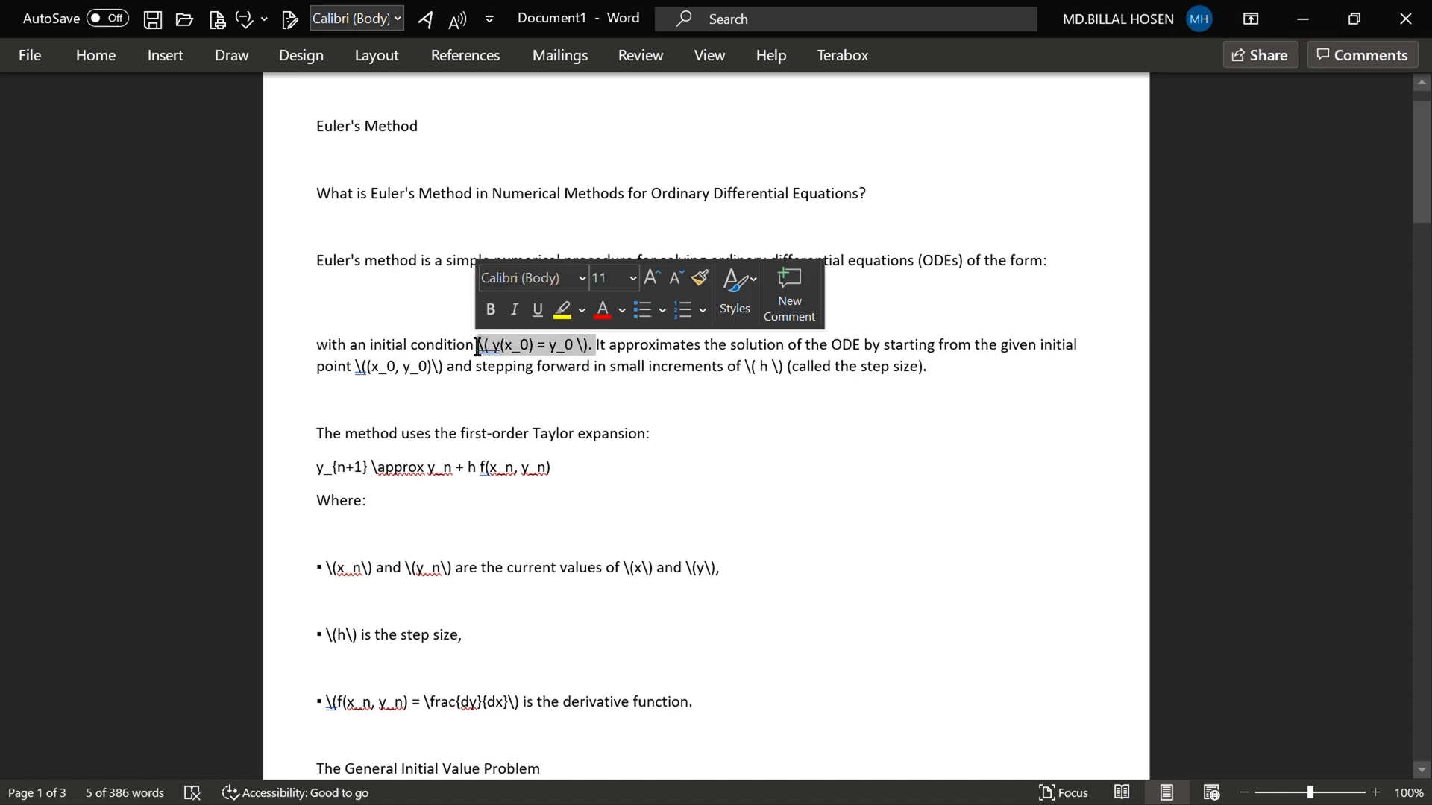
Step: Convert the derivative, initial condition and Taylor expansion equations to professional form, then return to ChatGPT
{"action": "left_click", "coordinate": [926, 55]}
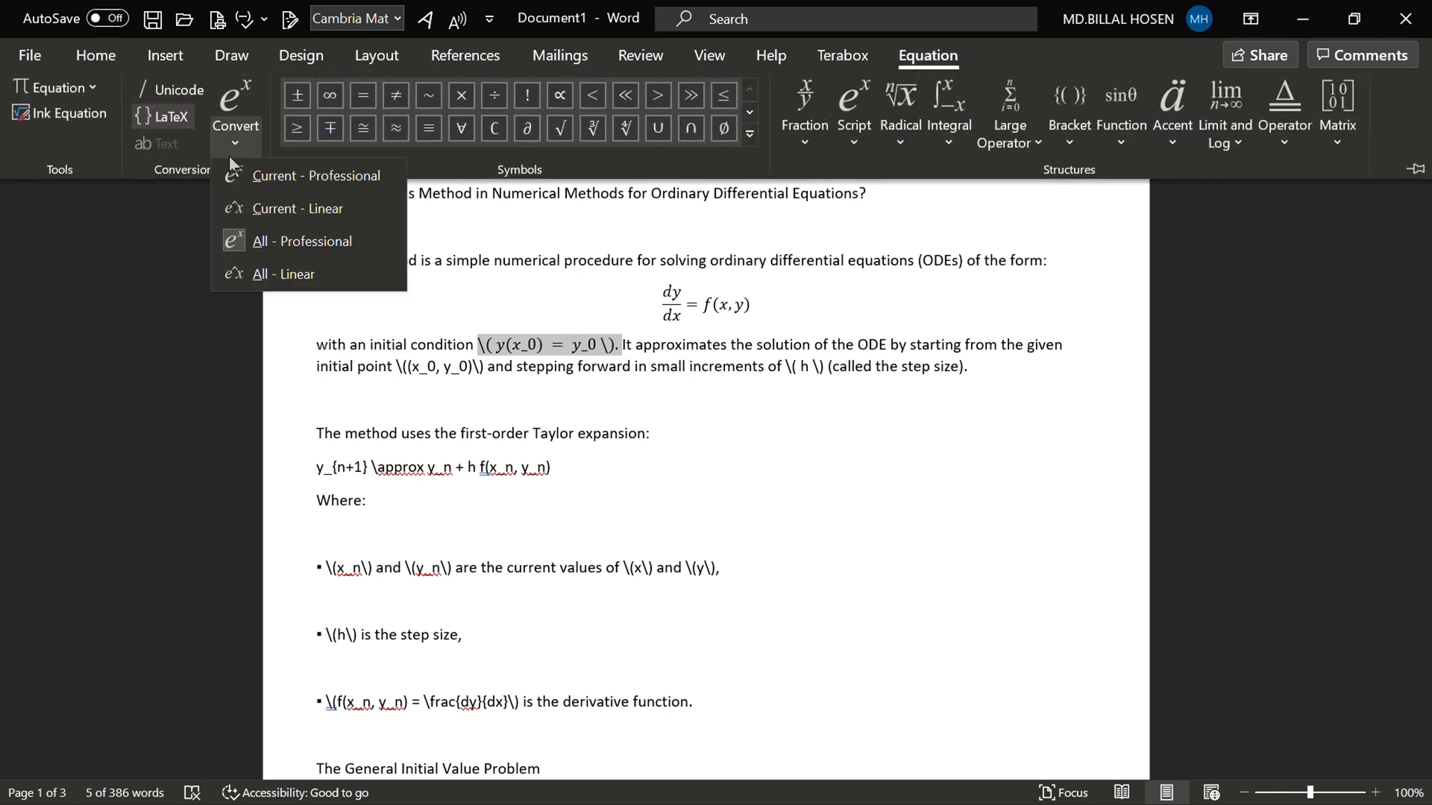
{"action": "left_click", "coordinate": [316, 176]}
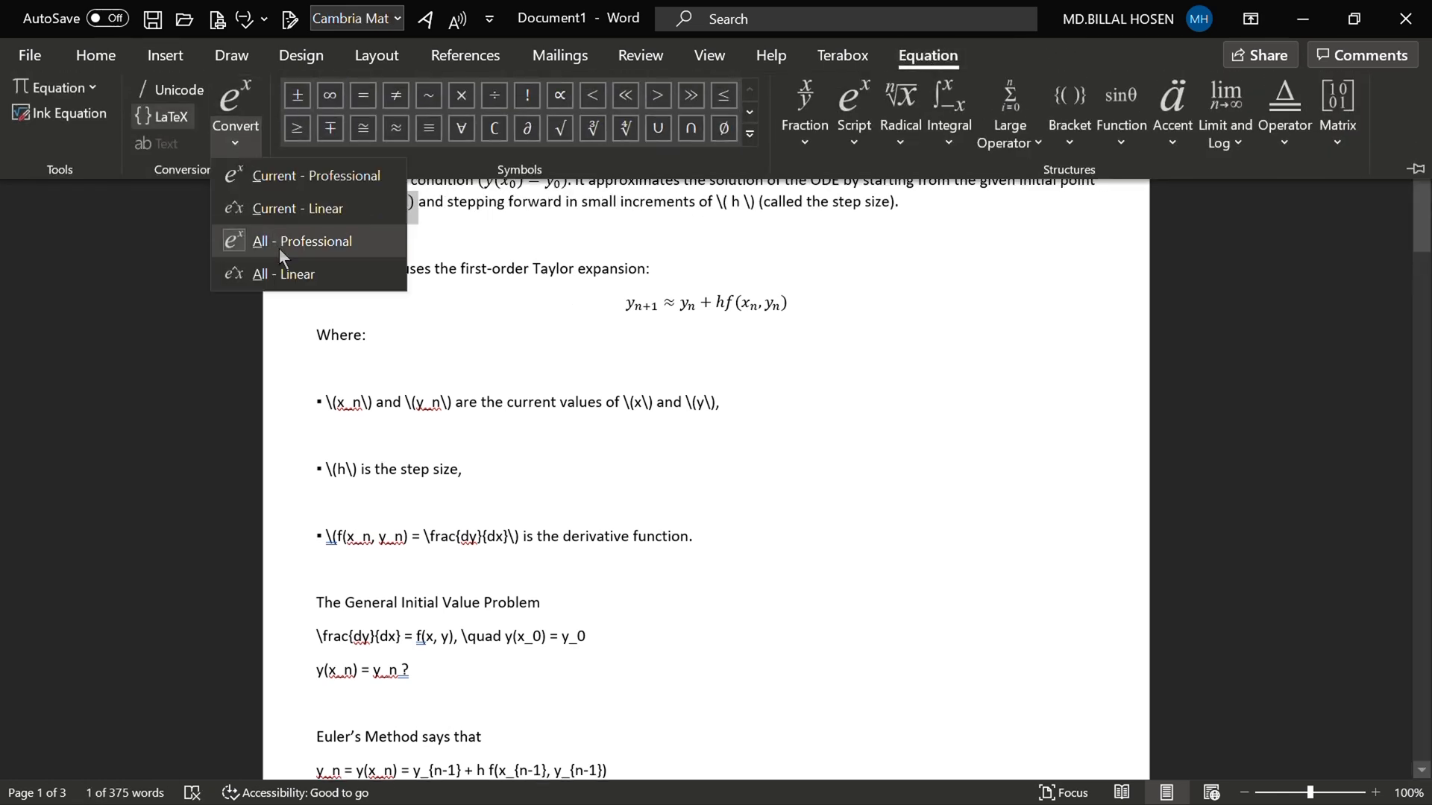
{"action": "left_click", "coordinate": [301, 242]}
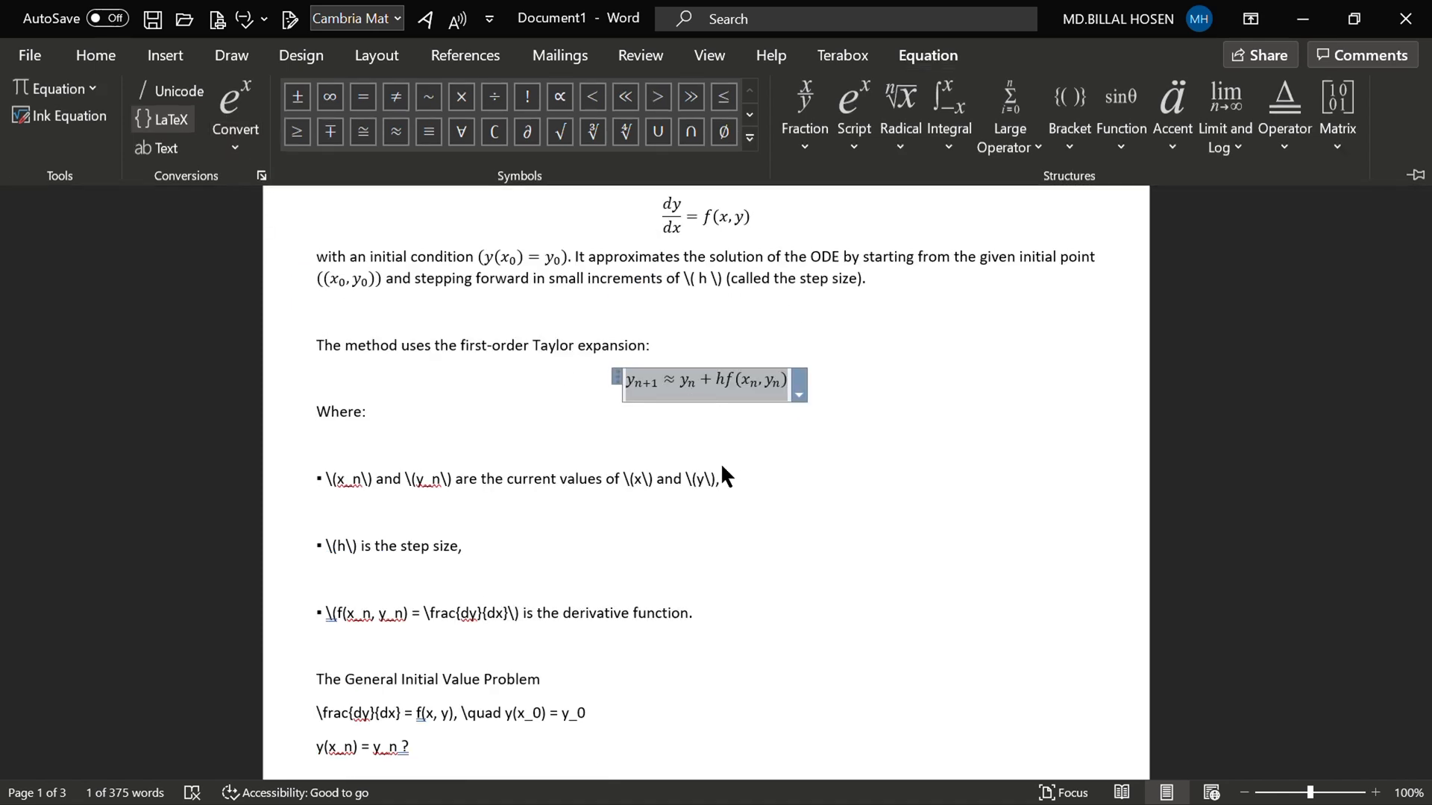
{"action": "scroll", "scroll_direction": "up", "scroll_amount": 3}
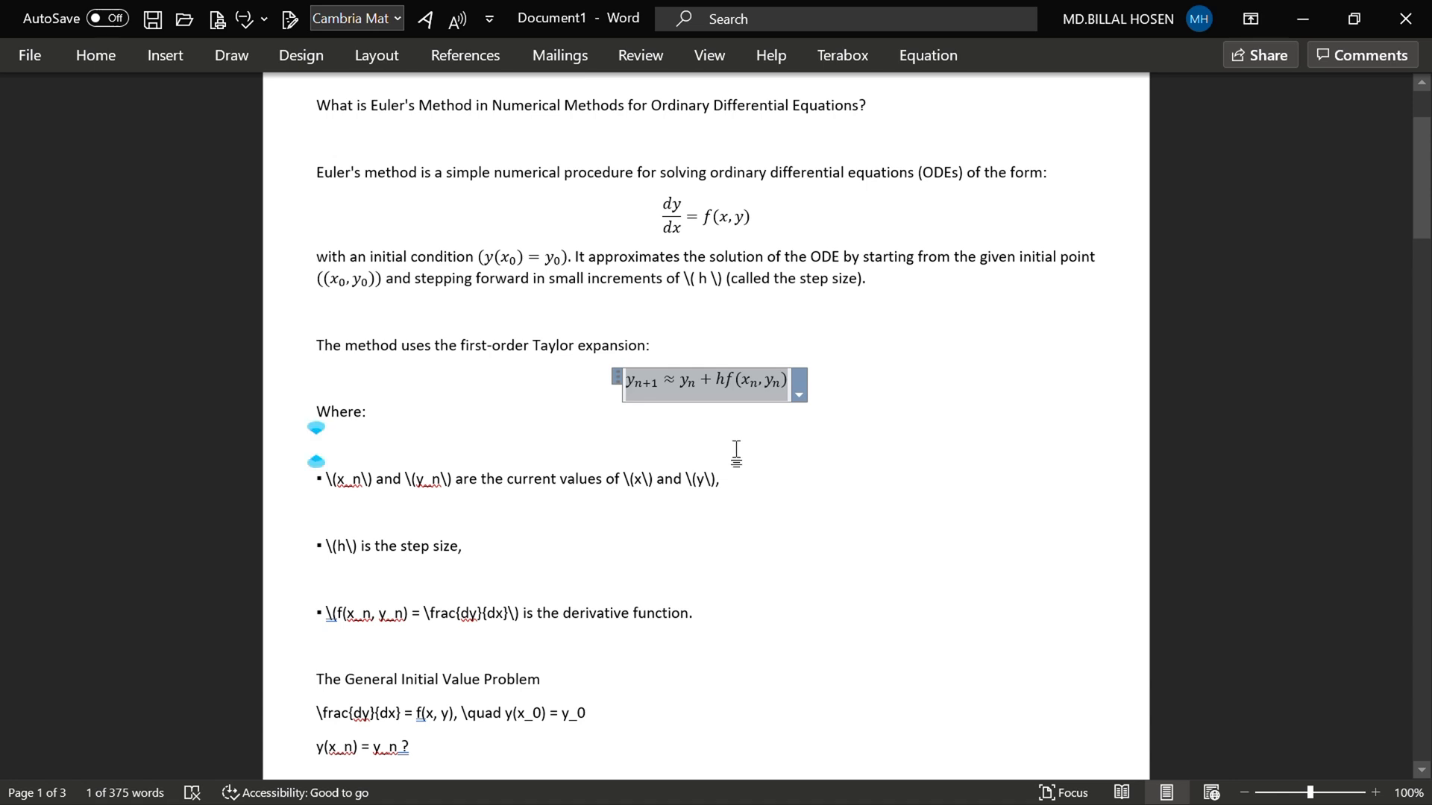
{"action": "left_click", "coordinate": [736, 452]}
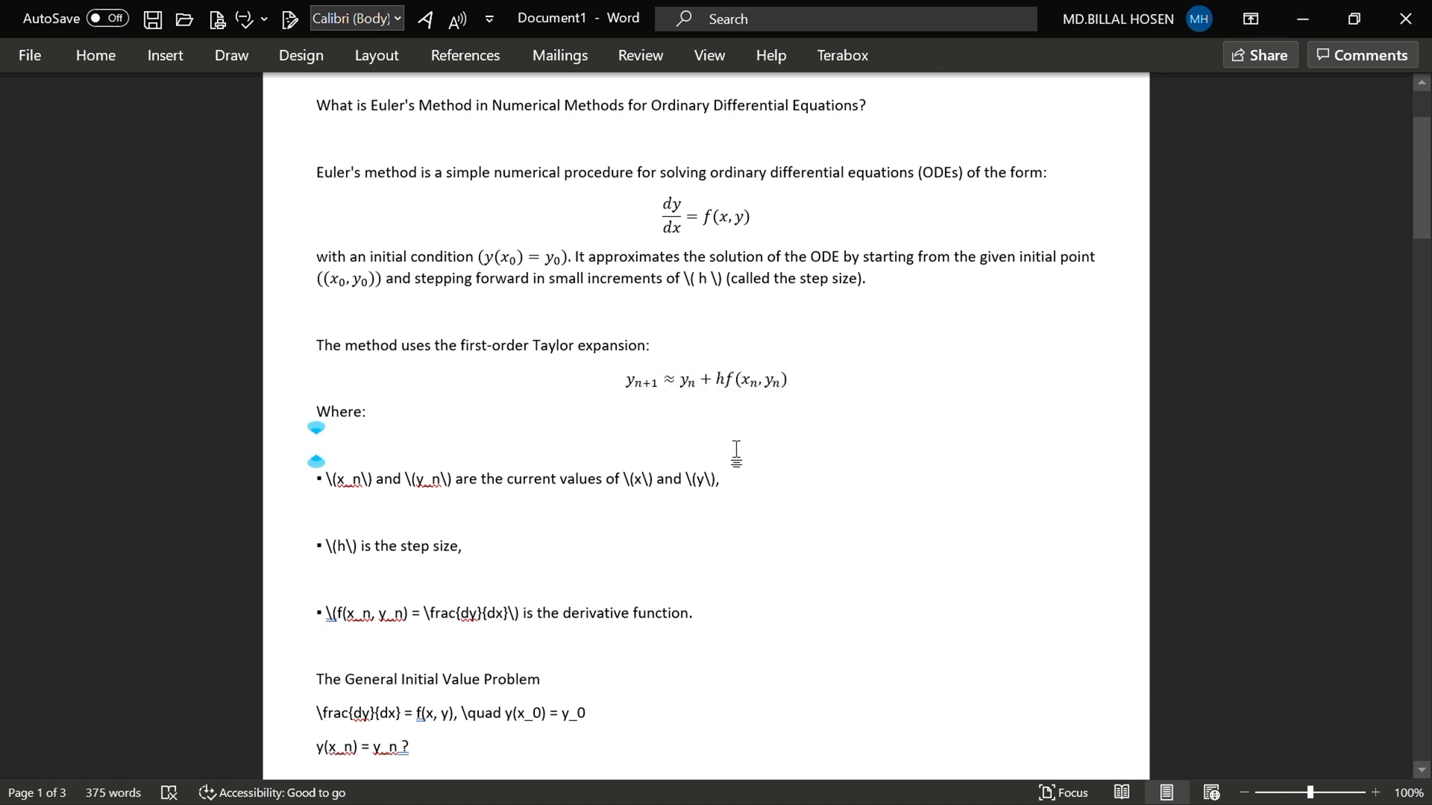
{"action": "left_click", "coordinate": [316, 443]}
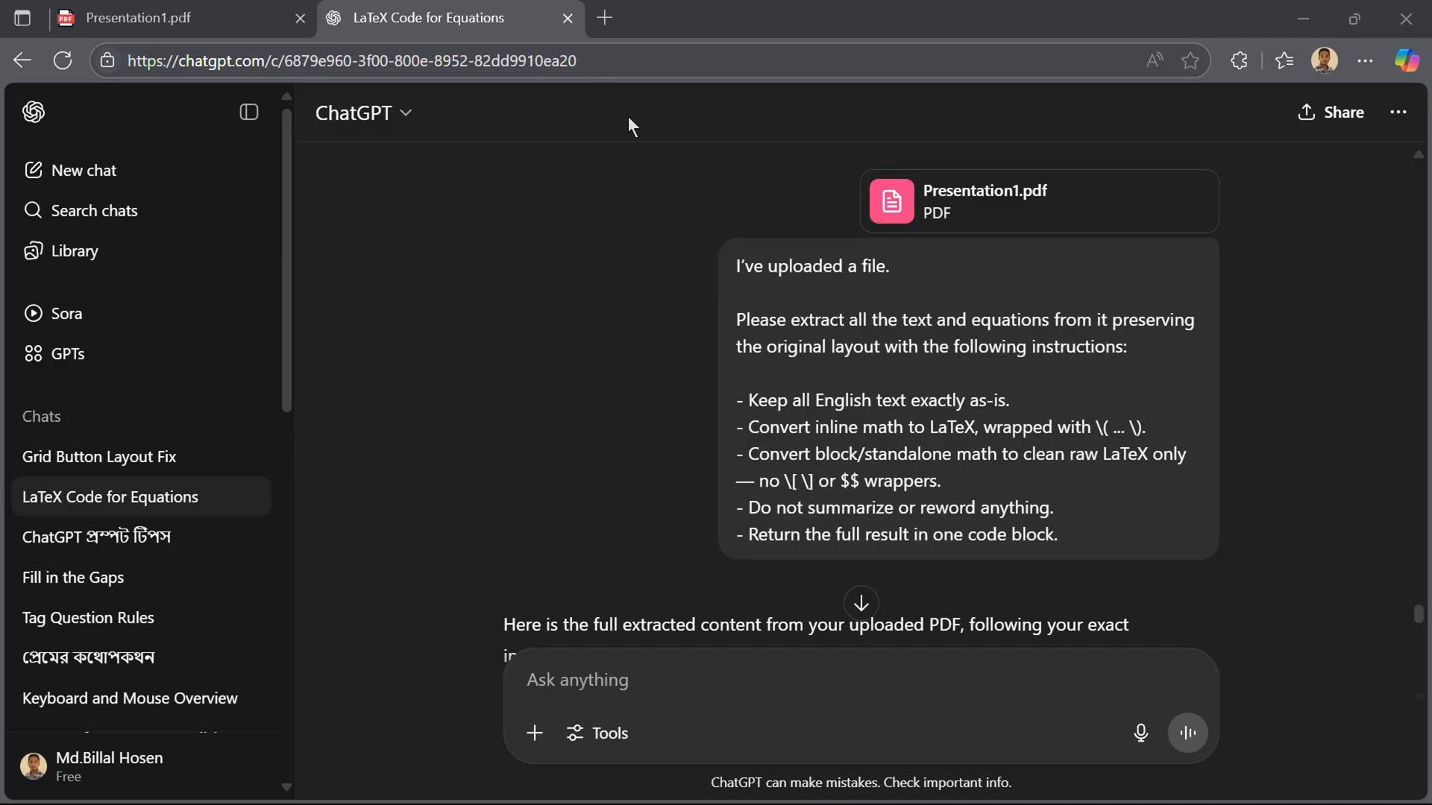
{"action": "mouse_move", "coordinate": [839, 404]}
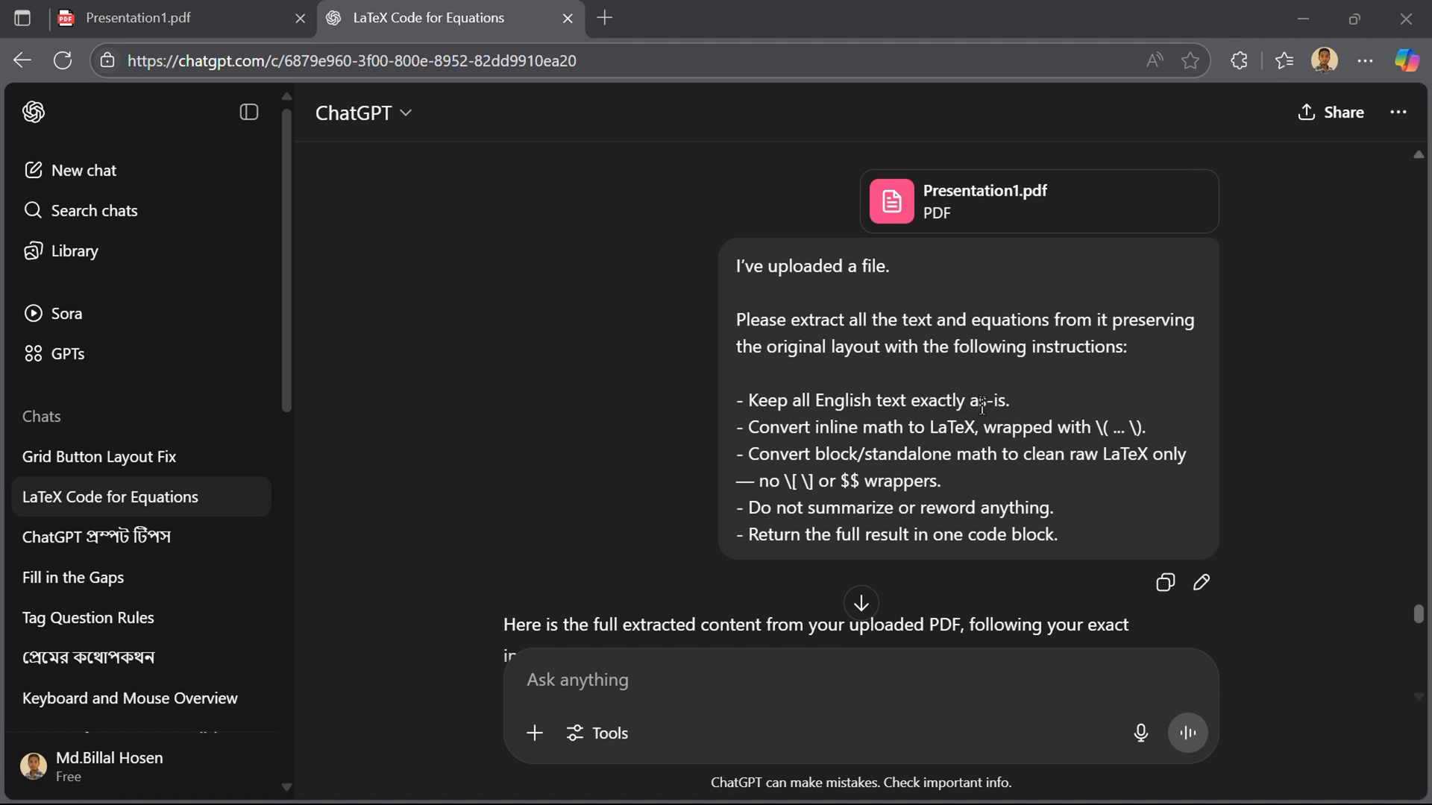
{"action": "mouse_move", "coordinate": [788, 429]}
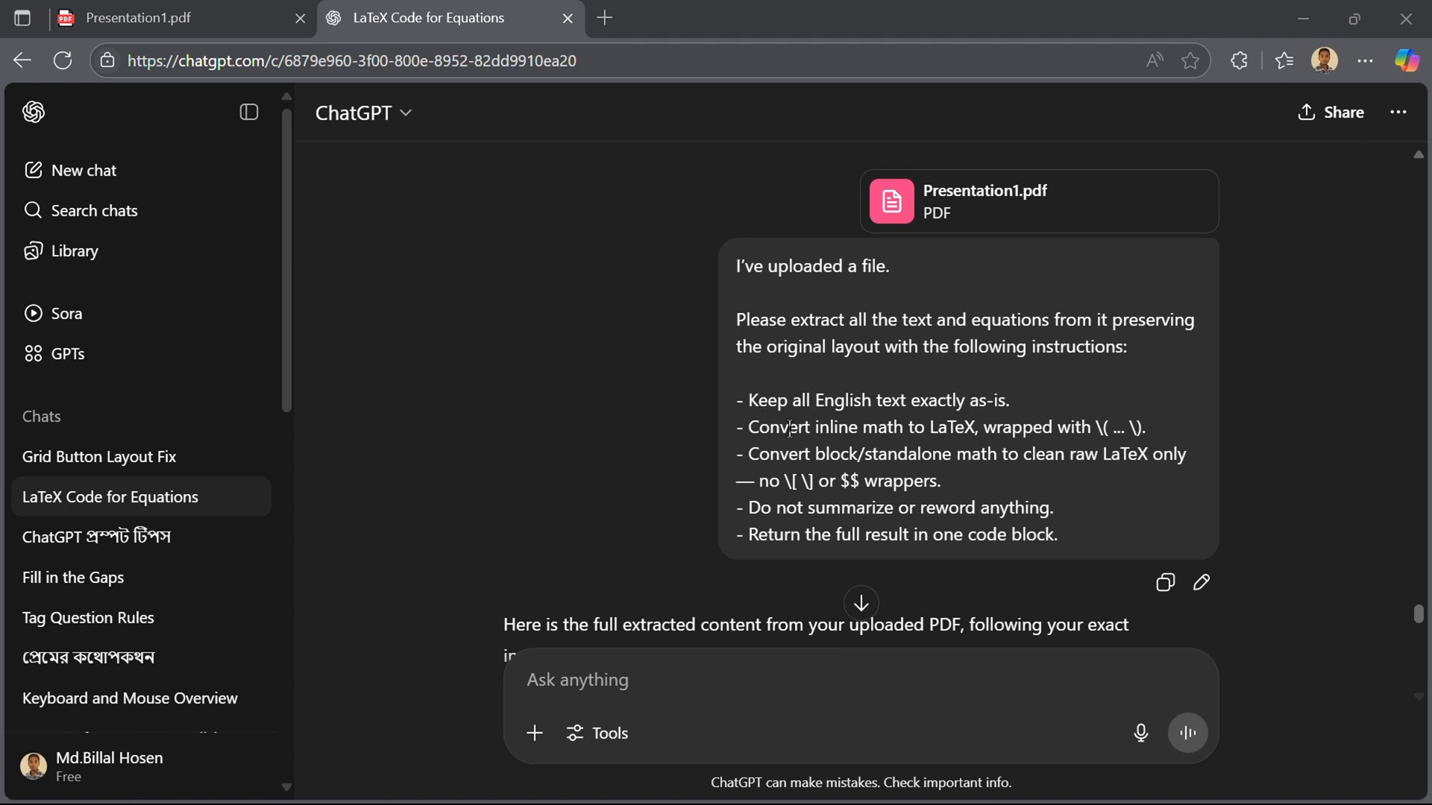
{"action": "mouse_move", "coordinate": [917, 428]}
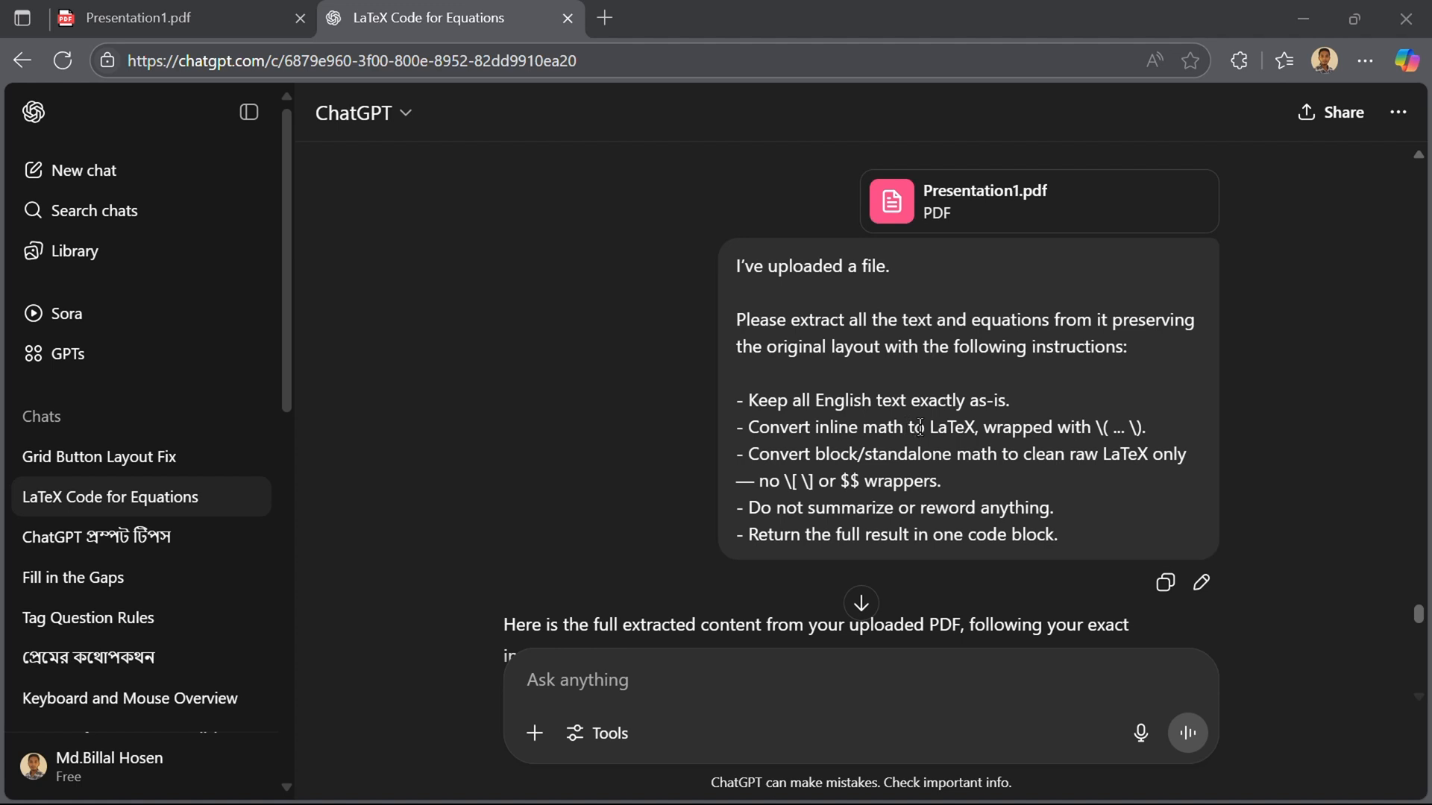
{"action": "mouse_move", "coordinate": [869, 376]}
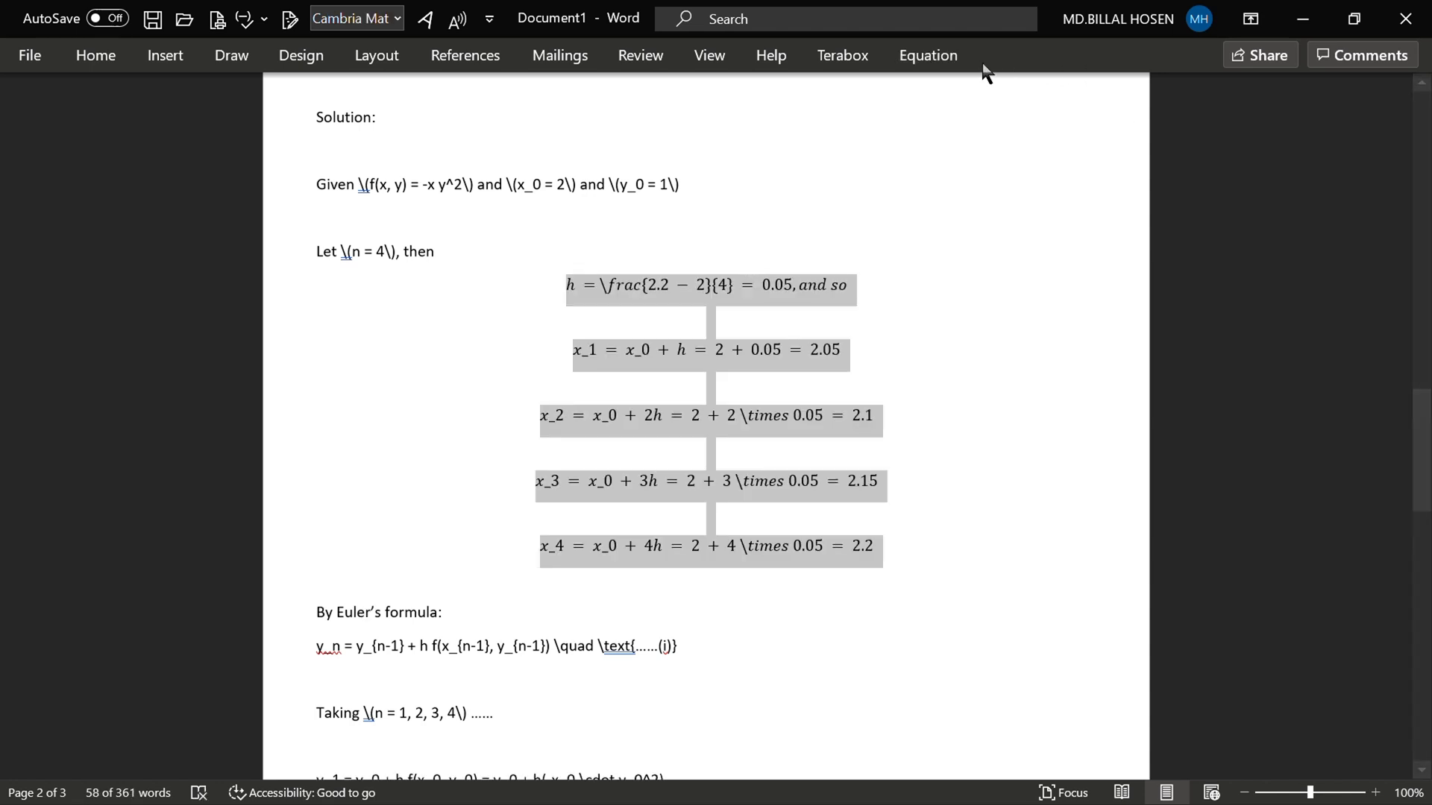
Step: Convert the step-size and x₁–x₄ LaTeX lines into professional equations
{"action": "left_click", "coordinate": [926, 55]}
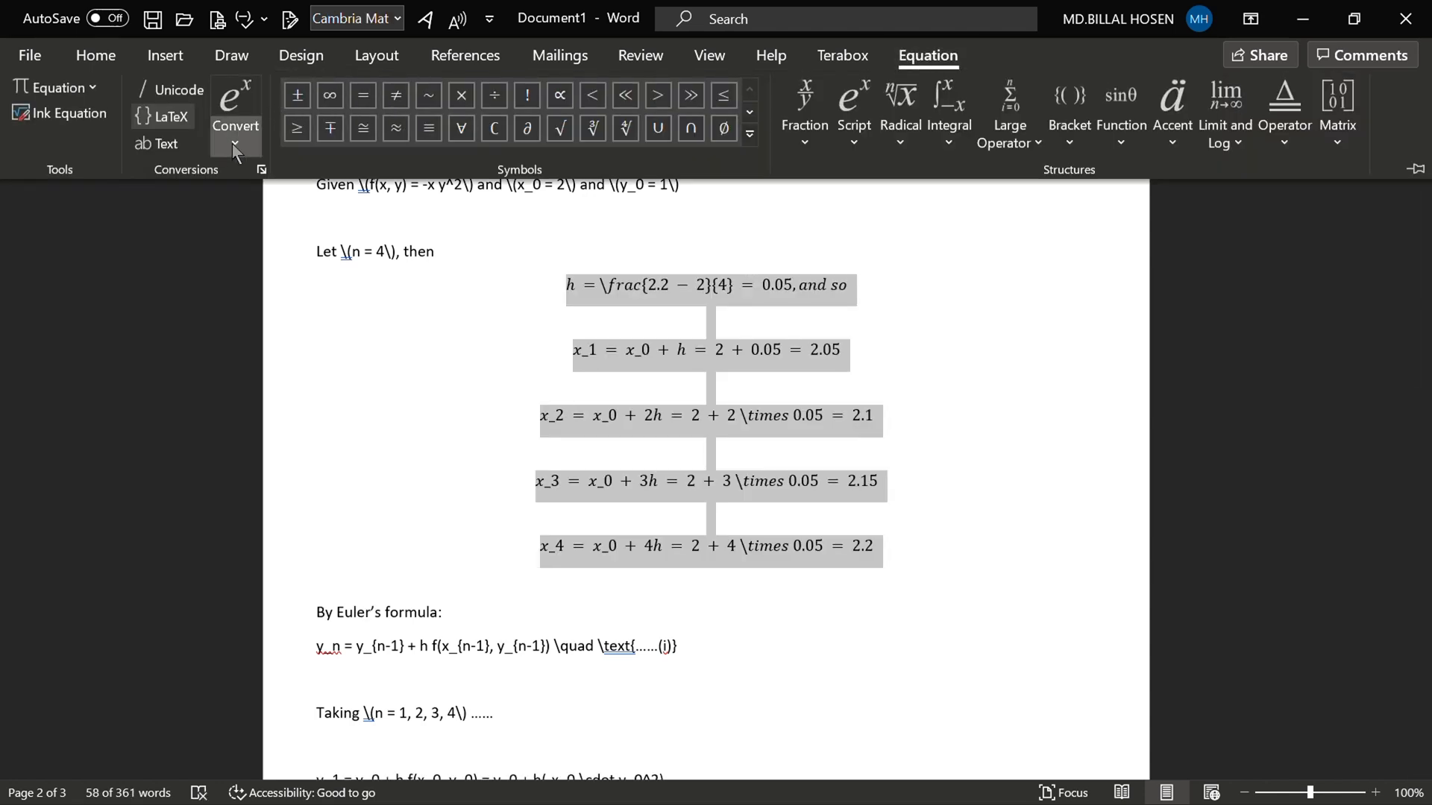
{"action": "left_click", "coordinate": [234, 109]}
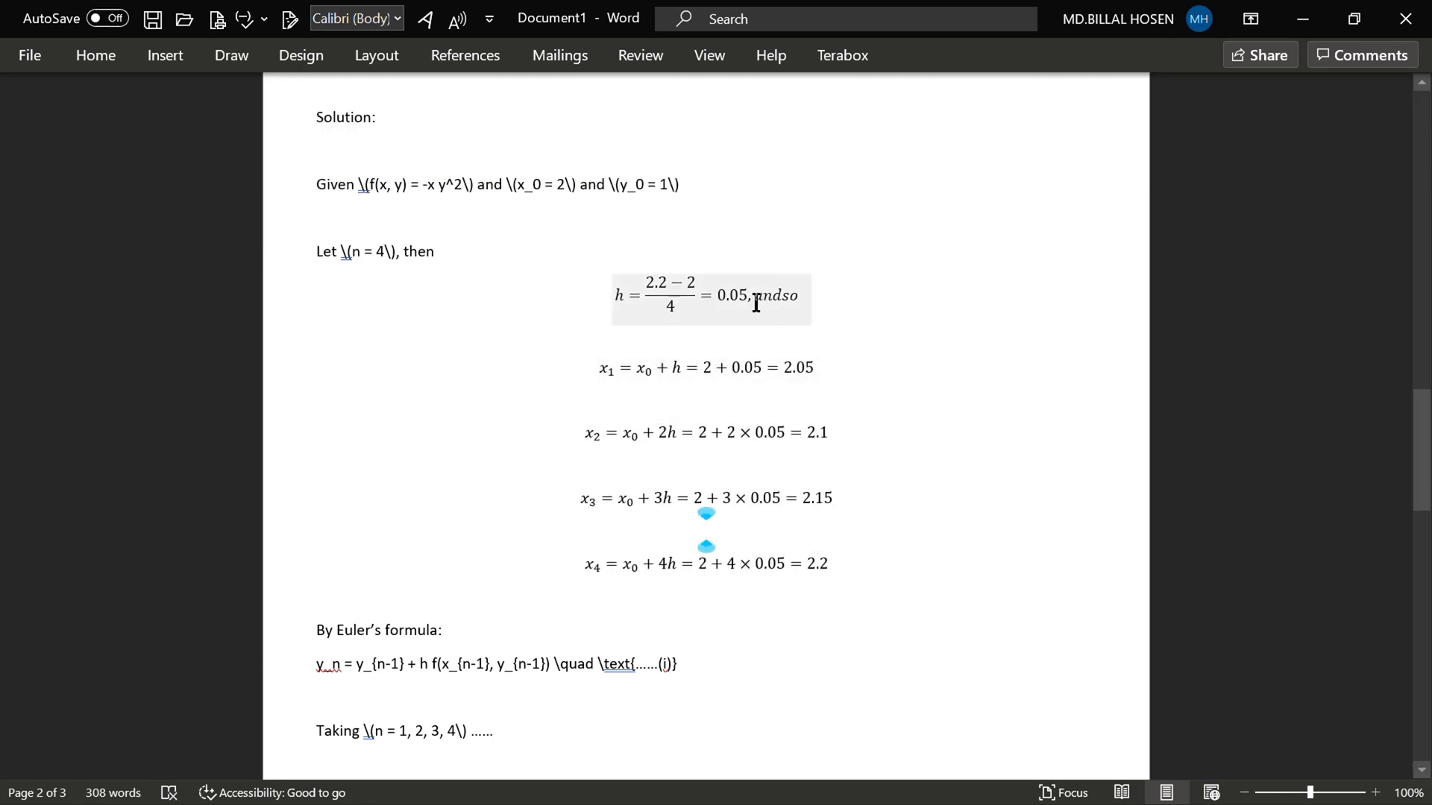
{"action": "left_click", "coordinate": [776, 295]}
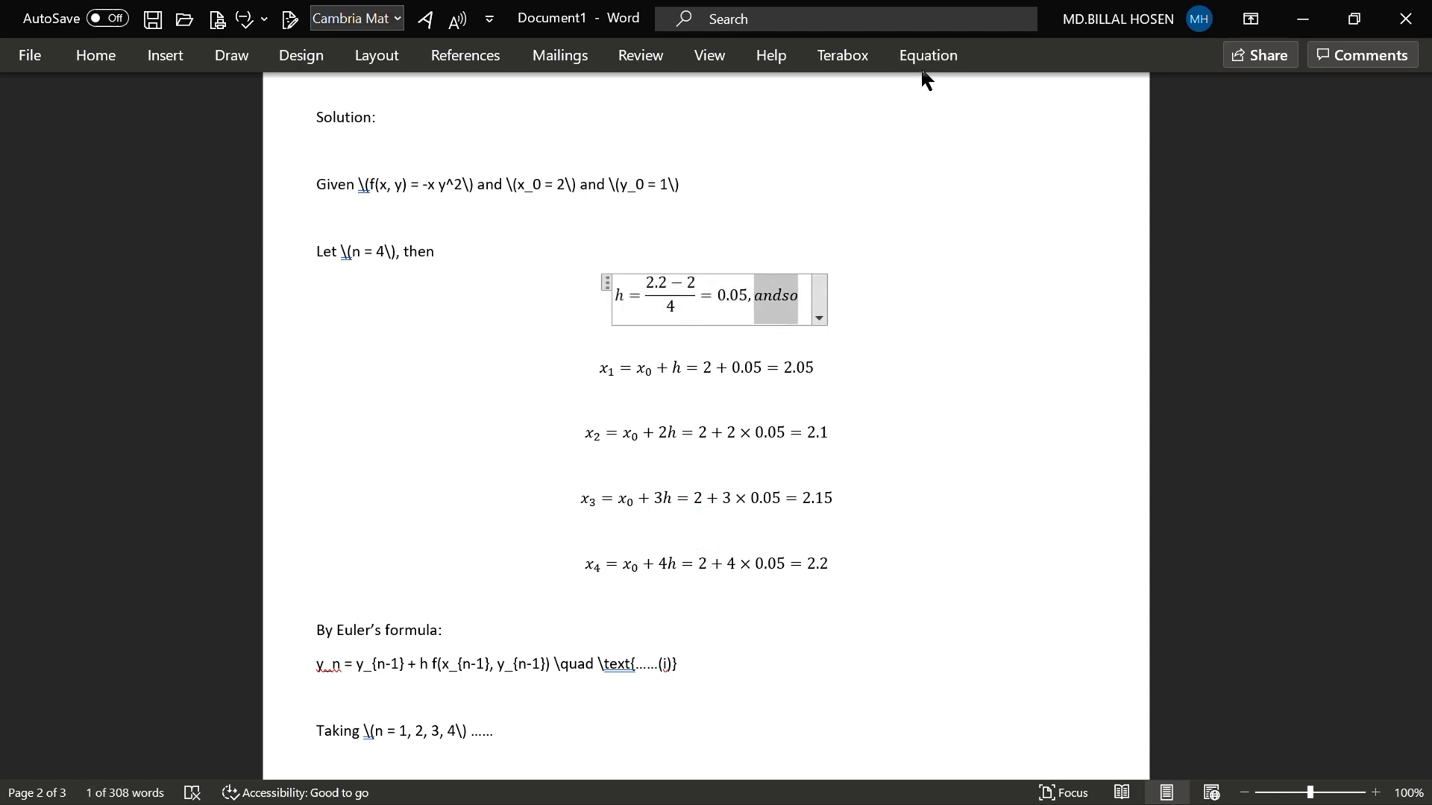
Step: Turn 'and so' inside the step-size equation into ordinary text
{"action": "left_click", "coordinate": [928, 55]}
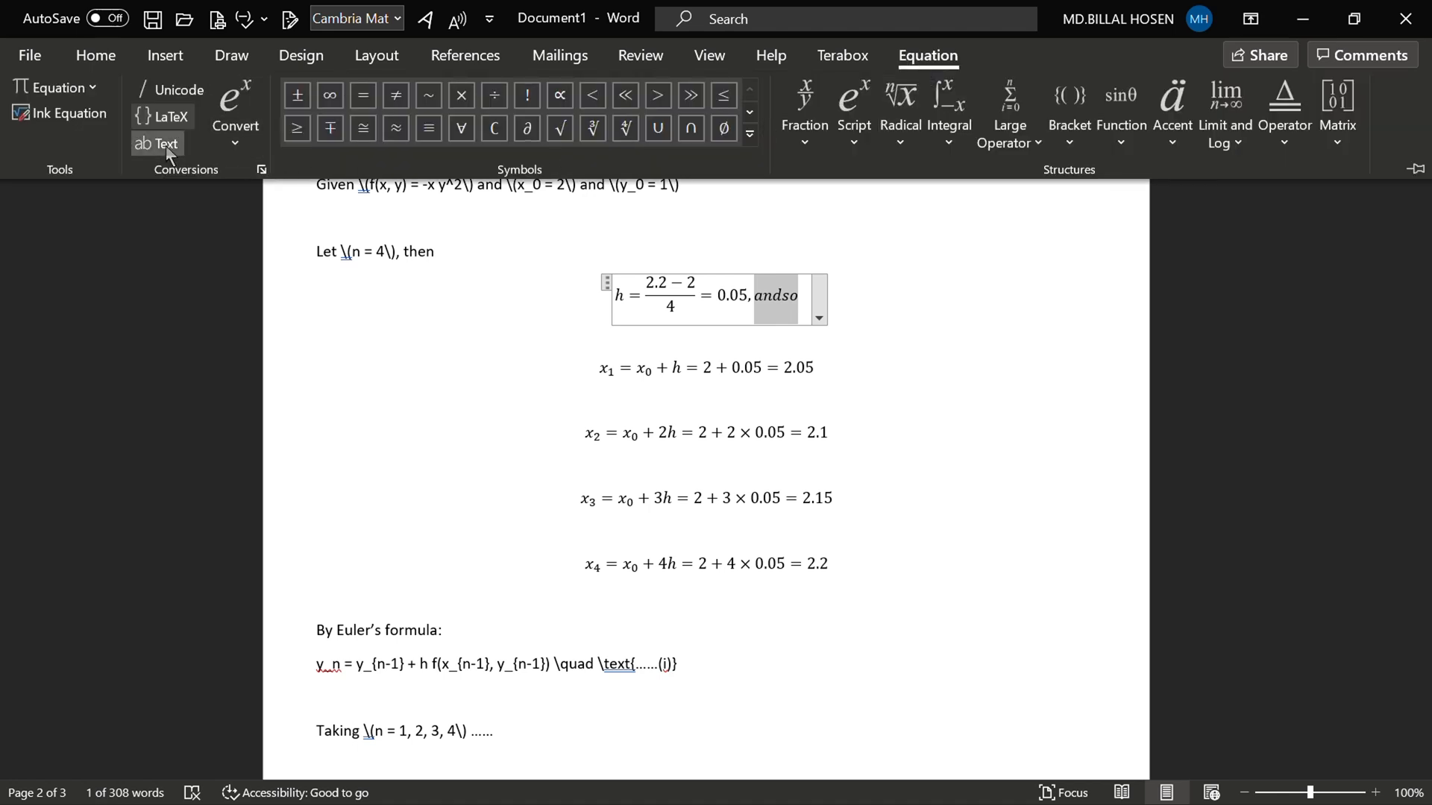
{"action": "left_click", "coordinate": [600, 367]}
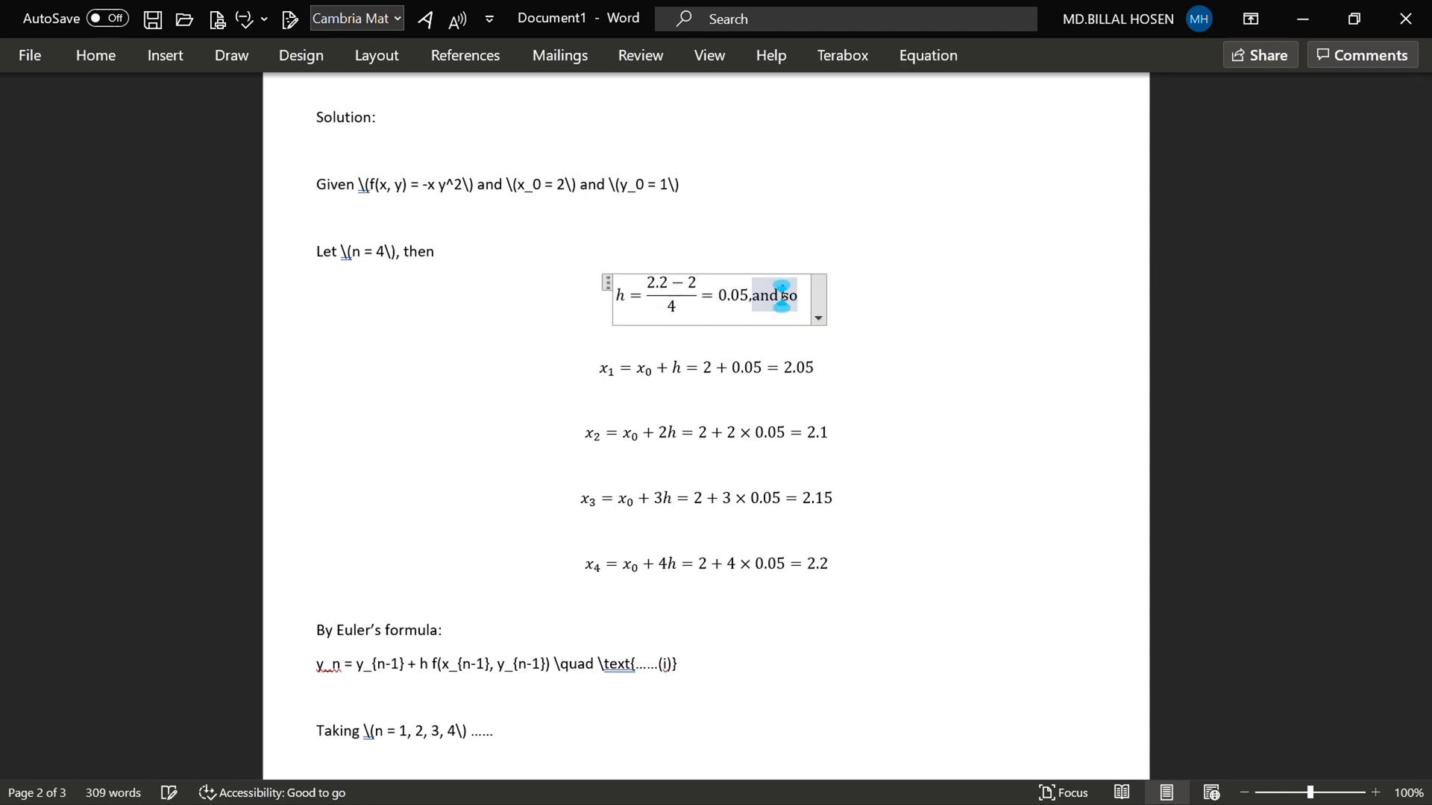
{"action": "left_click", "coordinate": [852, 411]}
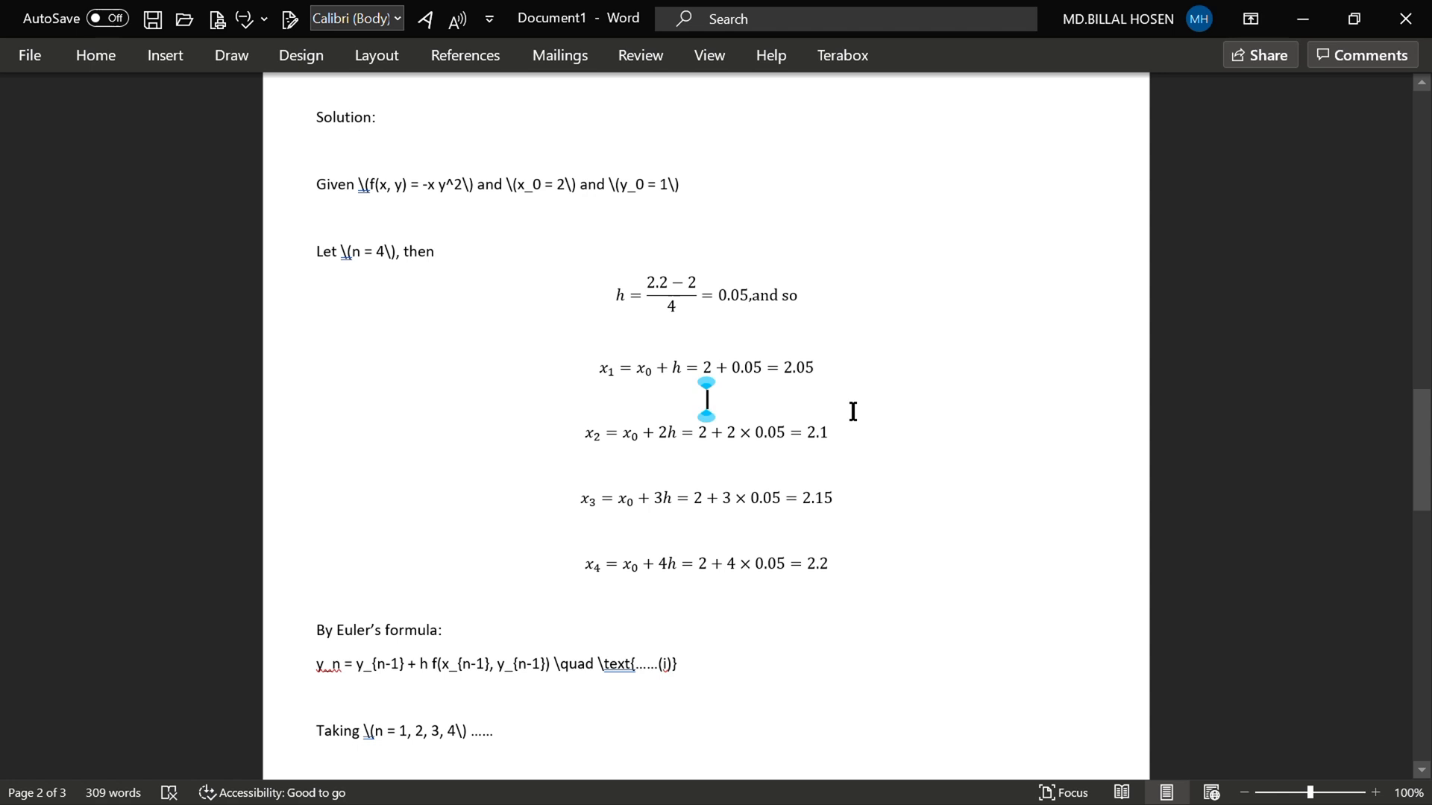
{"action": "mouse_move", "coordinate": [615, 75]}
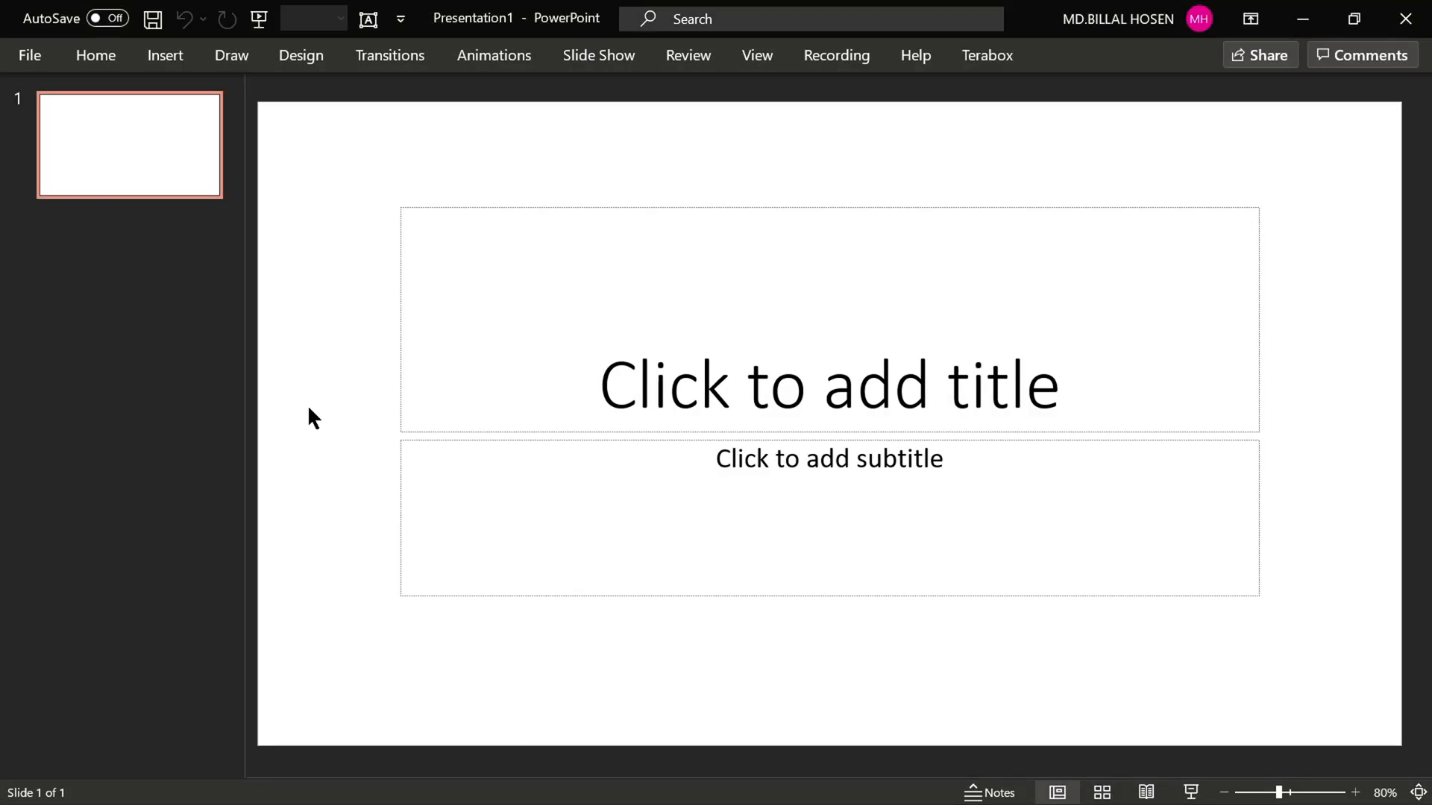
Step: Delete the slide's title and subtitle placeholders, leaving it empty, and switch back to Word
{"action": "left_click", "coordinate": [827, 382]}
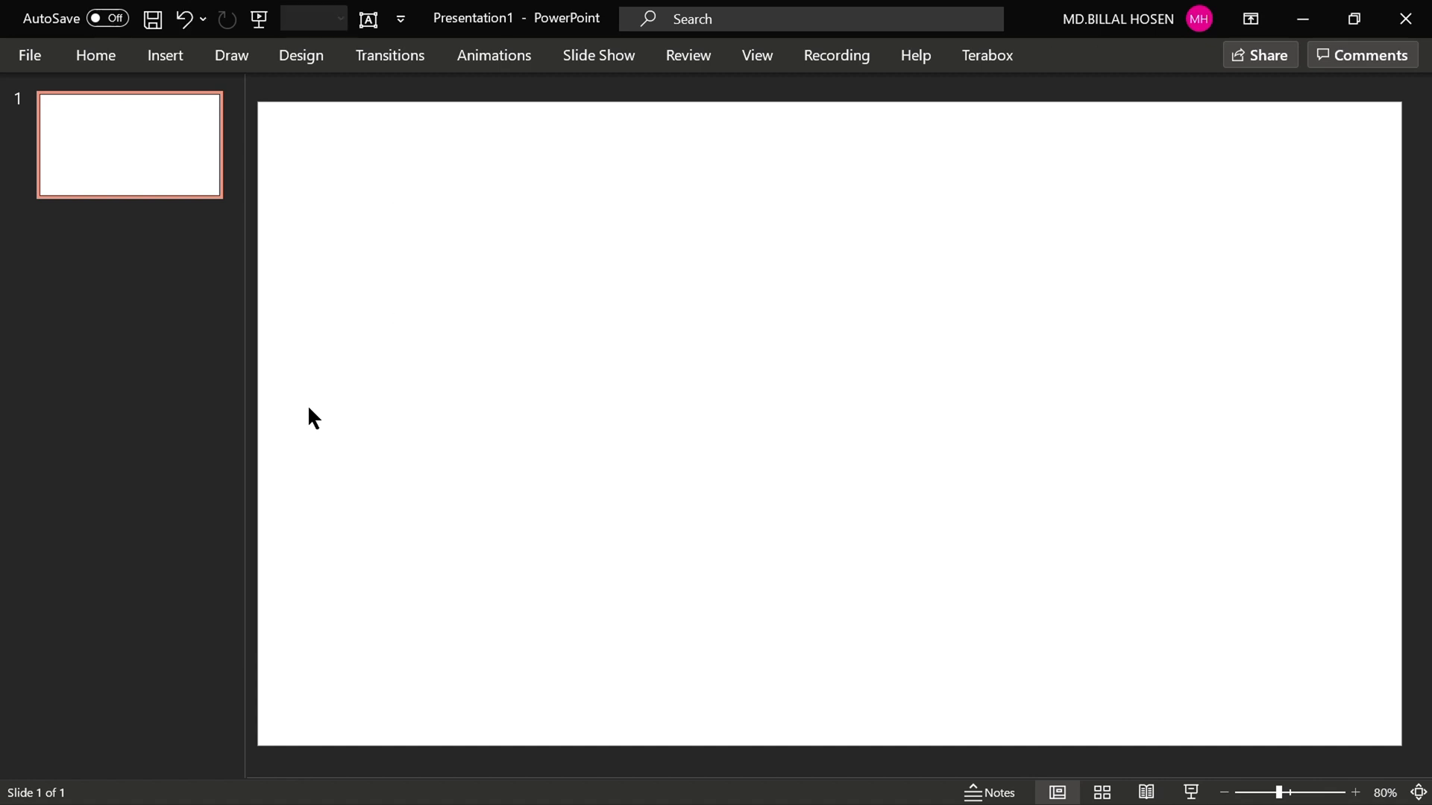
{"action": "key", "text": "alt+tab"}
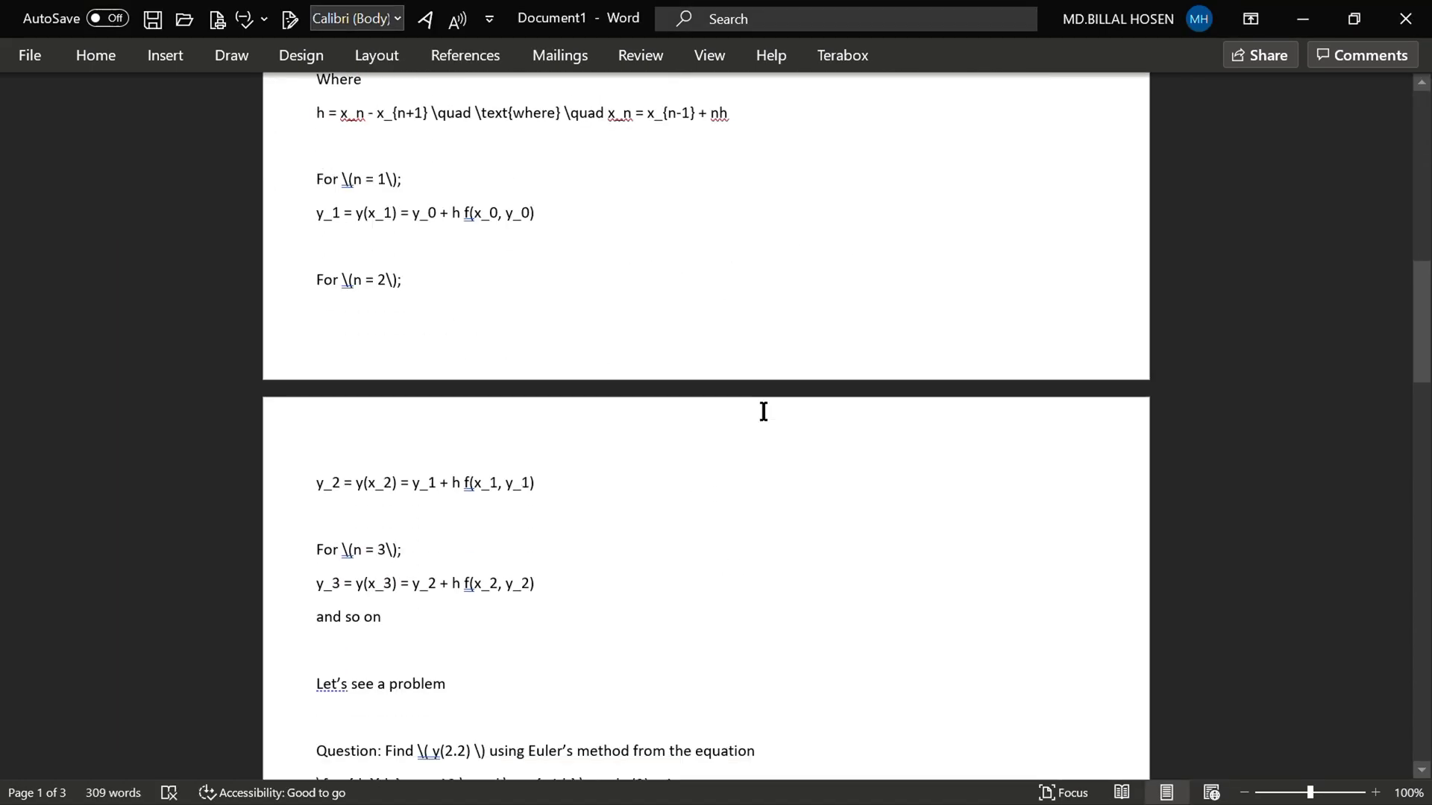
Step: Copy the bullets and General Initial Value Problem section, then switch windows toward PowerPoint
{"action": "scroll", "scroll_direction": "up", "scroll_amount": 3}
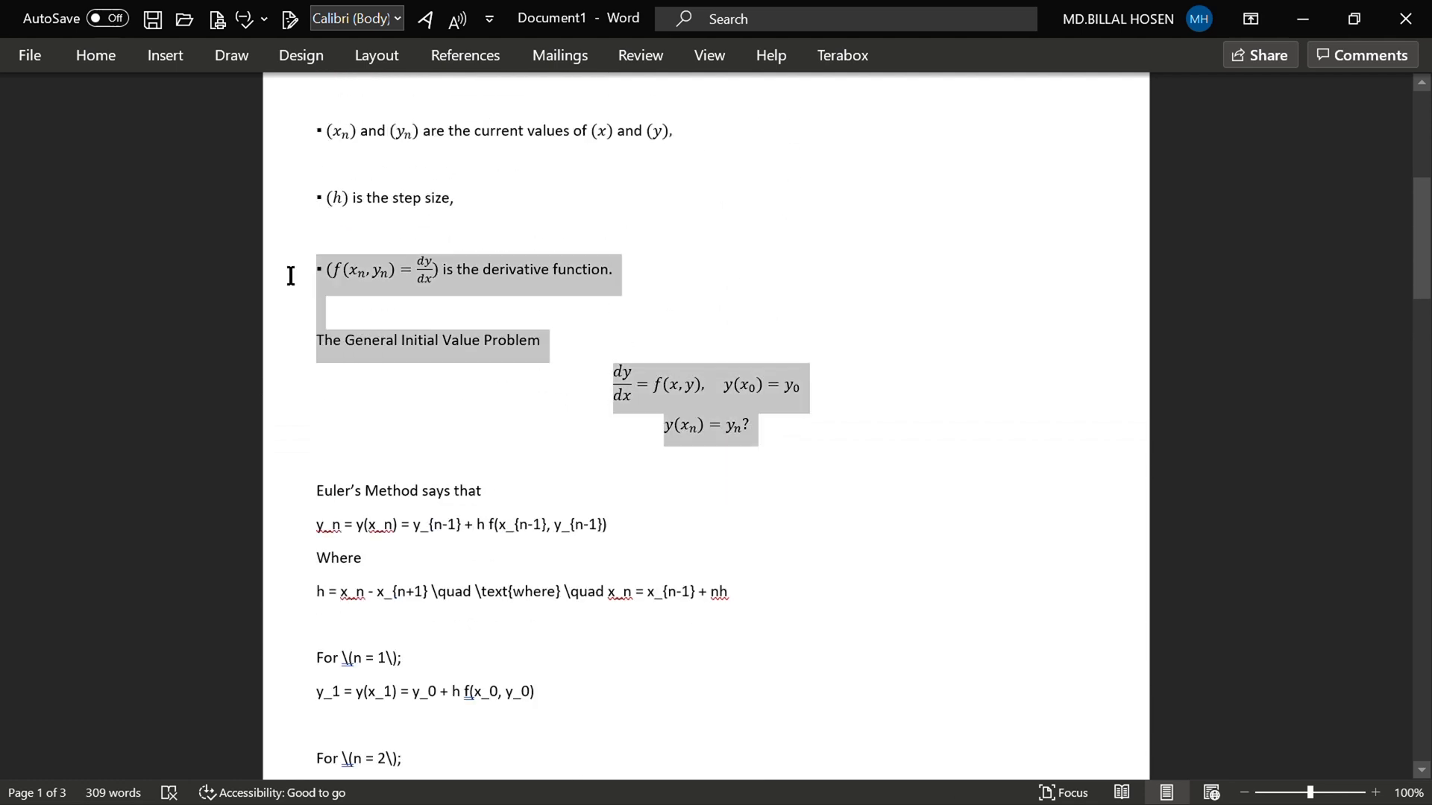
{"action": "scroll", "scroll_direction": "up", "scroll_amount": 3}
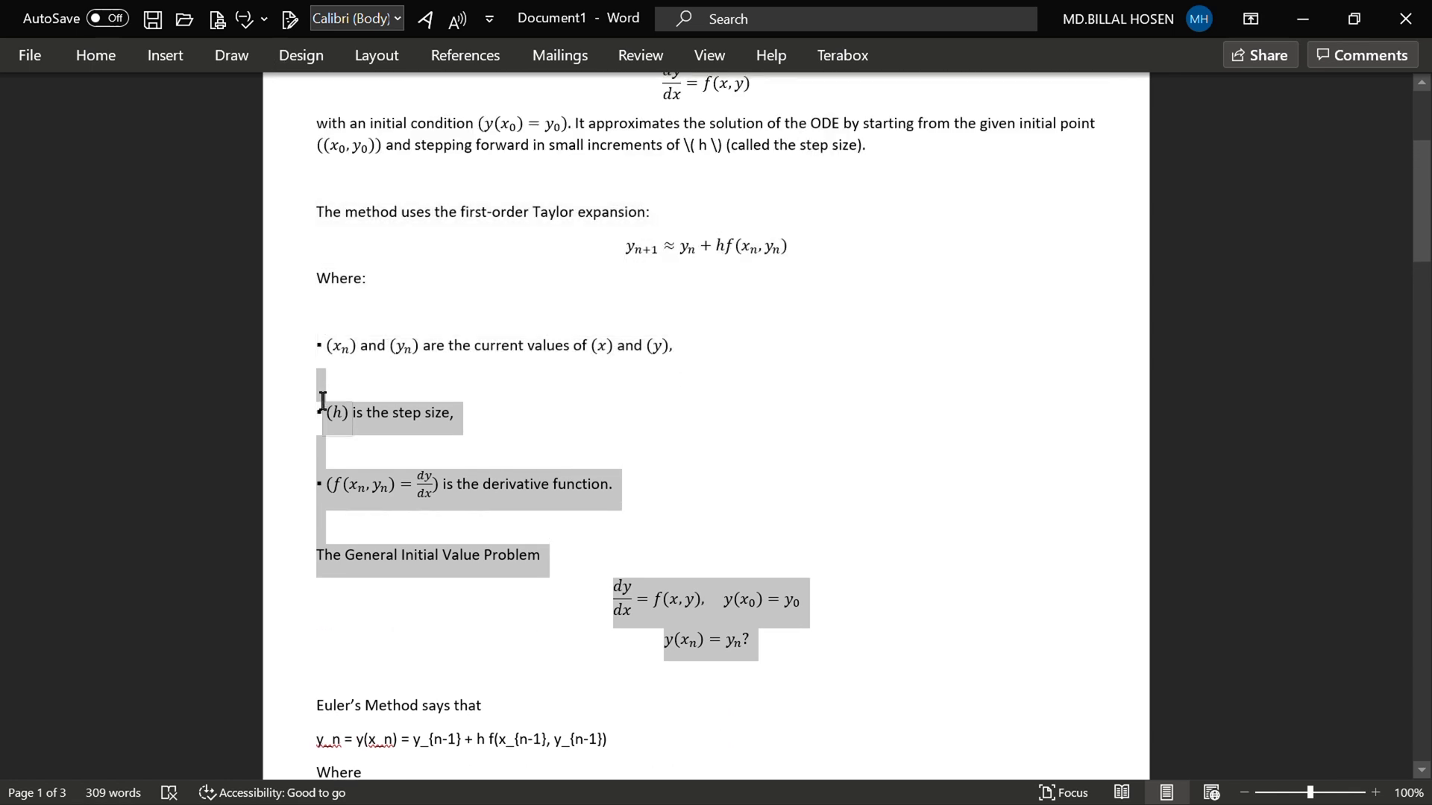
{"action": "key", "text": "alt+tab"}
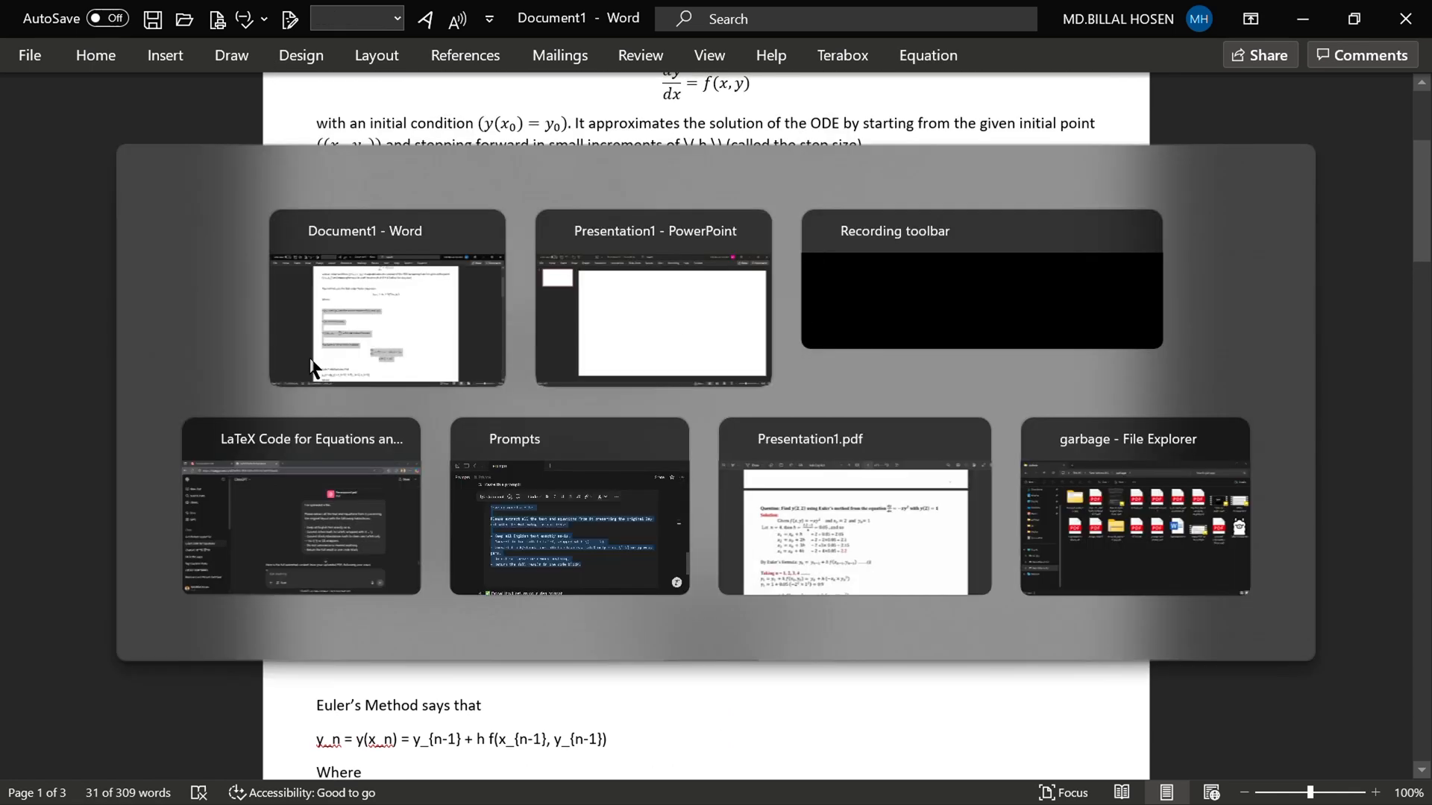
Step: Paste the copied bullets and Initial Value Problem equations into a text box on the slide
{"action": "left_click", "coordinate": [652, 322]}
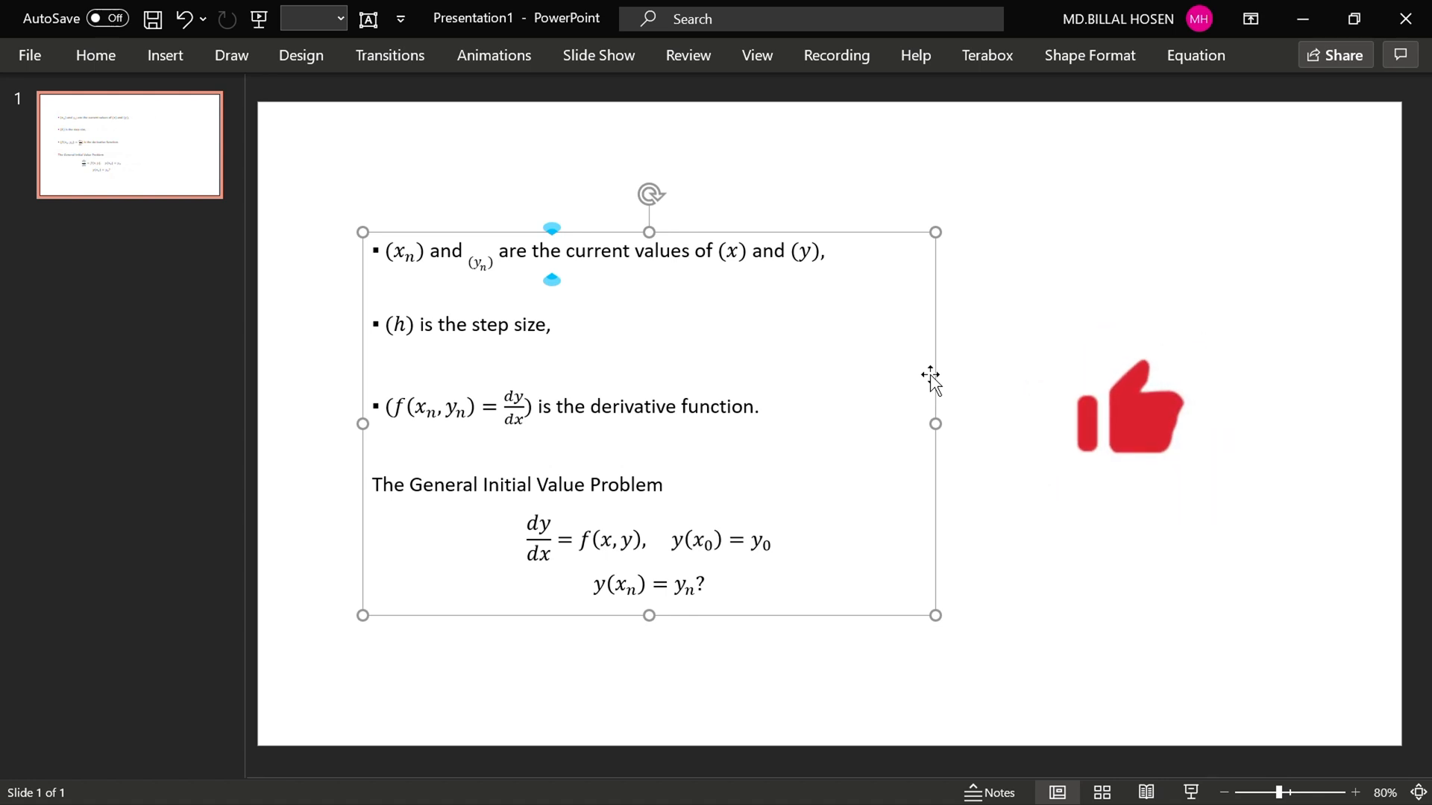
{"action": "left_click", "coordinate": [634, 160]}
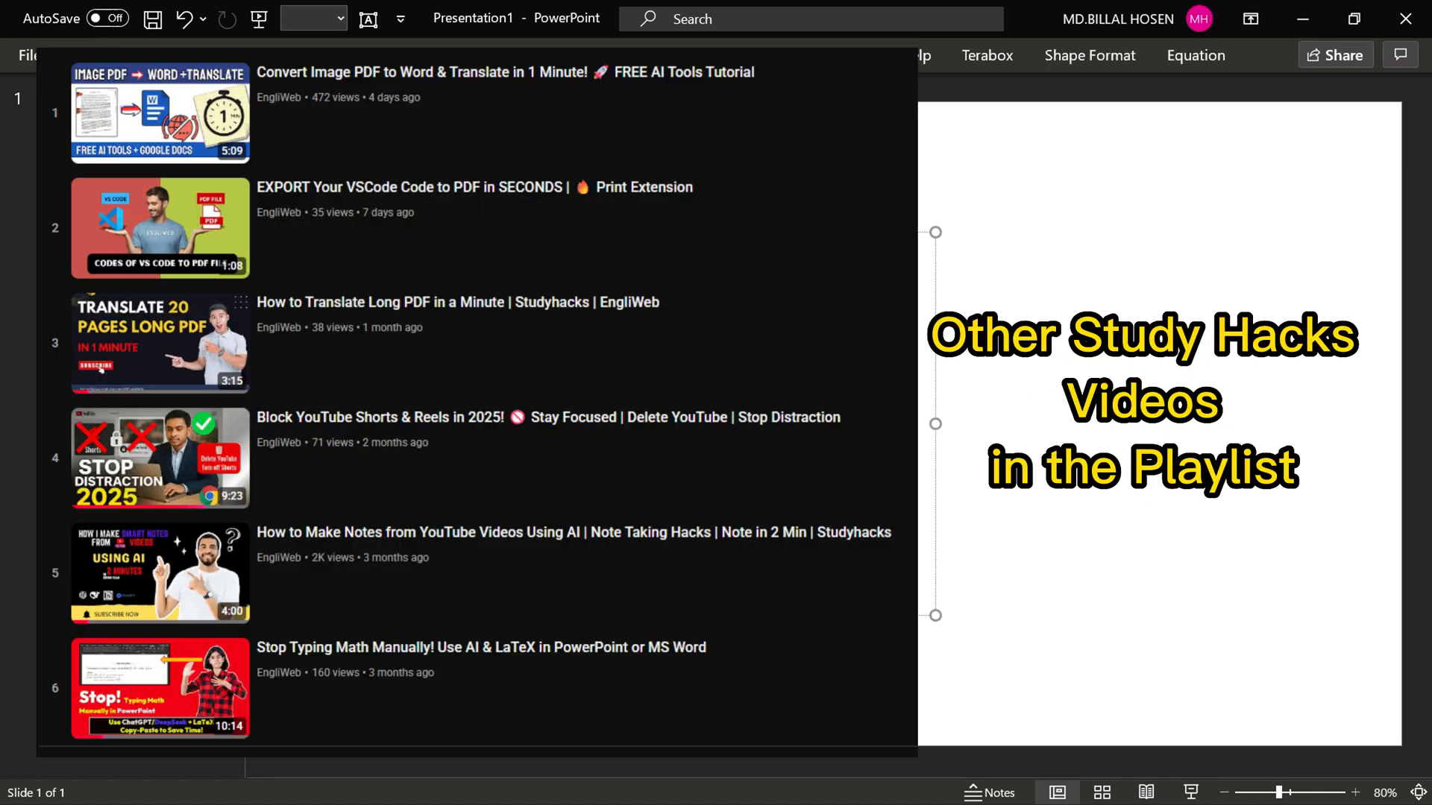
{"action": "left_click", "coordinate": [981, 509]}
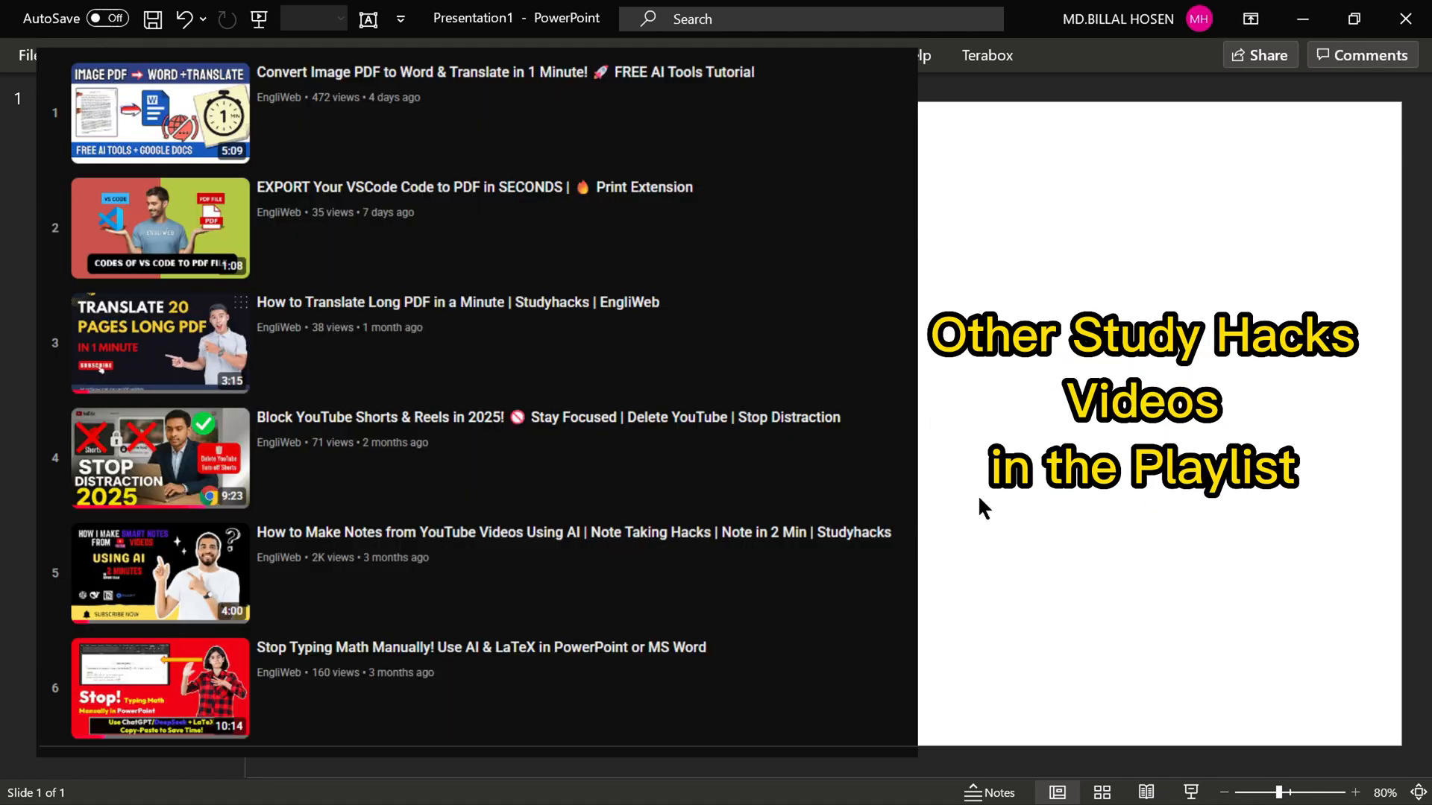